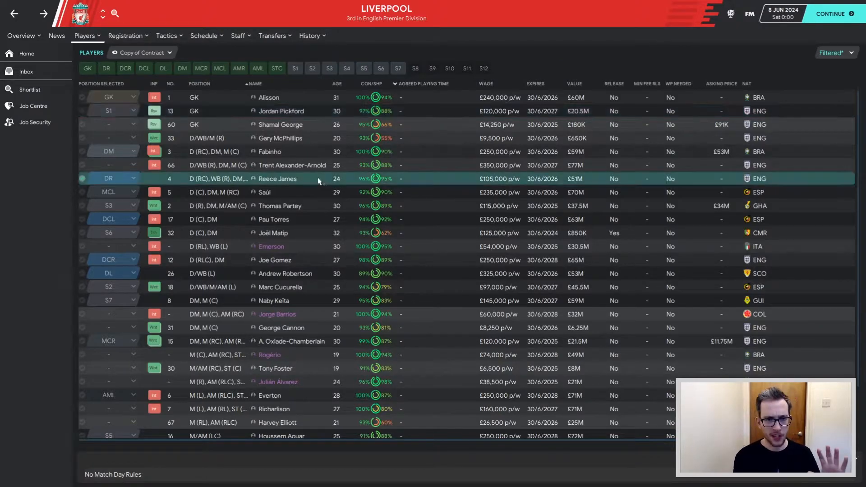
mouse_move(440, 170)
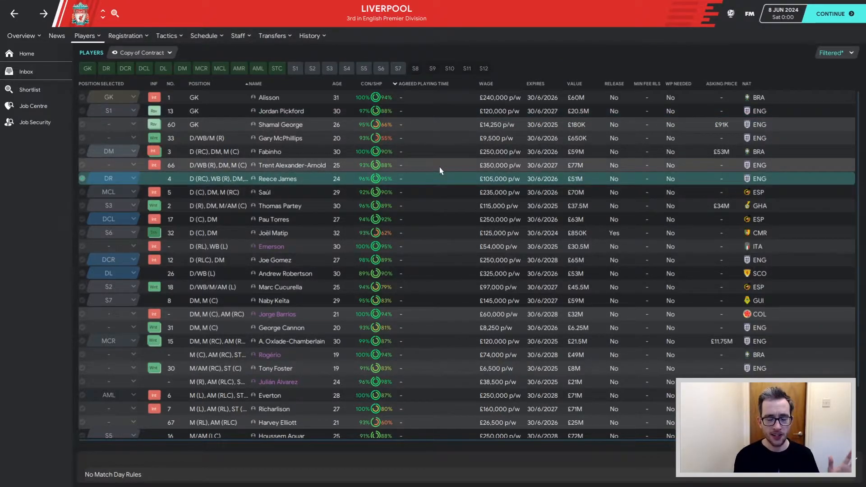
mouse_move(425, 295)
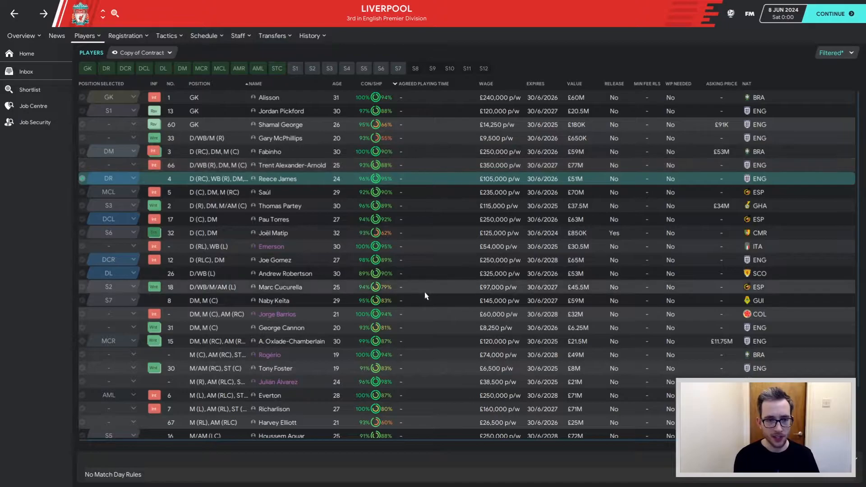
mouse_move(434, 293)
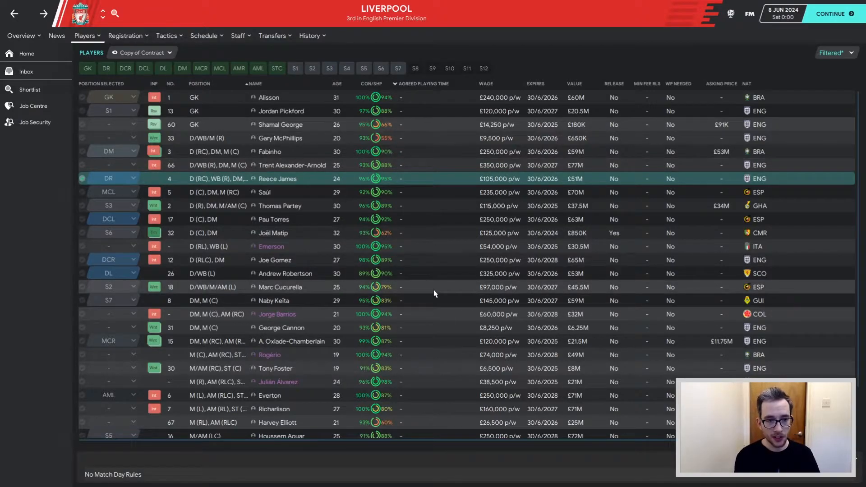
mouse_move(432, 294)
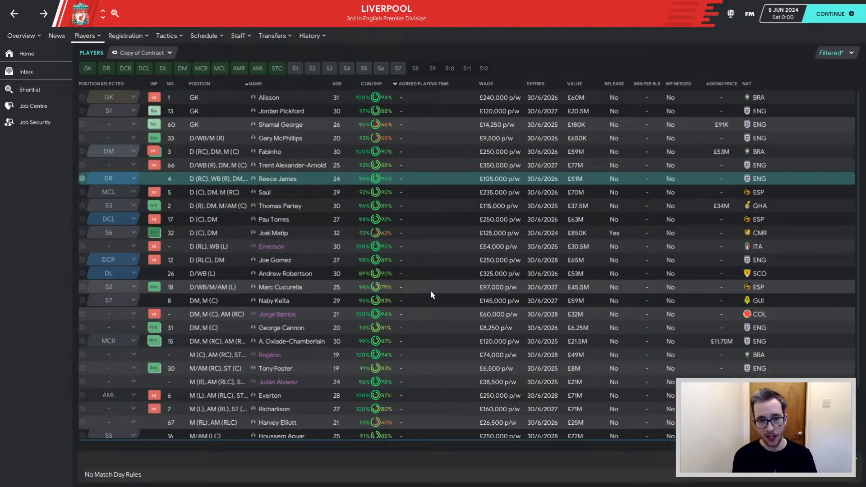
Bring up Manchester City's squad list showing wages, contract expiry dates and values.
scroll("down", 3)
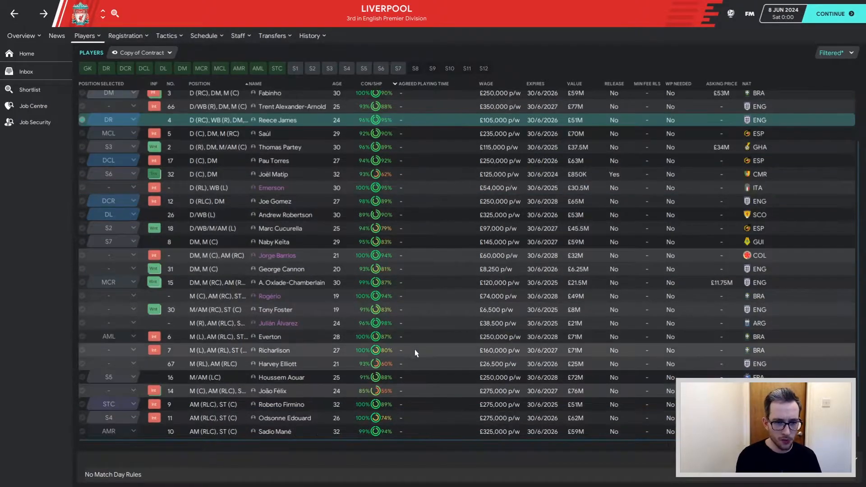
mouse_move(426, 357)
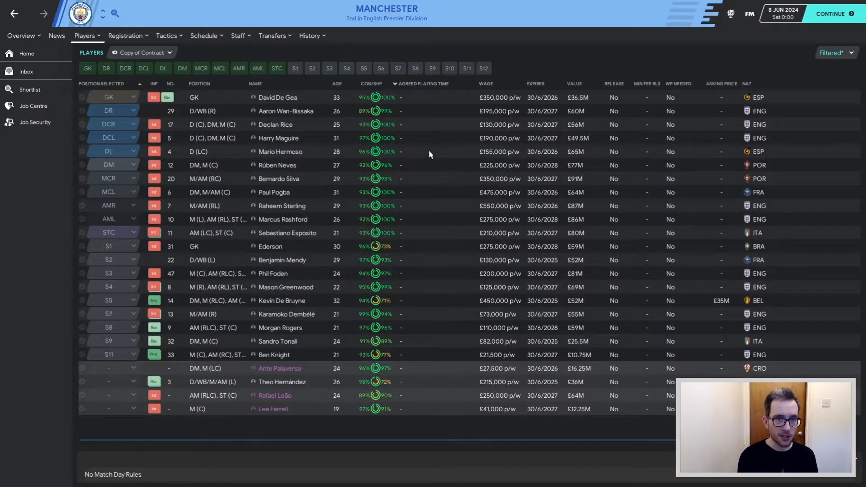
mouse_move(413, 128)
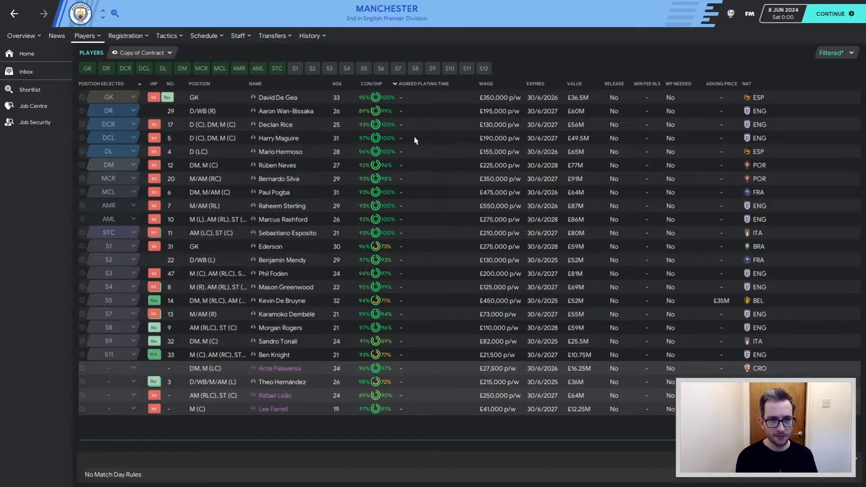
mouse_move(455, 206)
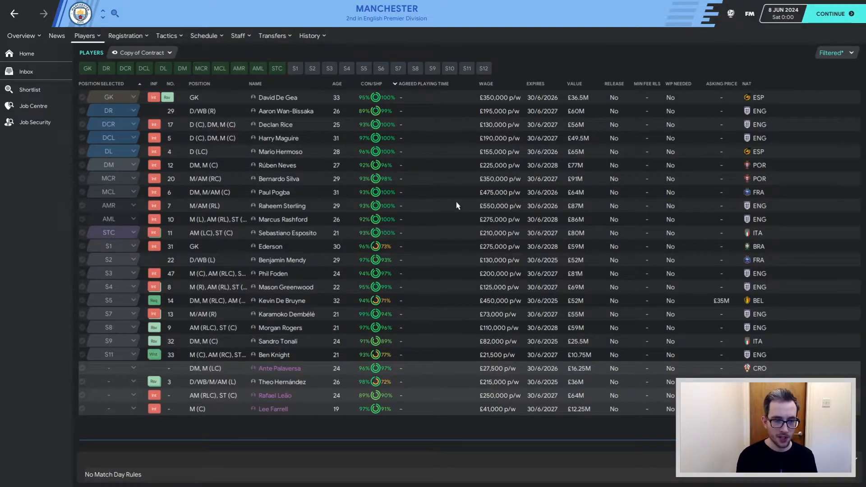
mouse_move(308, 250)
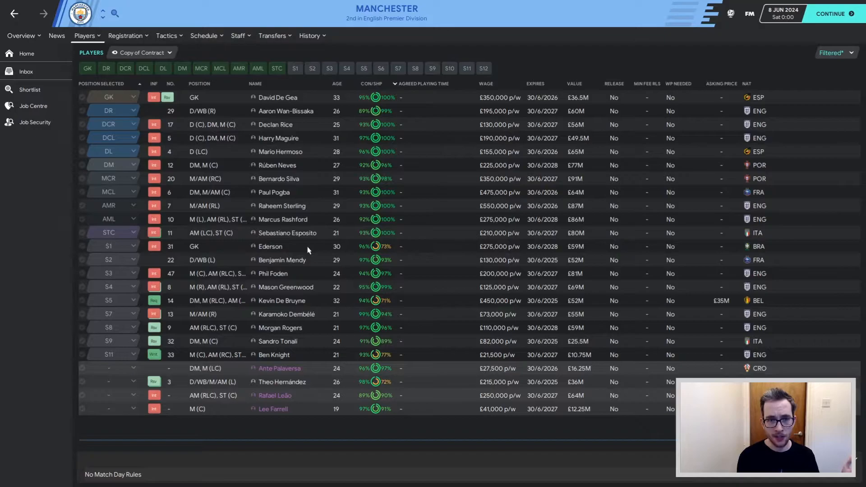
mouse_move(438, 265)
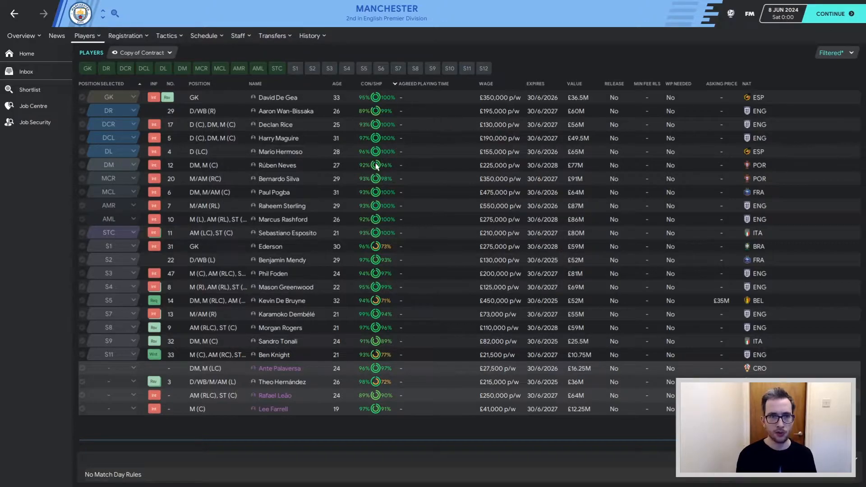
left_click(278, 98)
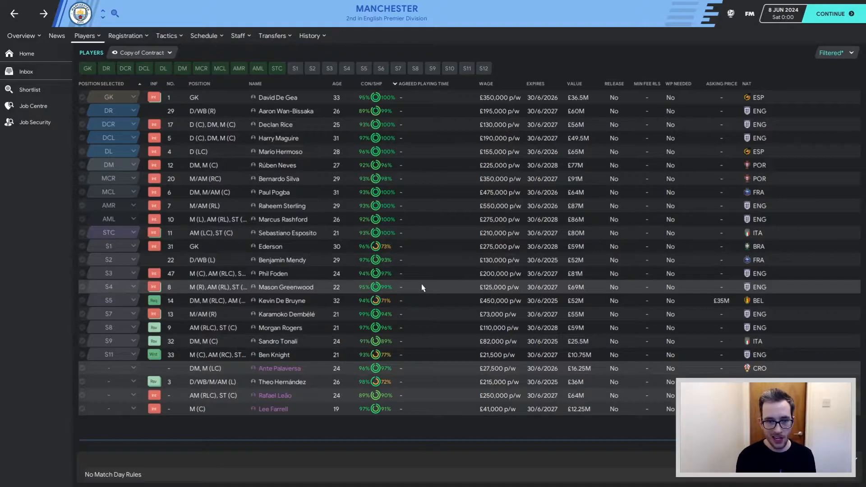
mouse_move(437, 176)
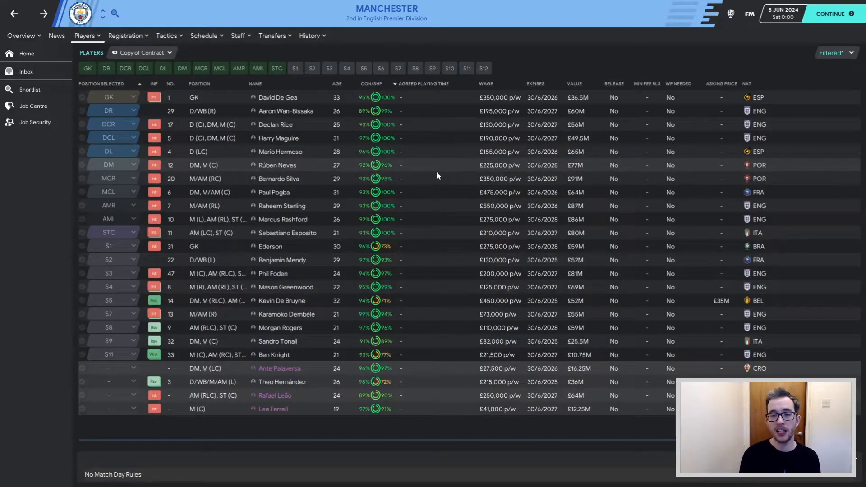
mouse_move(439, 176)
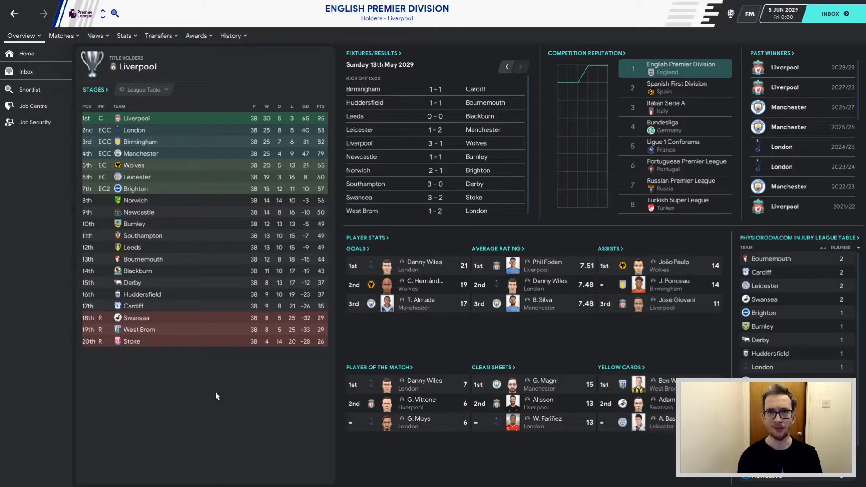
mouse_move(190, 378)
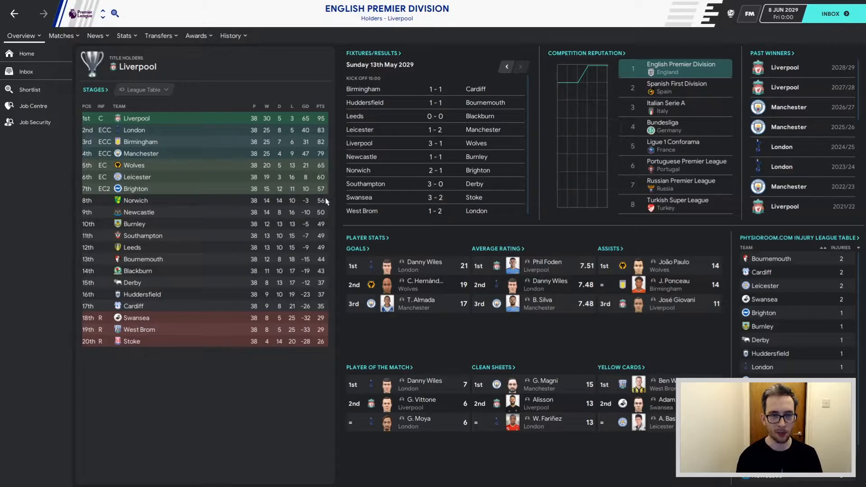
mouse_move(325, 160)
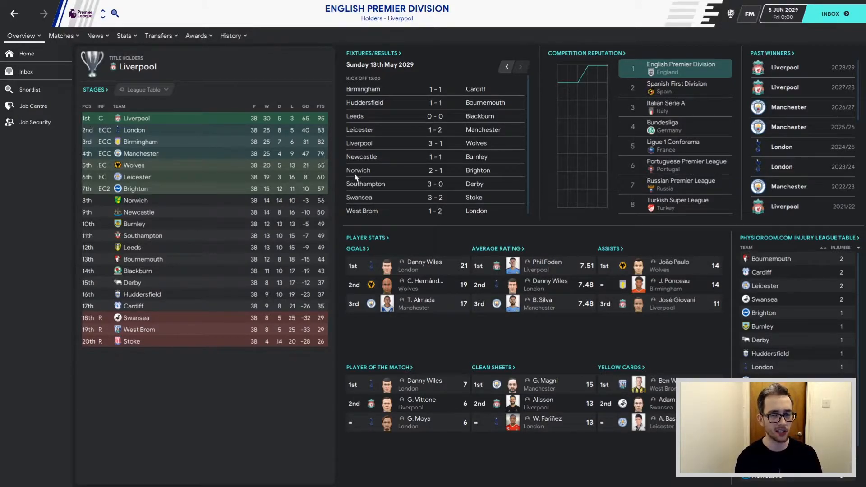
mouse_move(584, 423)
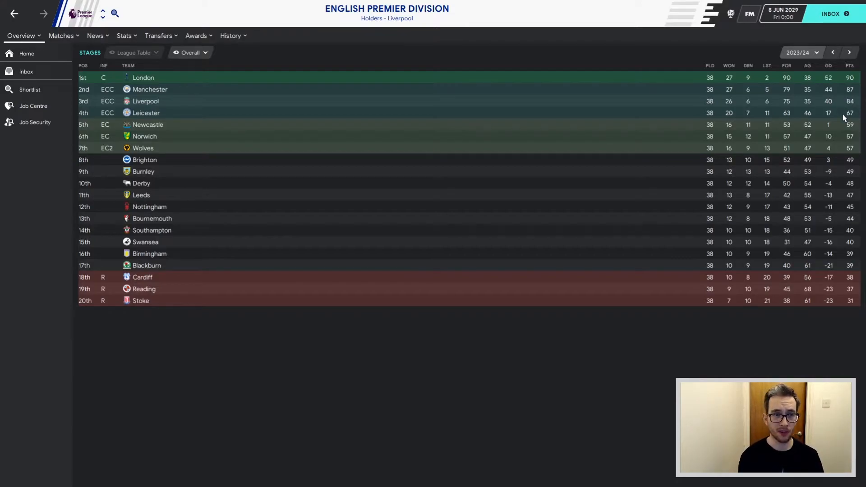
Step through the Premier Division tables for 2024/25, 2025/26, 2026/27, 2027/28, then current season.
left_click(849, 52)
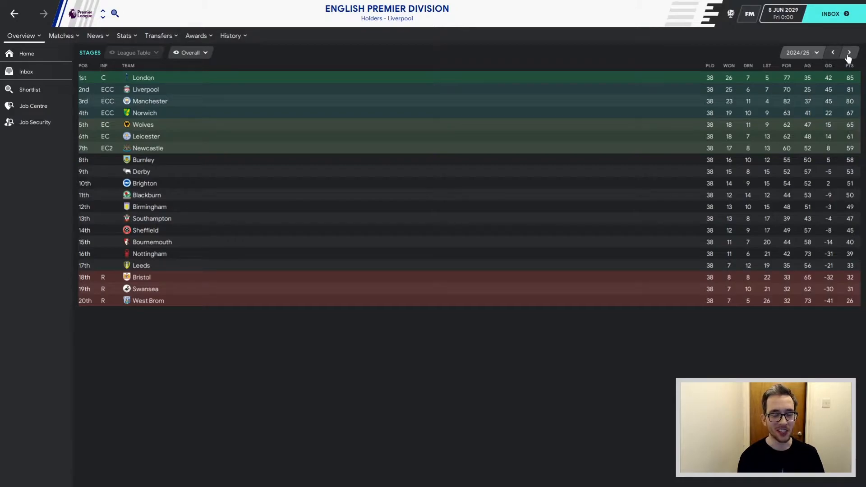
mouse_move(840, 101)
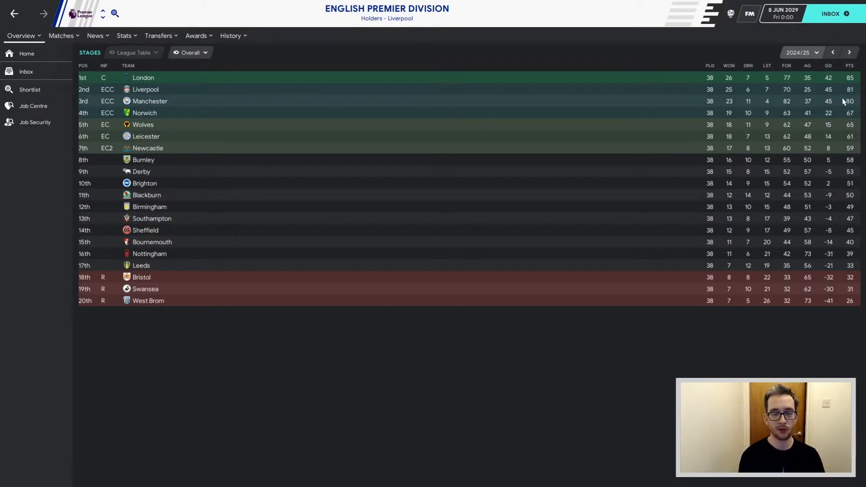
left_click(849, 52)
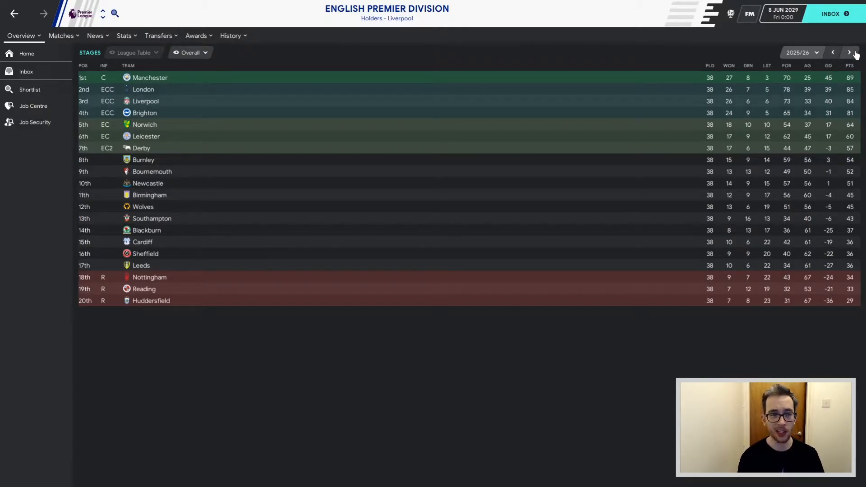
left_click(849, 52)
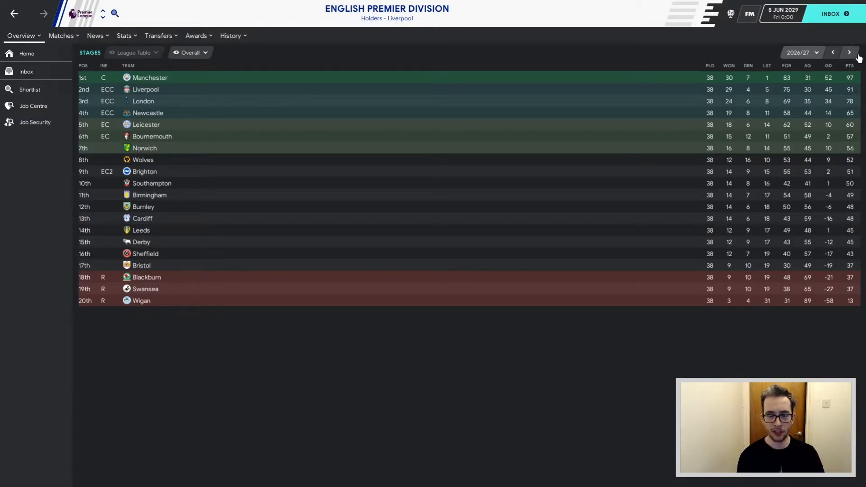
left_click(849, 52)
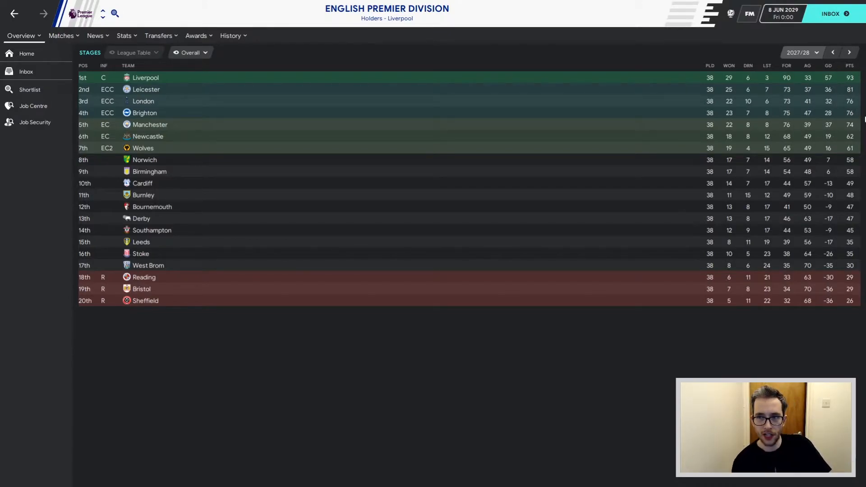
left_click(832, 53)
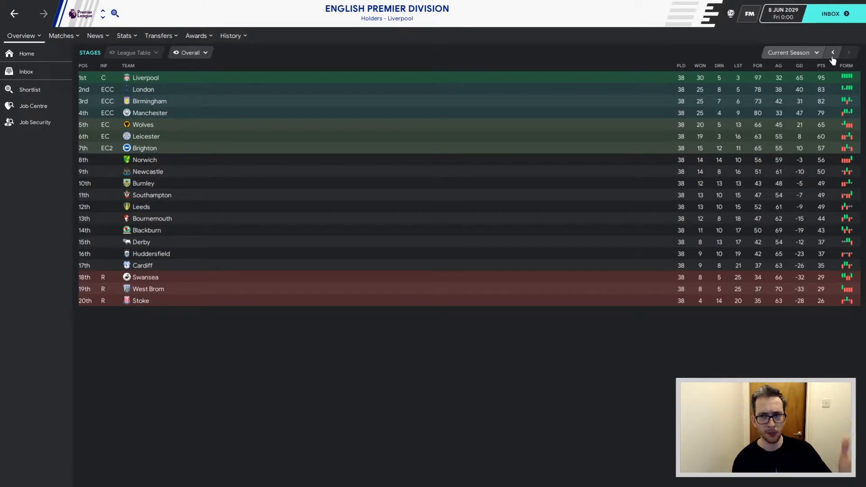
Step back to earlier seasons' tables, then forward through 2024/25 and 2026/27 to 2027/28.
left_click(833, 52)
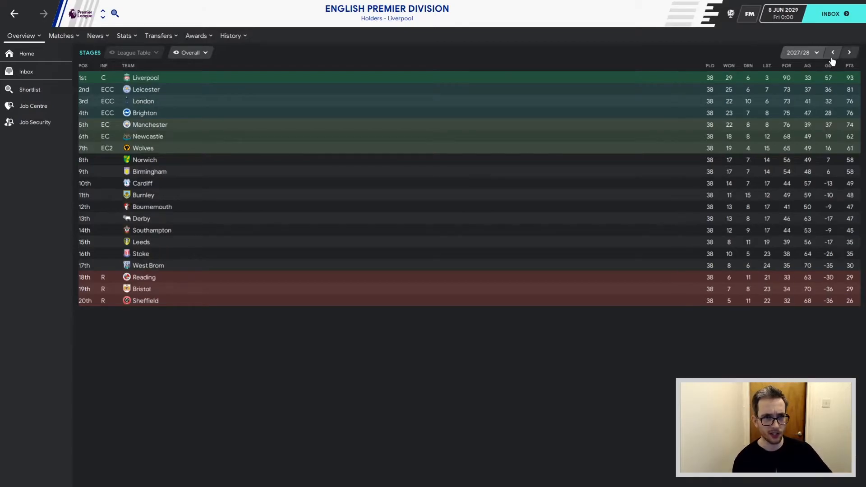
left_click(833, 52)
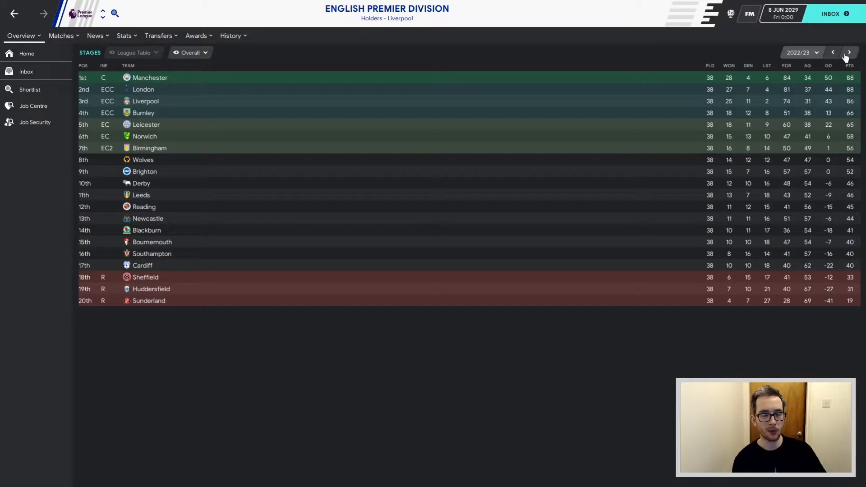
left_click(849, 52)
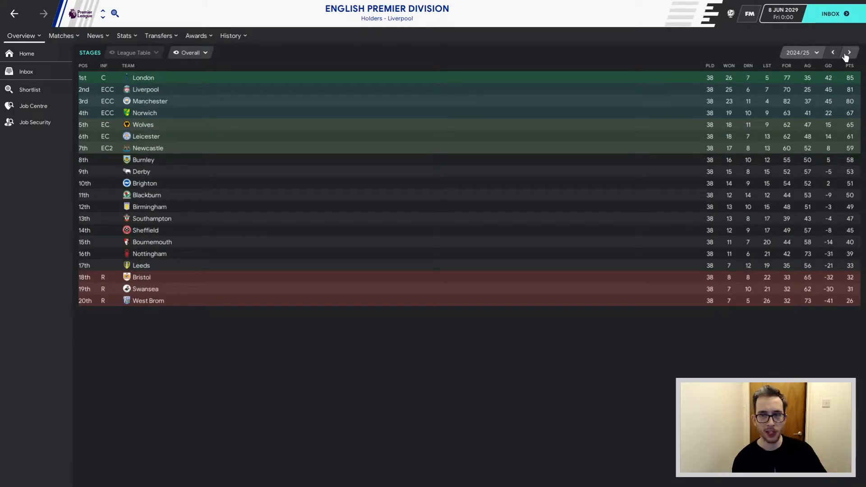
left_click(849, 52)
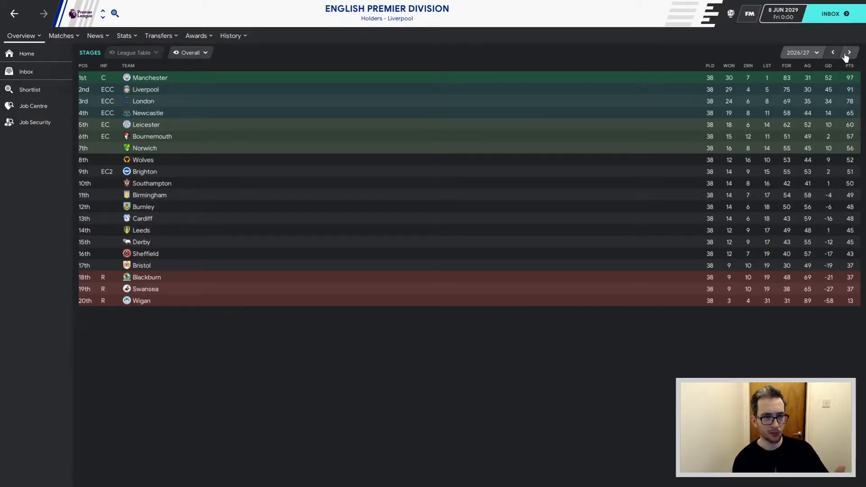
left_click(849, 53)
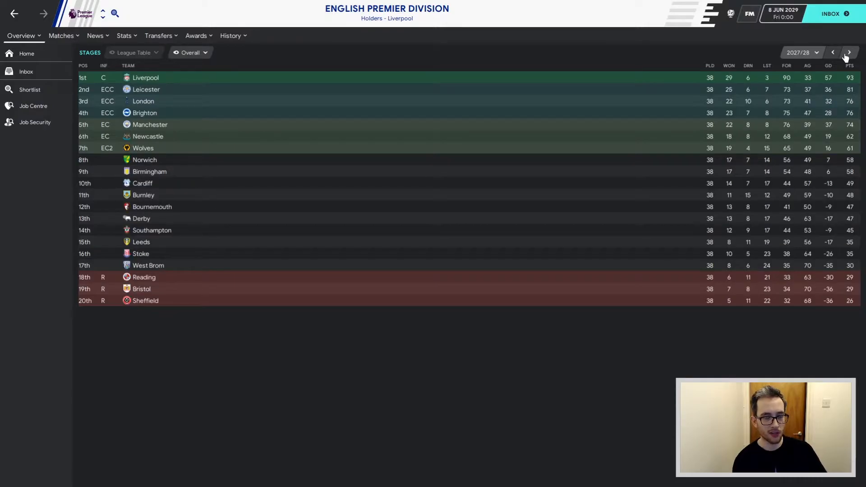
left_click(849, 53)
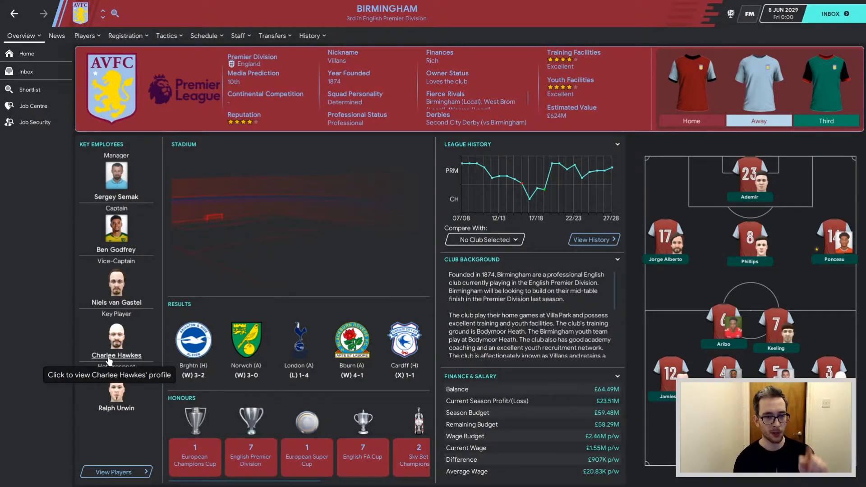
mouse_move(224, 230)
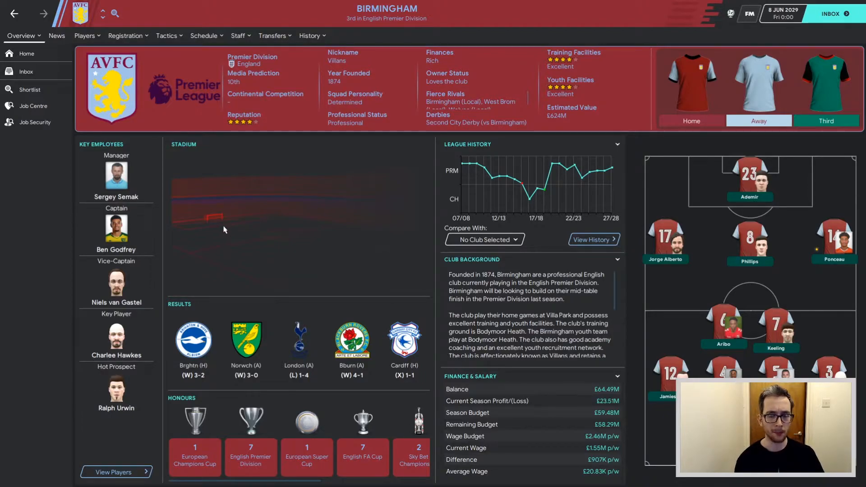
From Birmingham's History menu, view club history events and then the transfer history.
left_click(310, 36)
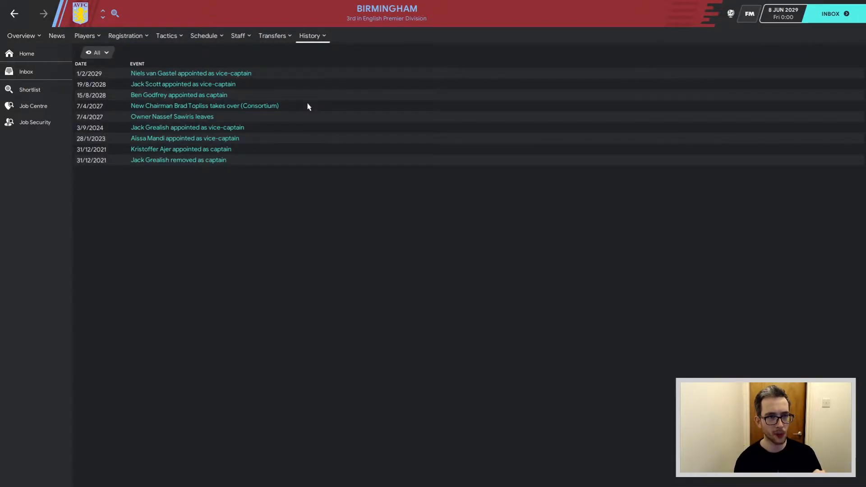
left_click(310, 35)
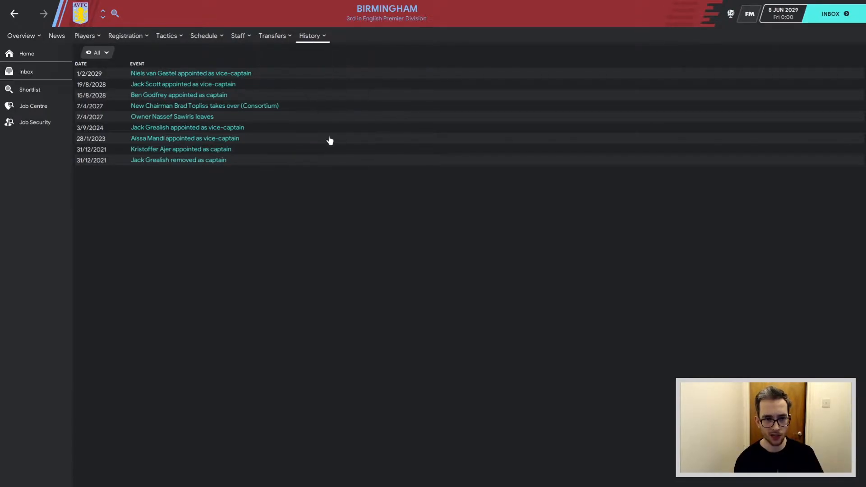
left_click(271, 35)
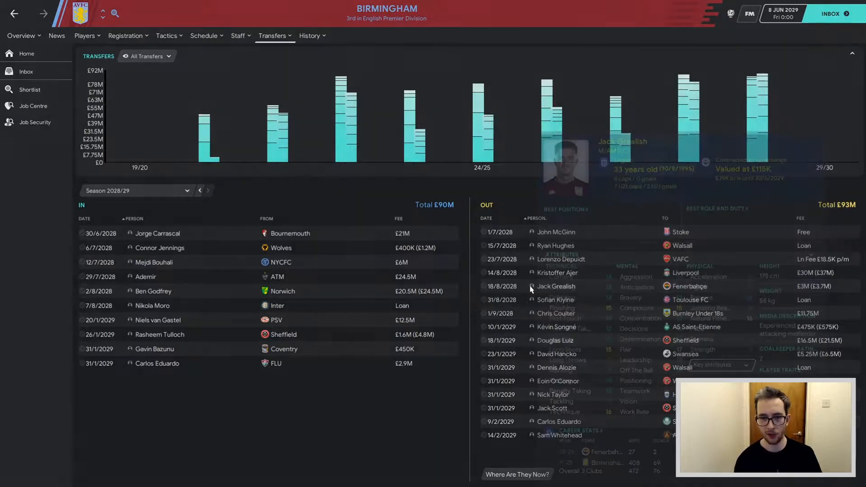
mouse_move(556, 231)
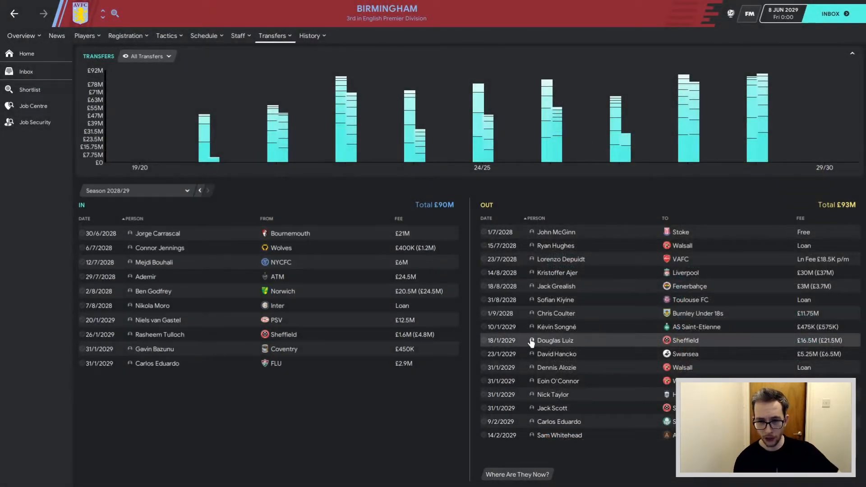
mouse_move(620, 317)
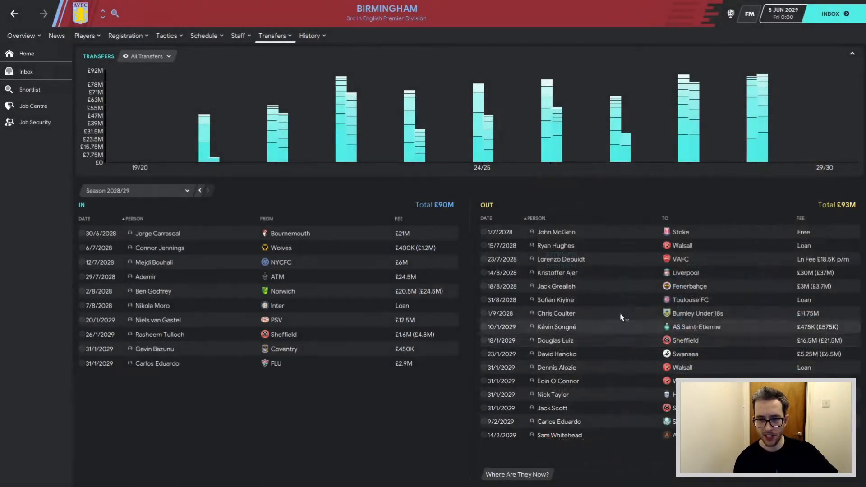
Go from Birmingham's transfer history to Liverpool's club pages.
left_click(199, 189)
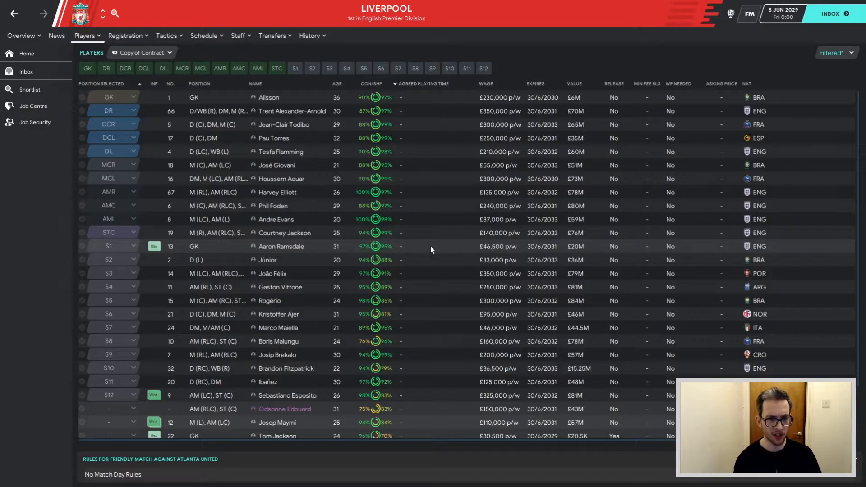
scroll("down", 3)
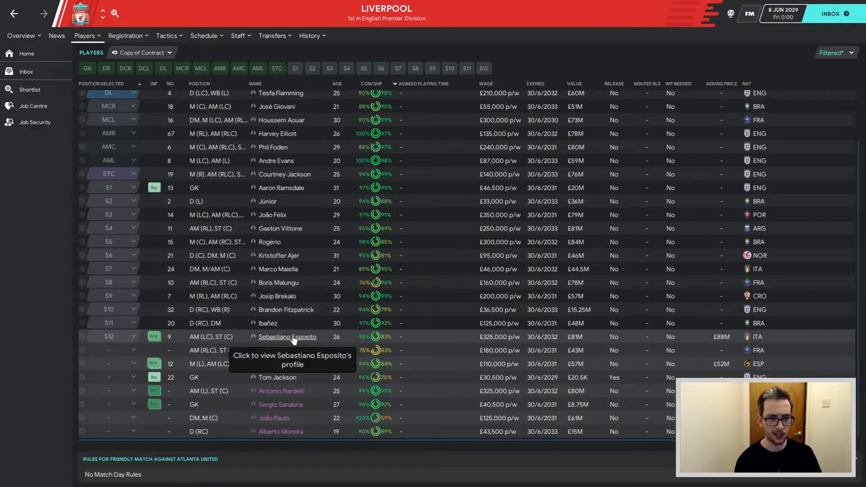
left_click(286, 337)
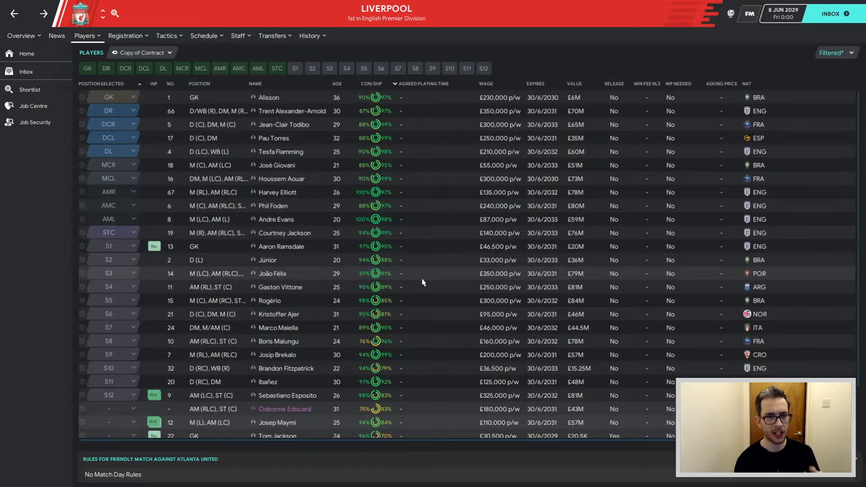
mouse_move(429, 131)
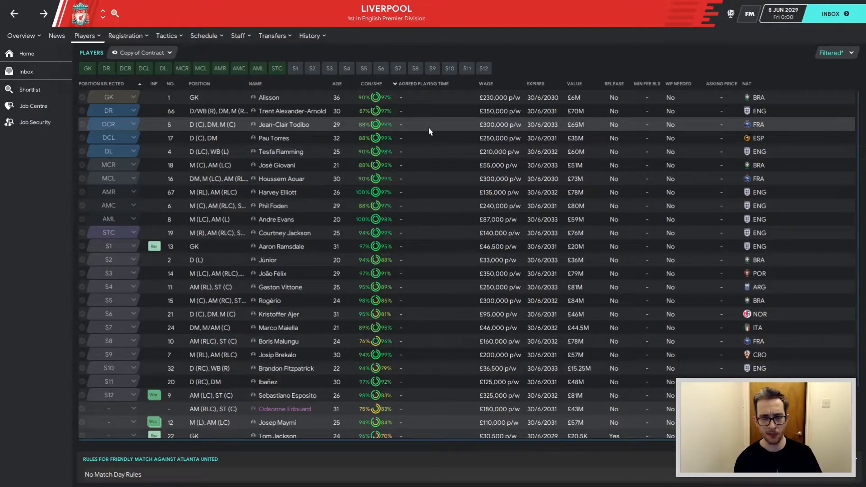
scroll("down", 3)
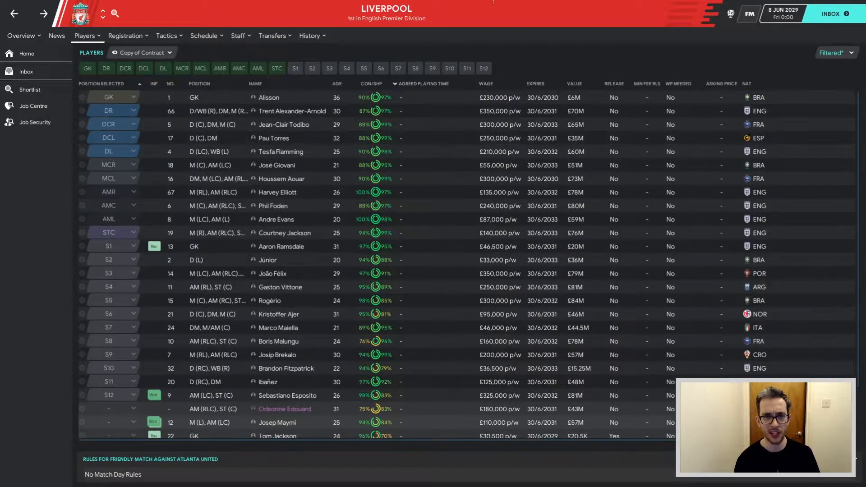
Search for 'pickford', then open Manchester's Players > Senior Squad list.
type("pickford")
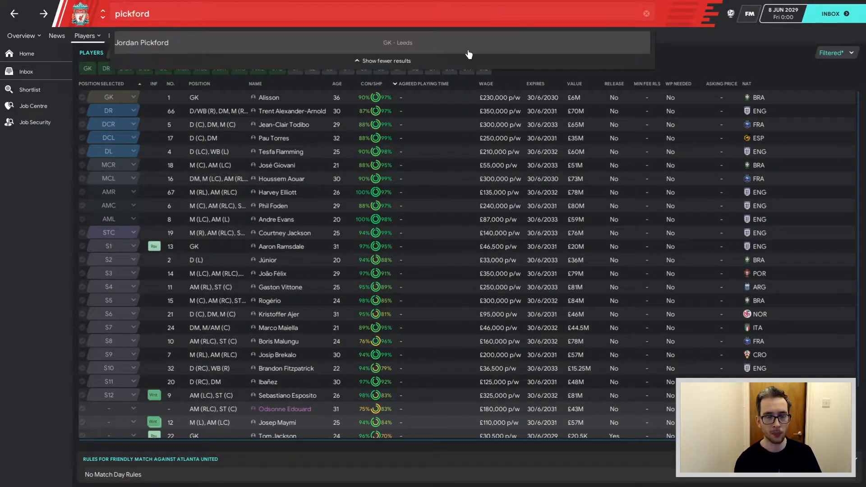
left_click(142, 42)
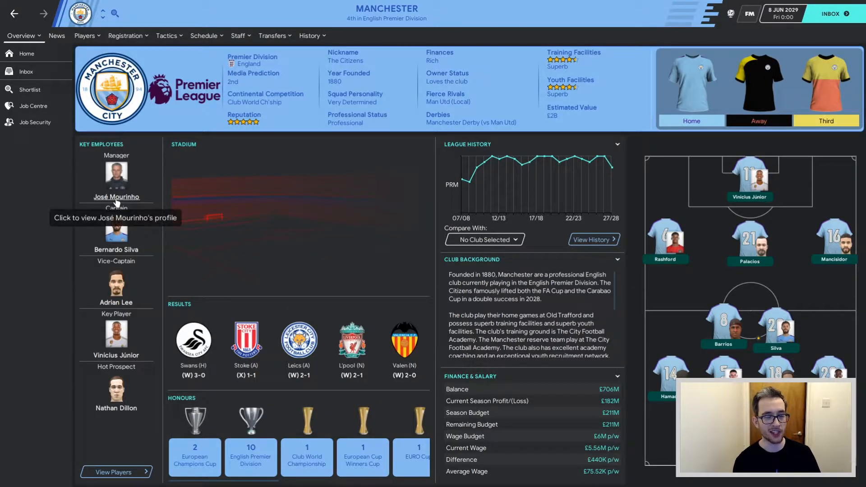
left_click(84, 35)
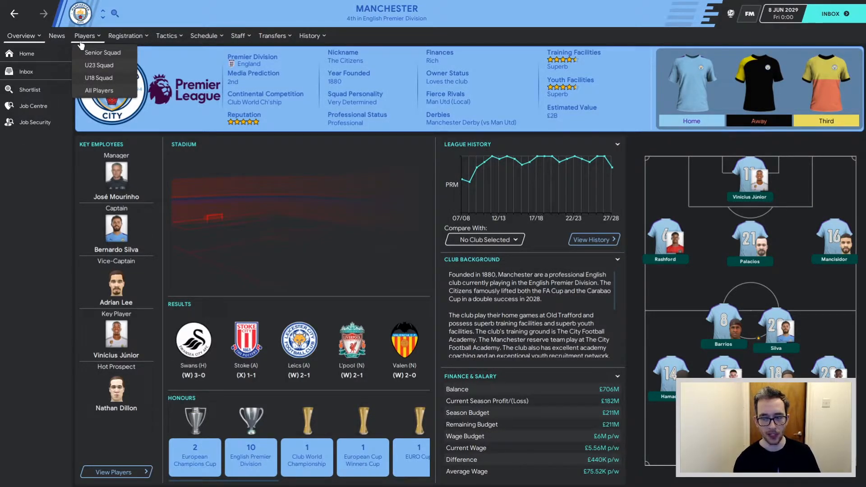
mouse_move(103, 53)
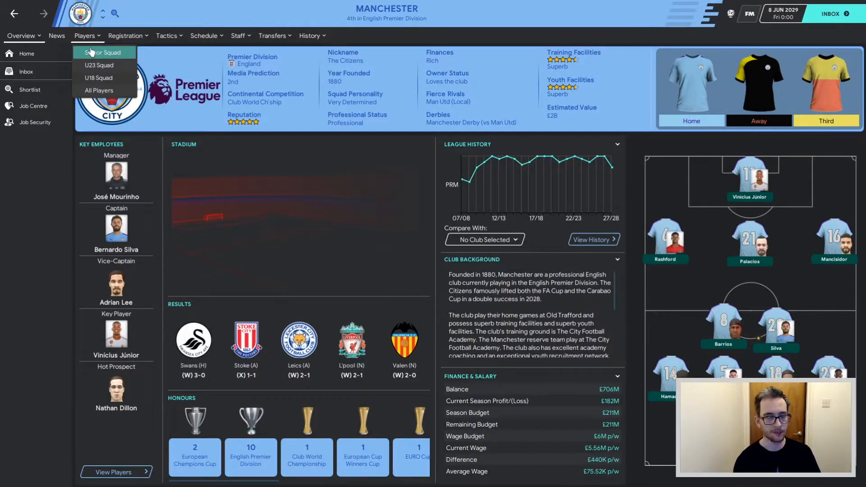
left_click(100, 52)
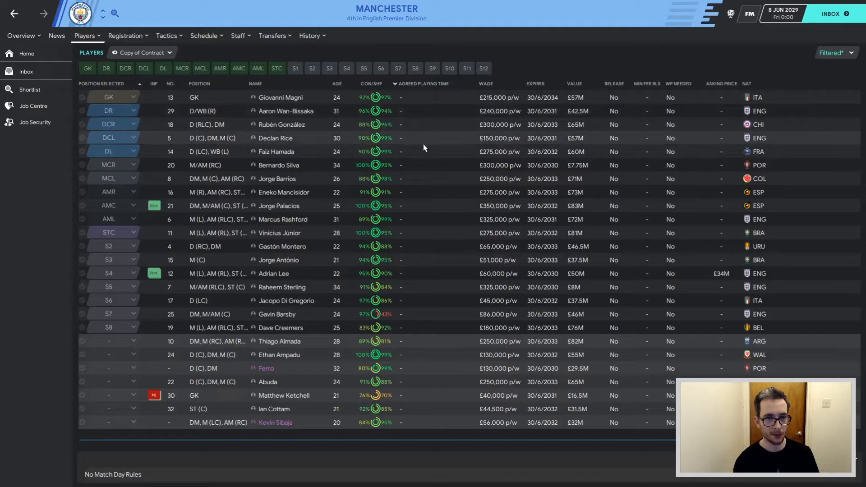
mouse_move(428, 177)
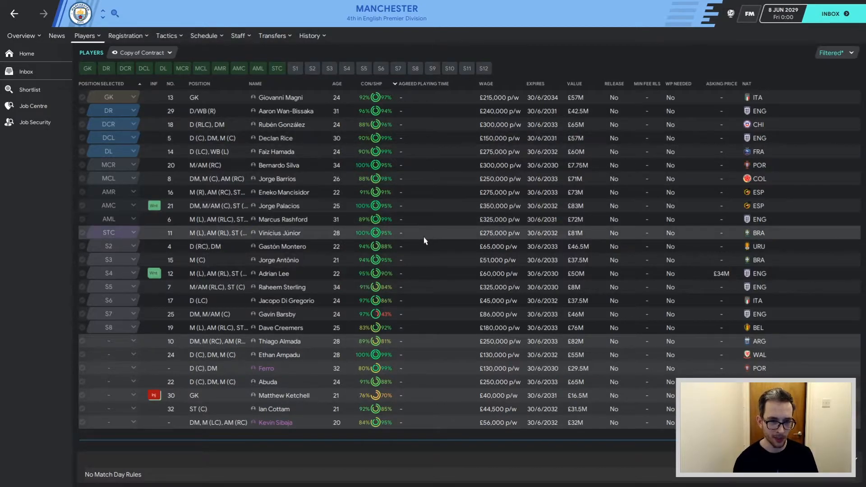
mouse_move(423, 341)
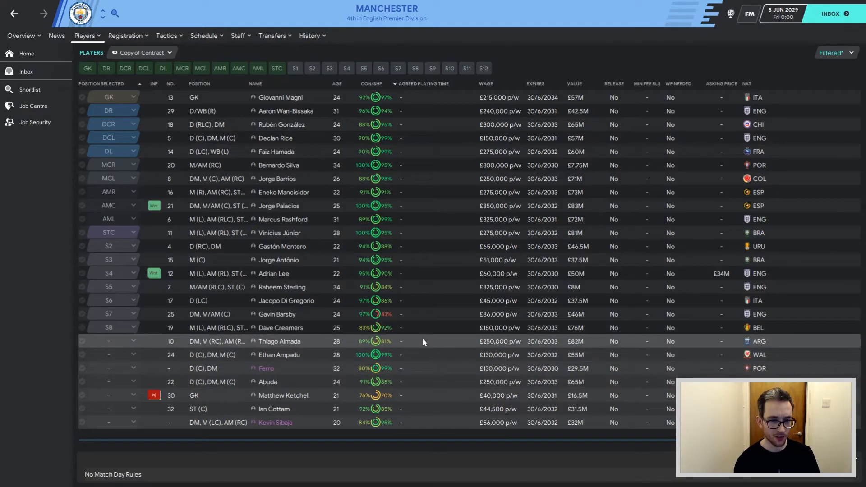
mouse_move(425, 365)
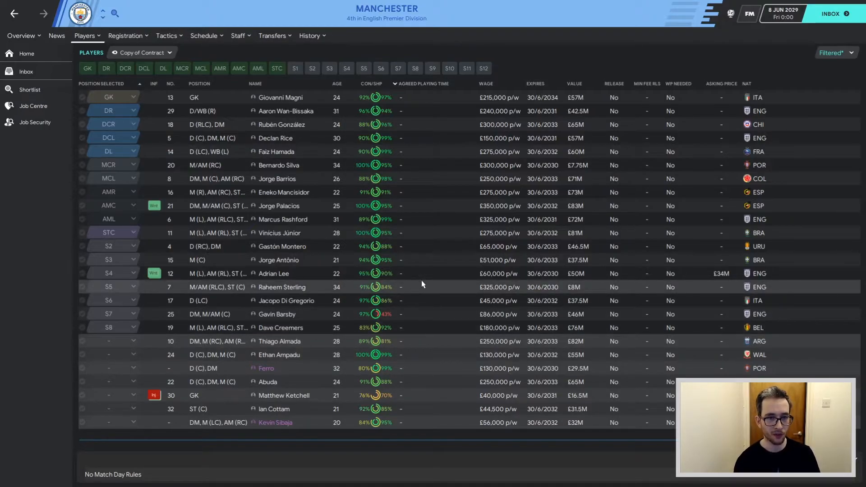
mouse_move(430, 260)
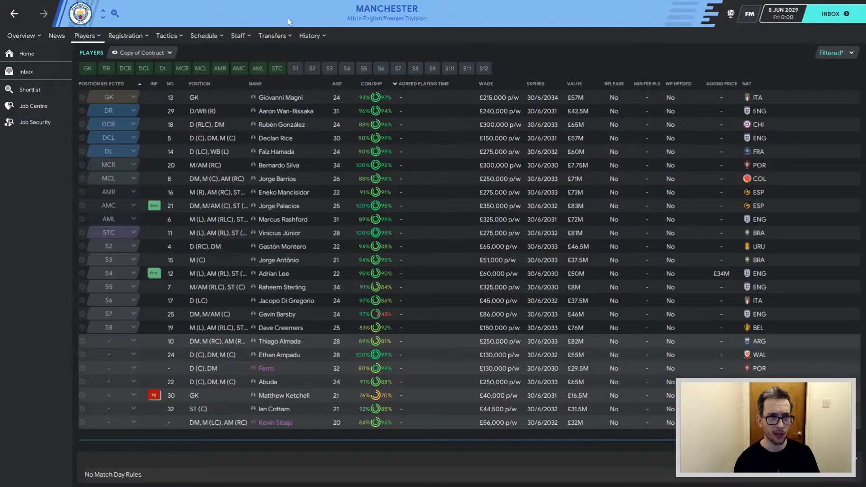
mouse_move(281, 50)
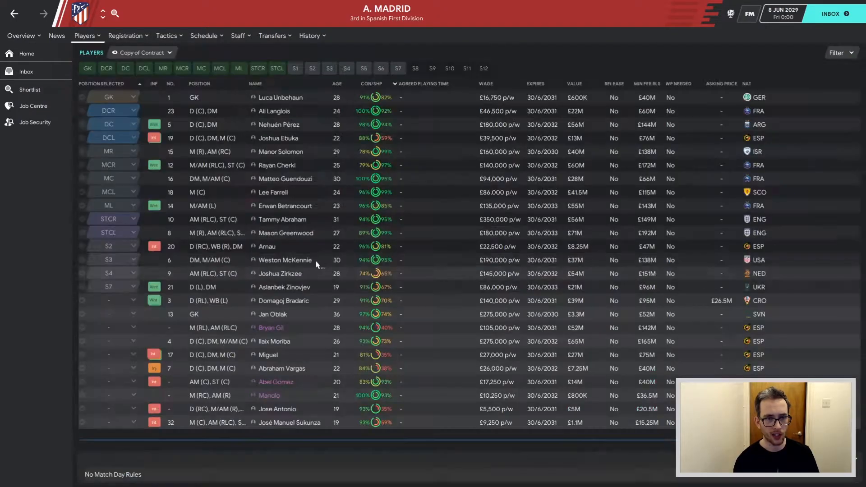
mouse_move(270, 279)
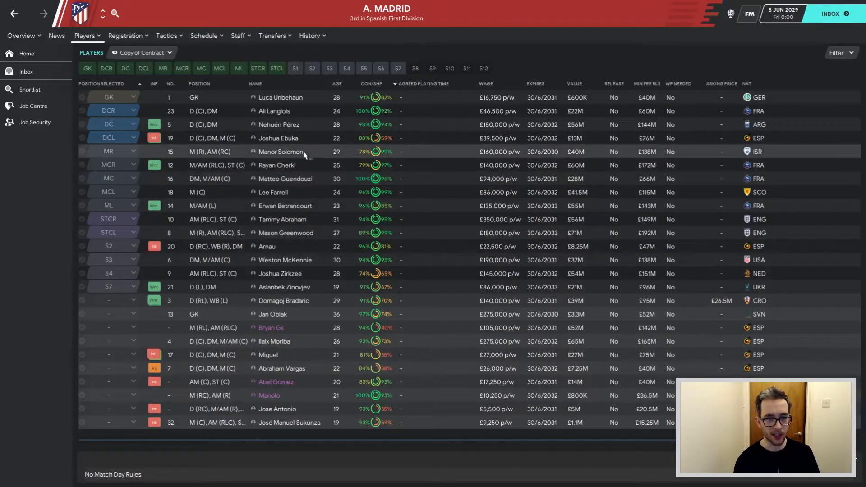
mouse_move(293, 152)
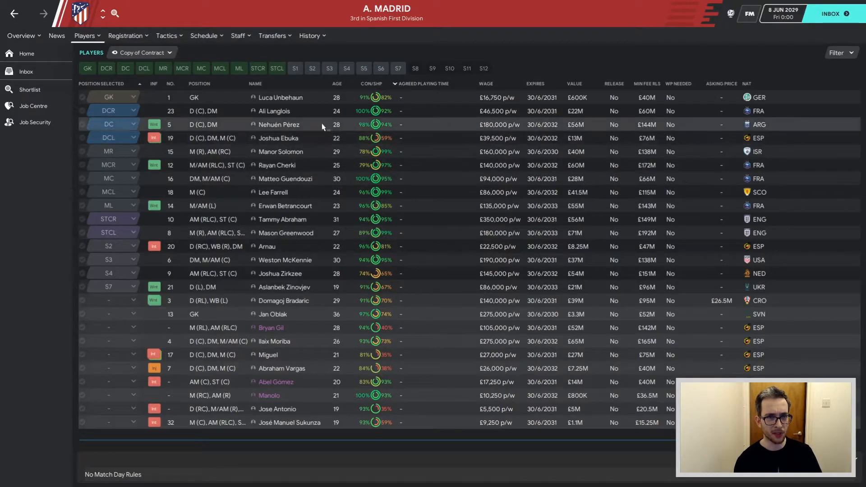
mouse_move(253, 237)
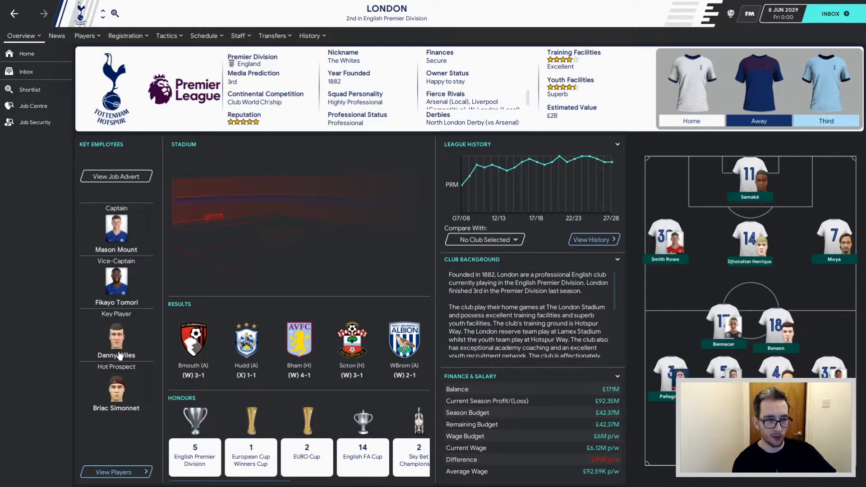
Open London's Players tab and scroll partway down the senior squad.
left_click(84, 35)
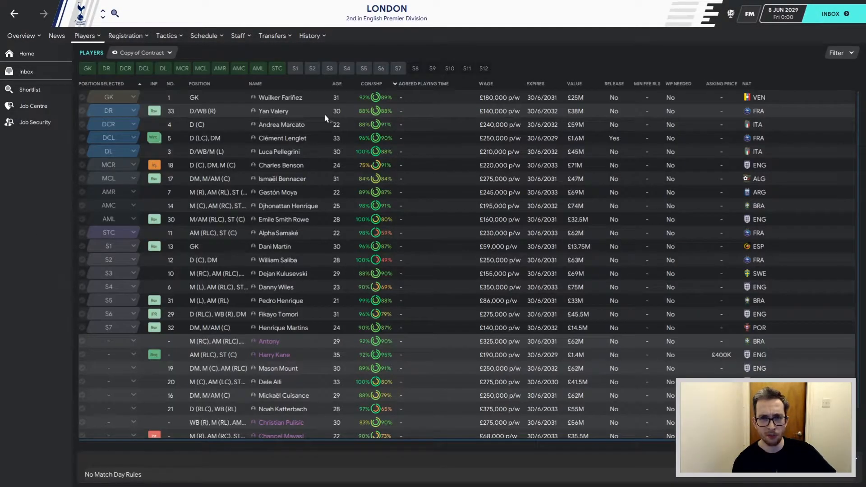
mouse_move(273, 111)
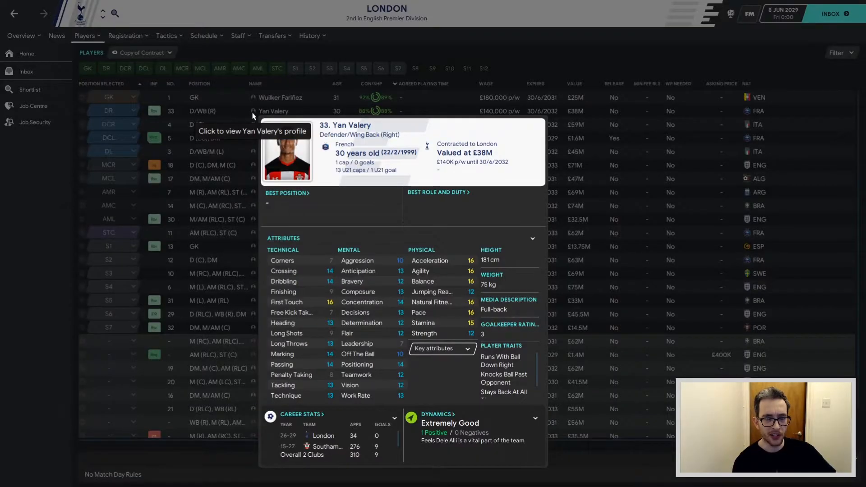
mouse_move(418, 199)
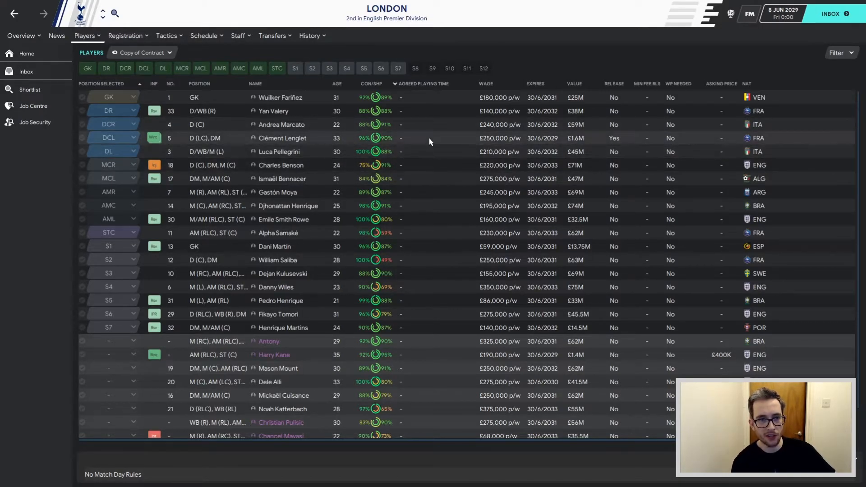
scroll("down", 3)
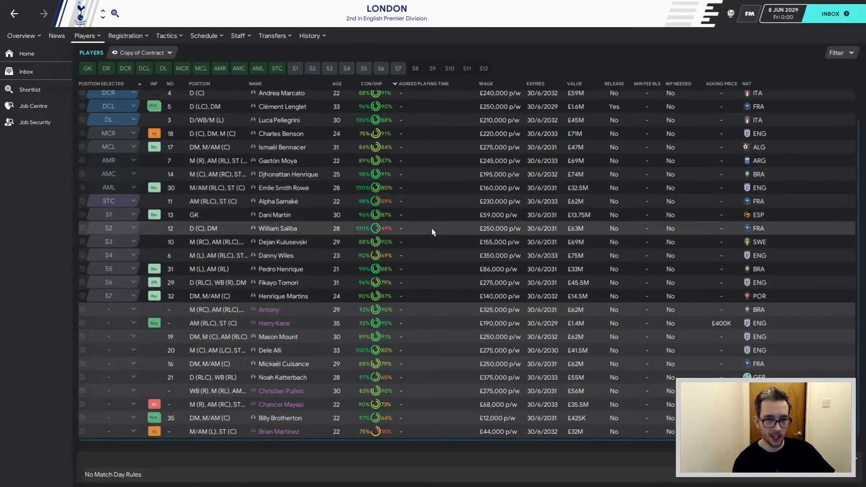
mouse_move(414, 337)
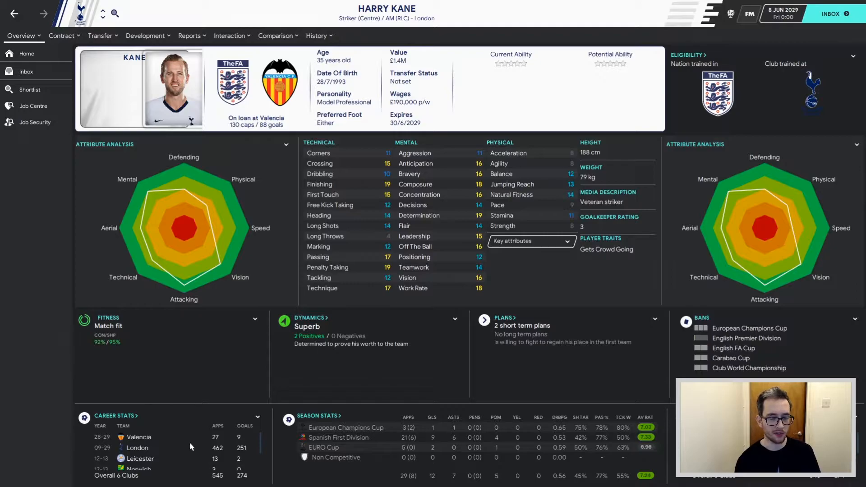
mouse_move(298, 389)
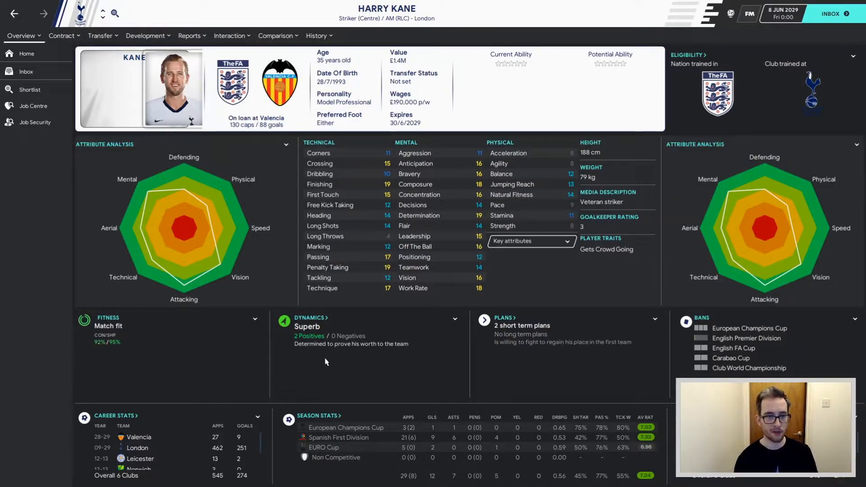
mouse_move(239, 453)
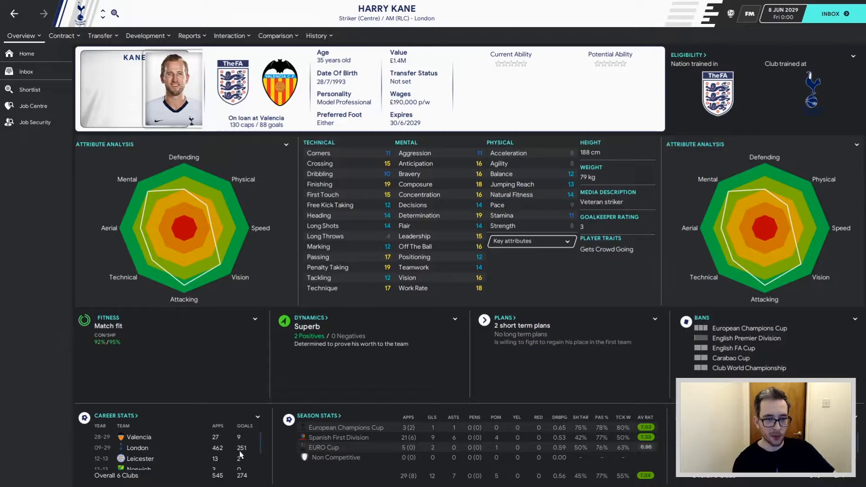
mouse_move(217, 448)
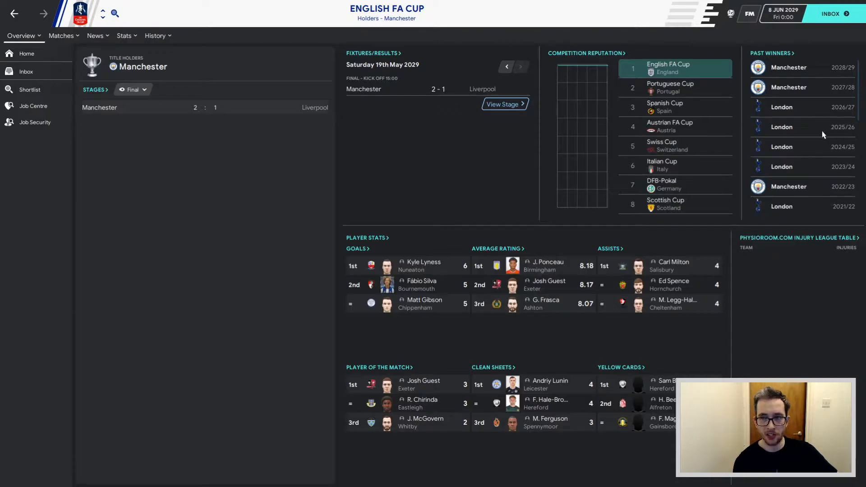
mouse_move(811, 123)
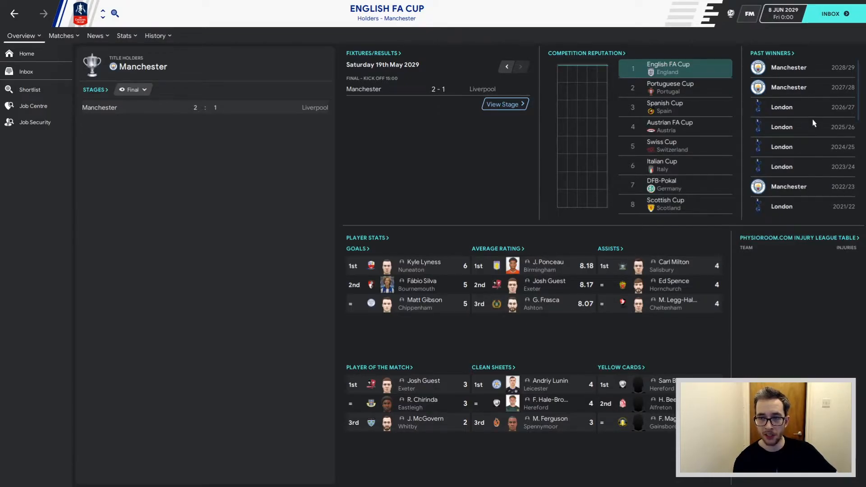
Scroll the FA Cup Past Winners panel, then switch to the Carabao Cup overview.
scroll("down", 3)
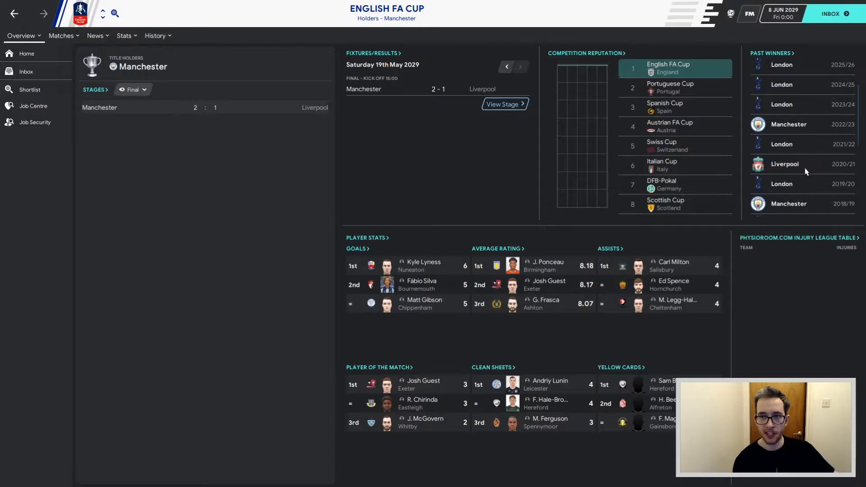
mouse_move(812, 210)
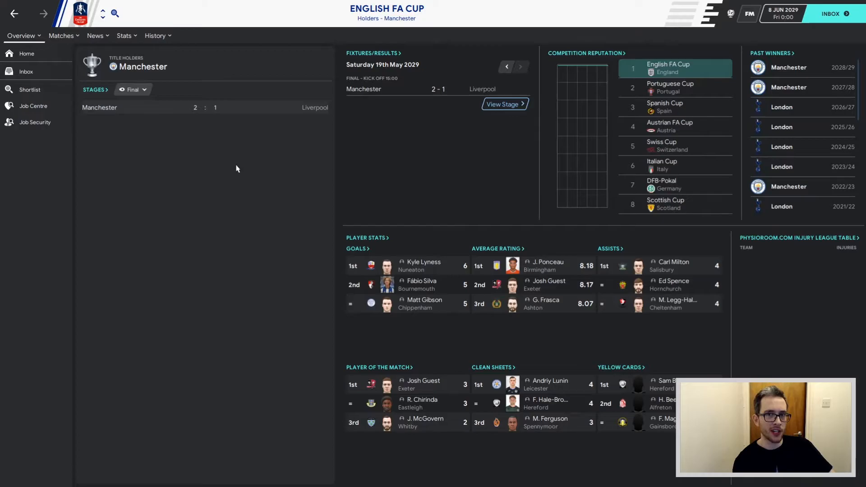
left_click(114, 13)
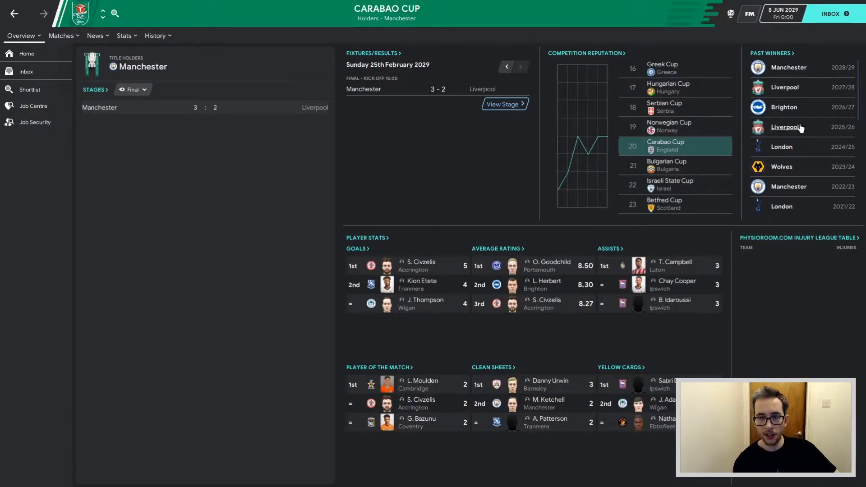
mouse_move(782, 167)
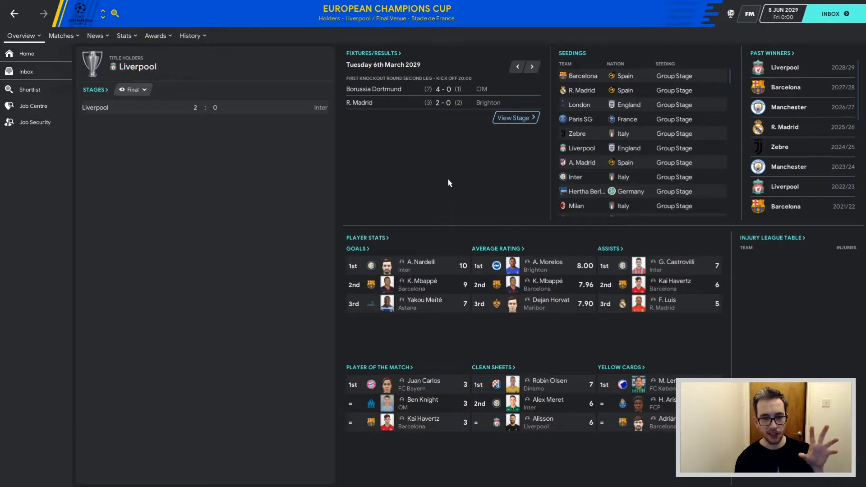
mouse_move(442, 211)
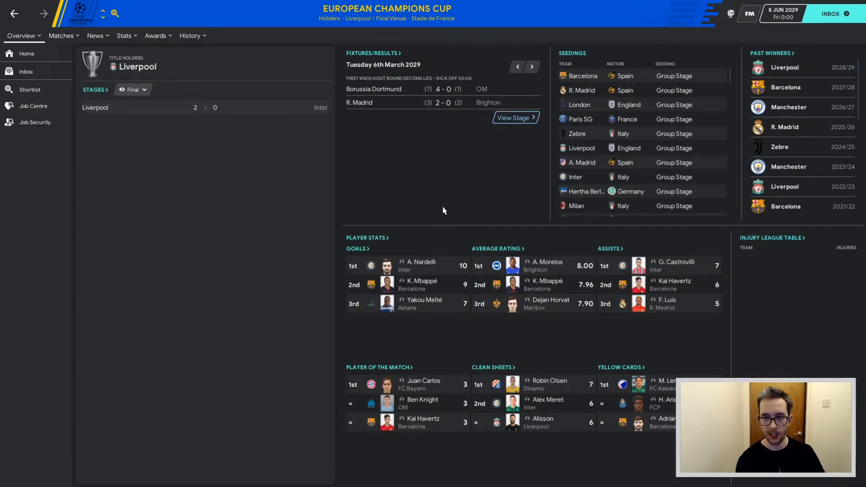
mouse_move(583, 191)
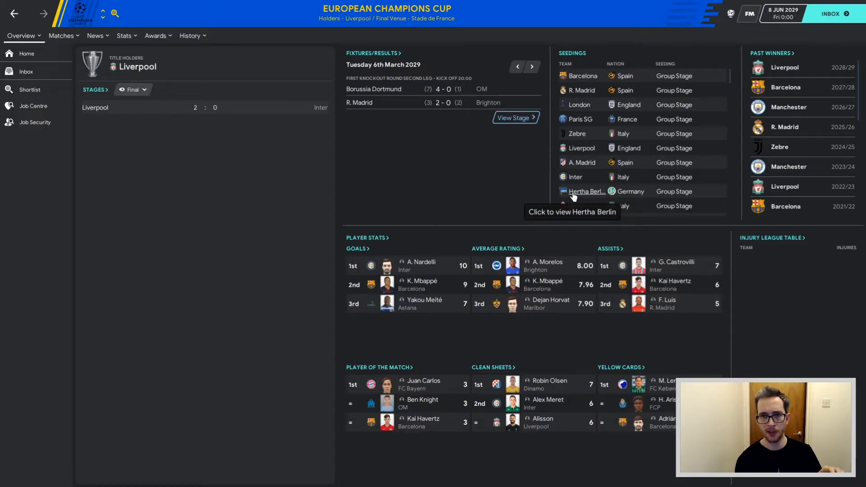
Scroll the Champions Cup overview to the final stage: Liverpool 2-0 Inter at Stade de France.
scroll("down", 3)
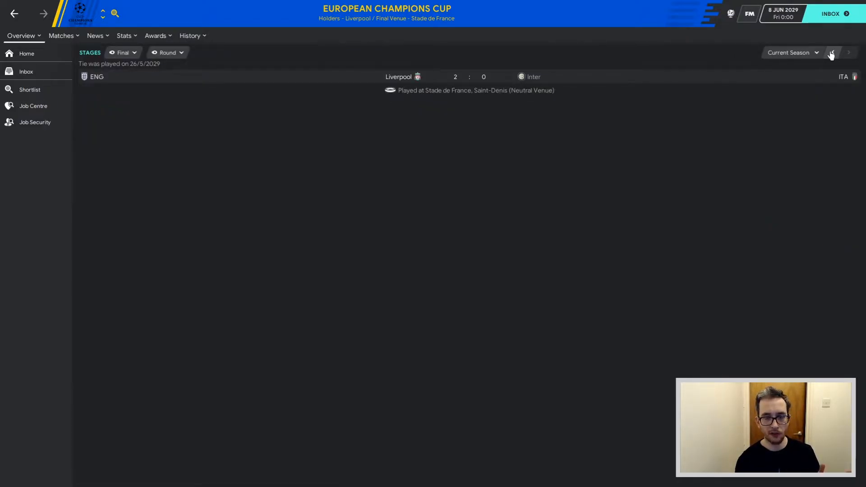
Step back through earlier finals to 2024/25, where Zebre beat R. Madrid 2-1 at Camp Nou.
left_click(831, 52)
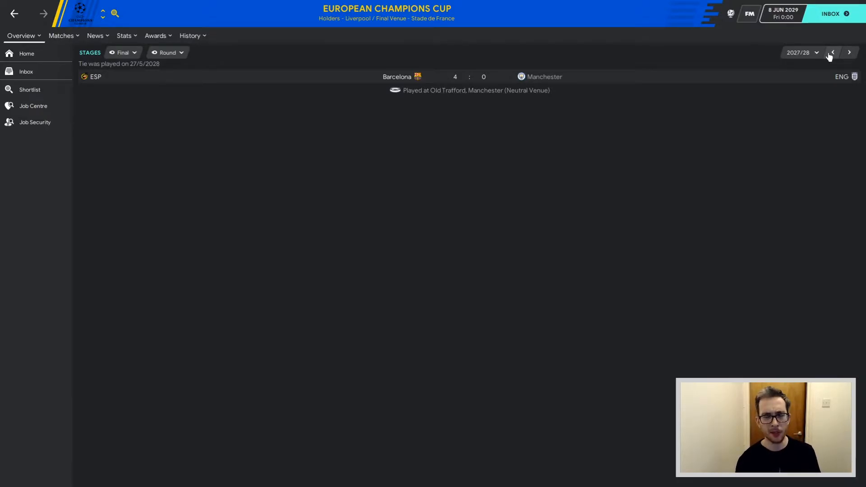
left_click(831, 52)
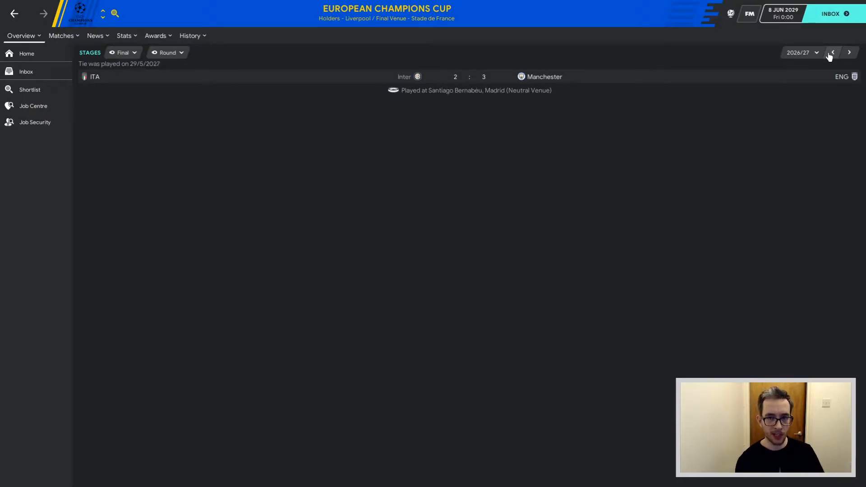
left_click(833, 53)
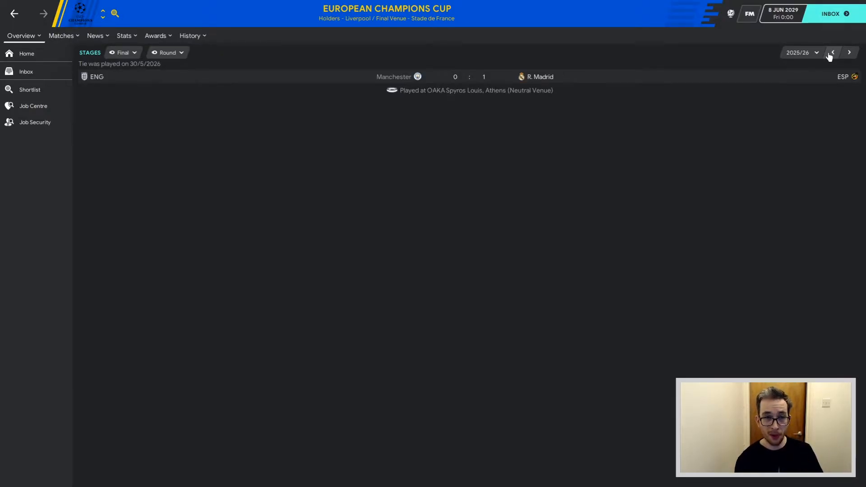
left_click(833, 52)
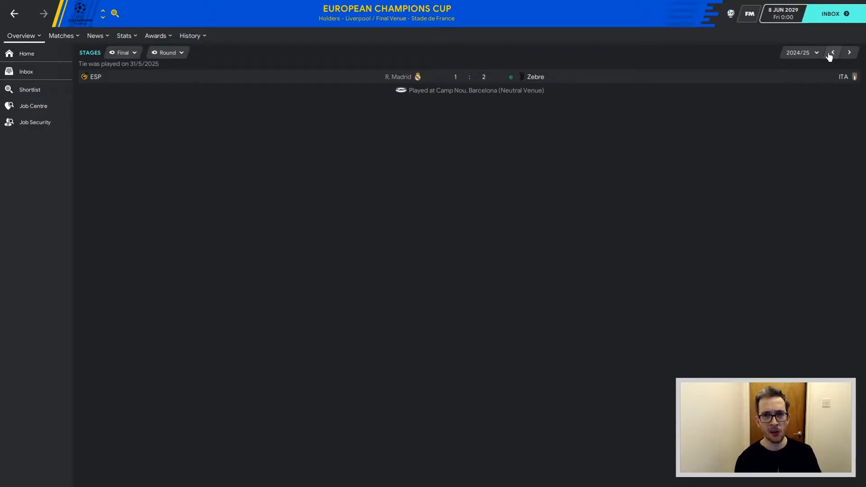
mouse_move(415, 81)
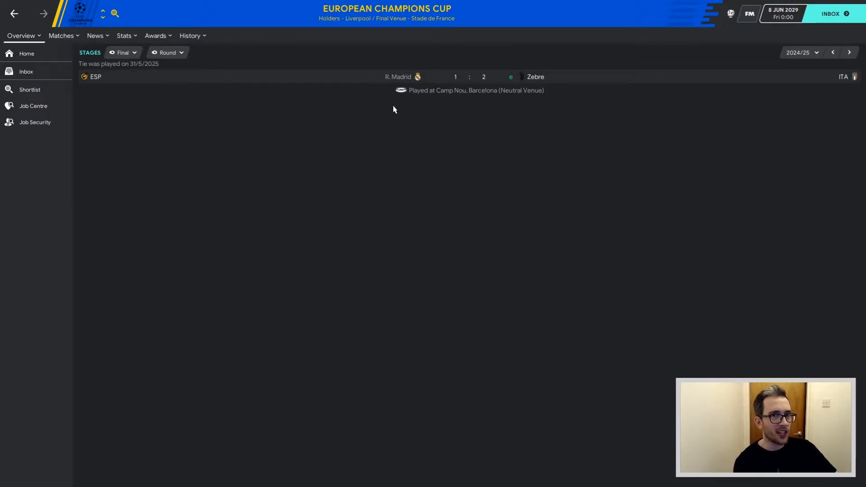
Page through all Champions Cup group tables from 2024/25 forward to 2027/28.
left_click(123, 52)
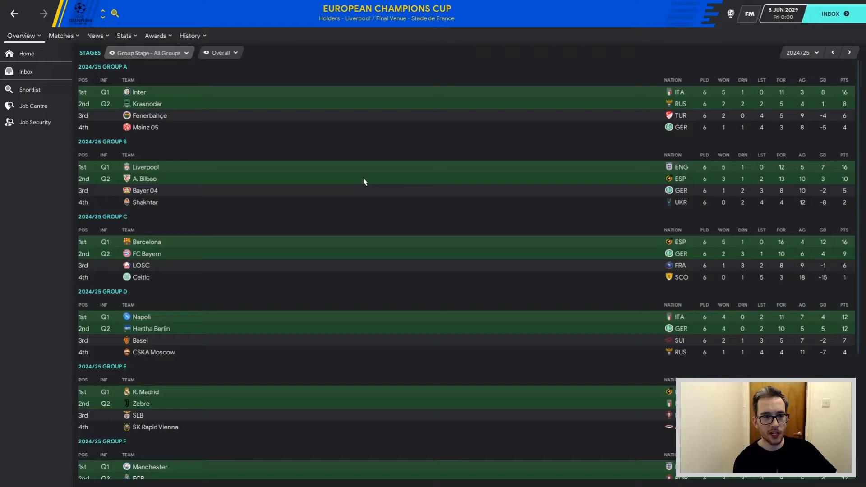
mouse_move(361, 187)
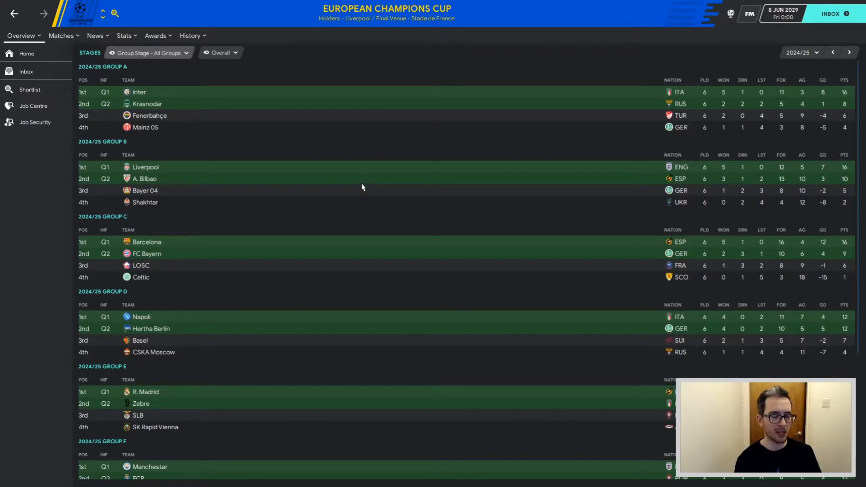
mouse_move(364, 189)
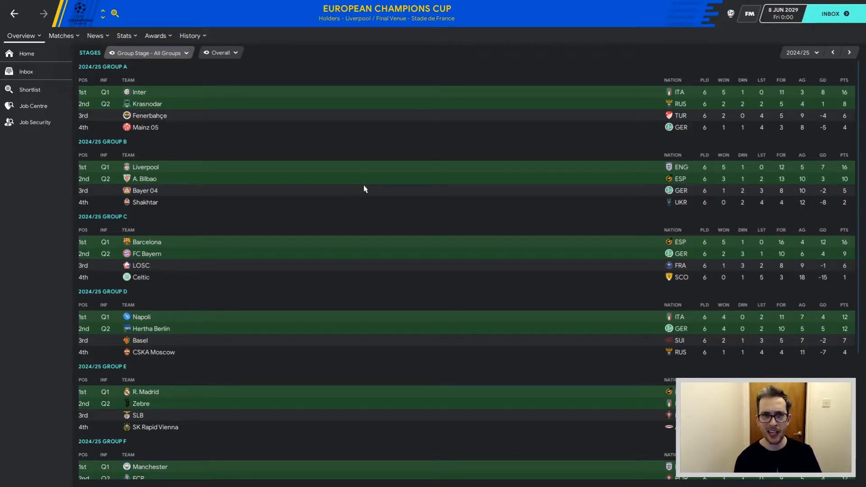
mouse_move(362, 214)
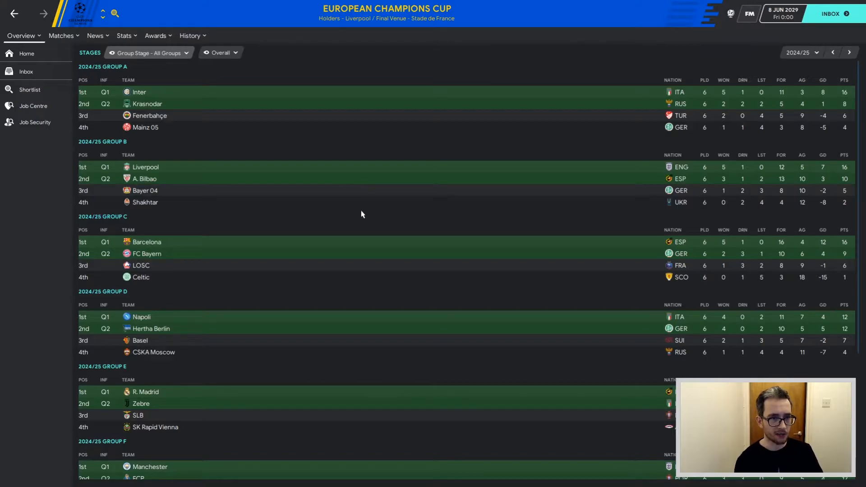
scroll("down", 3)
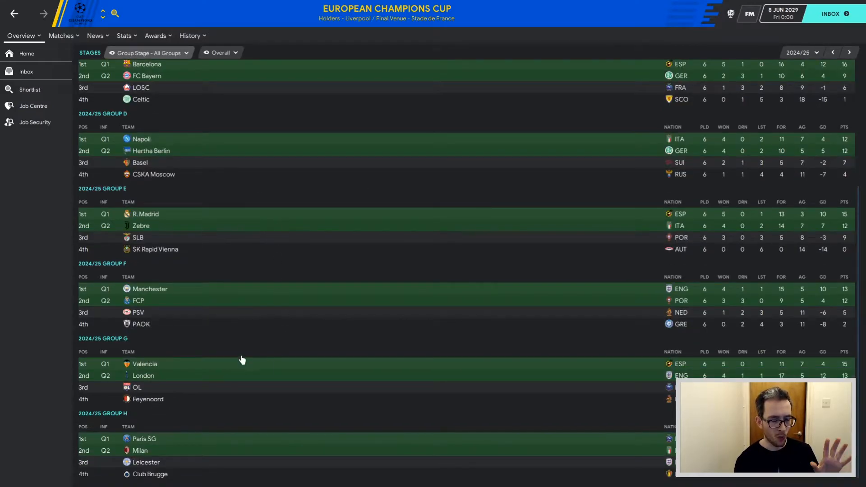
mouse_move(199, 380)
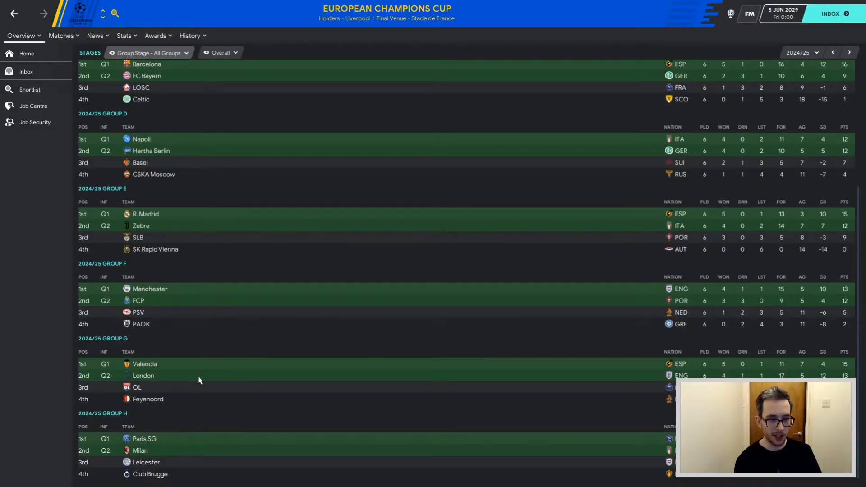
mouse_move(209, 323)
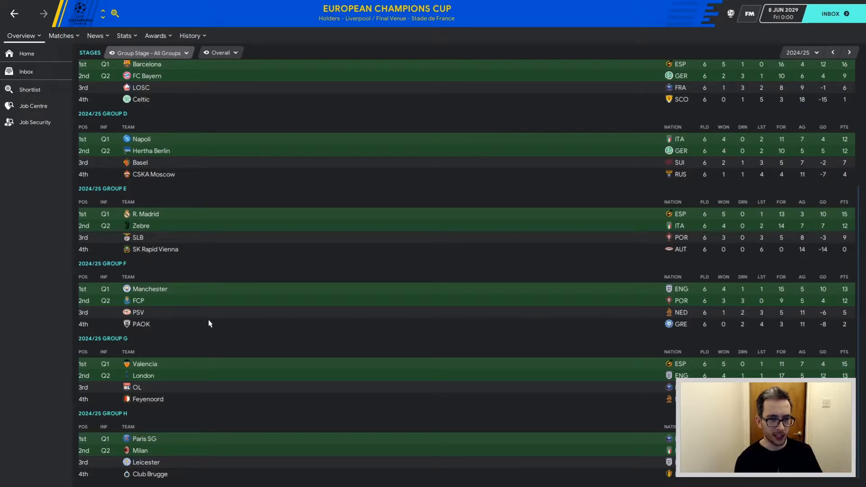
mouse_move(144, 446)
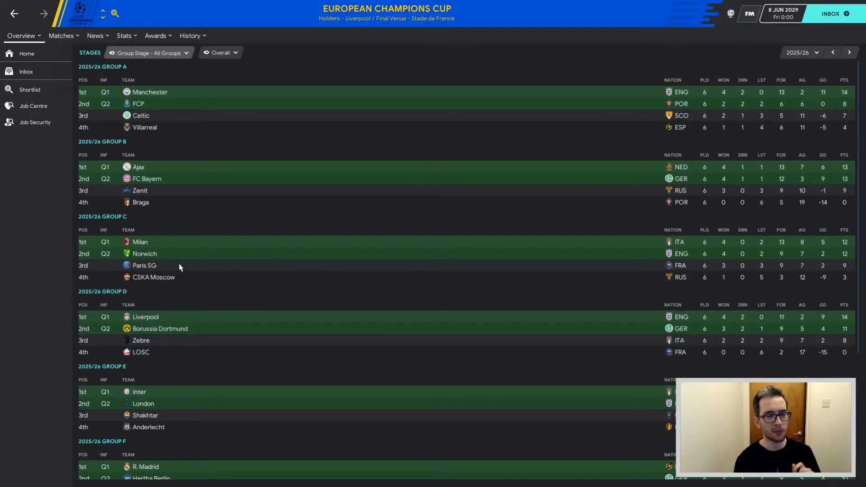
mouse_move(145, 266)
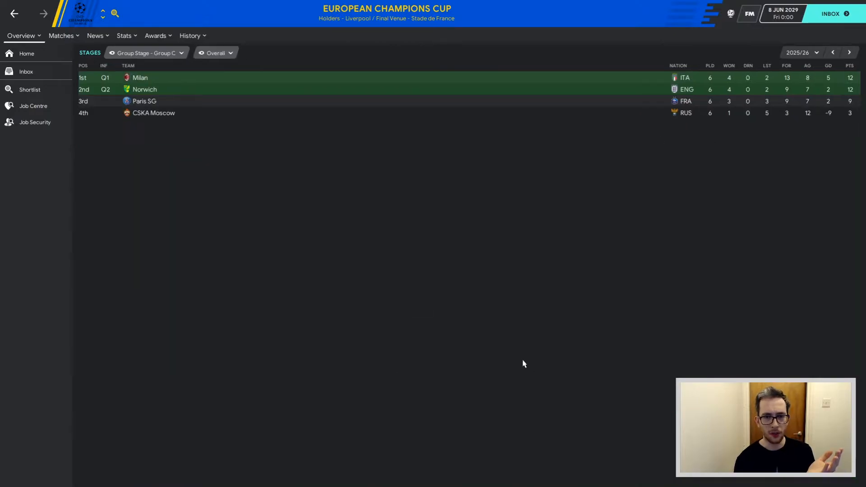
left_click(145, 52)
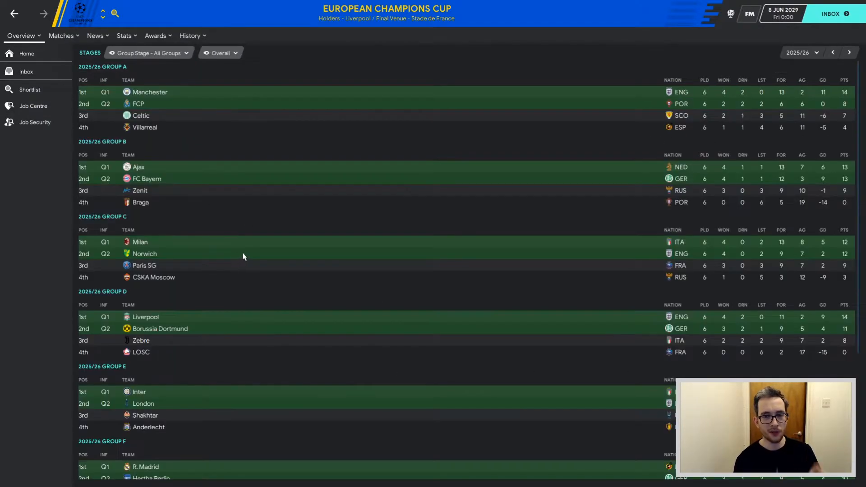
mouse_move(144, 265)
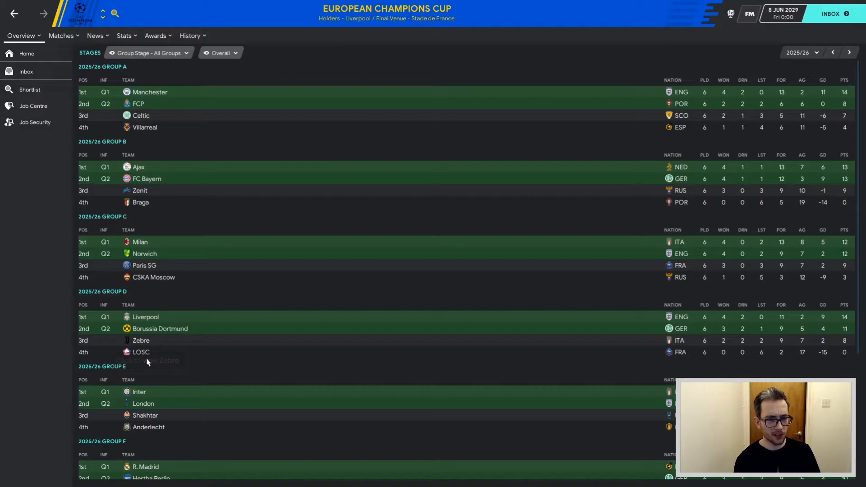
mouse_move(271, 362)
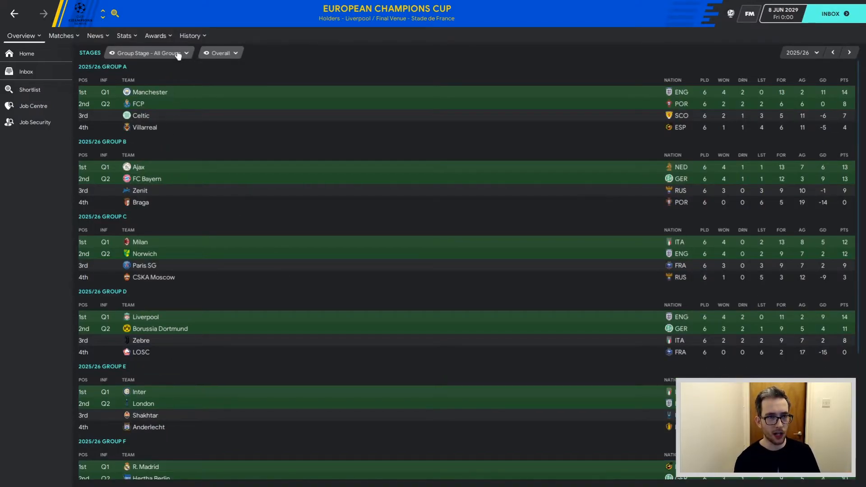
left_click(145, 52)
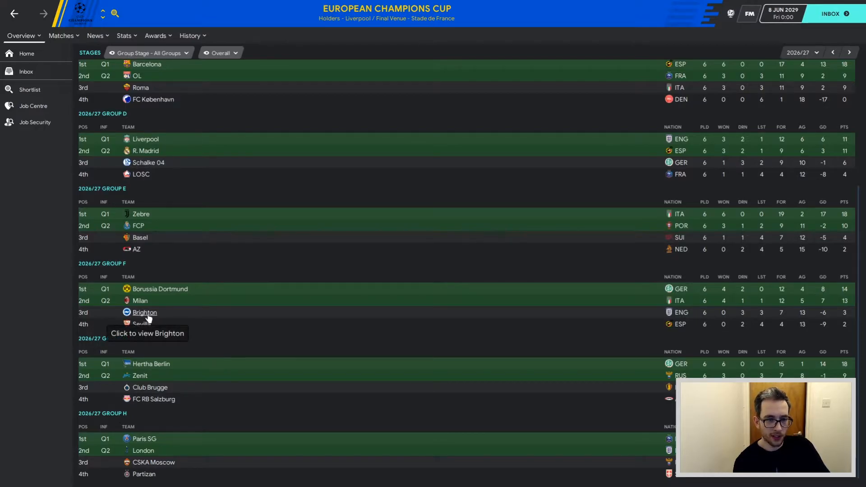
mouse_move(140, 301)
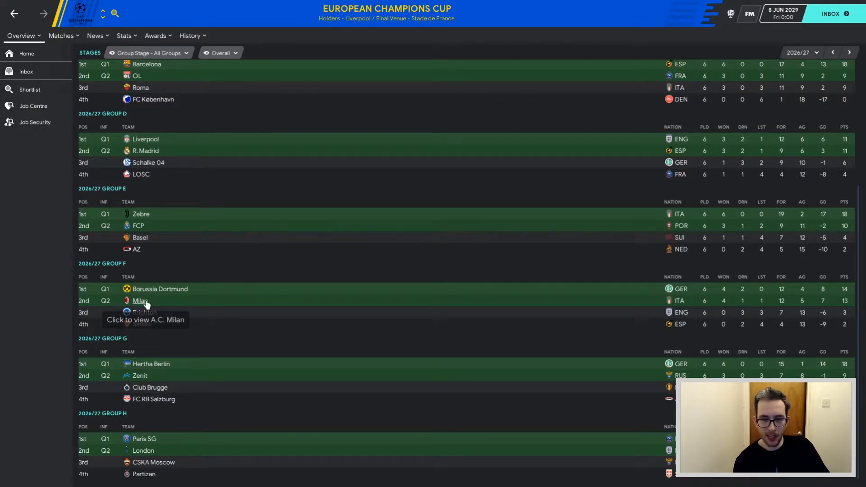
mouse_move(821, 334)
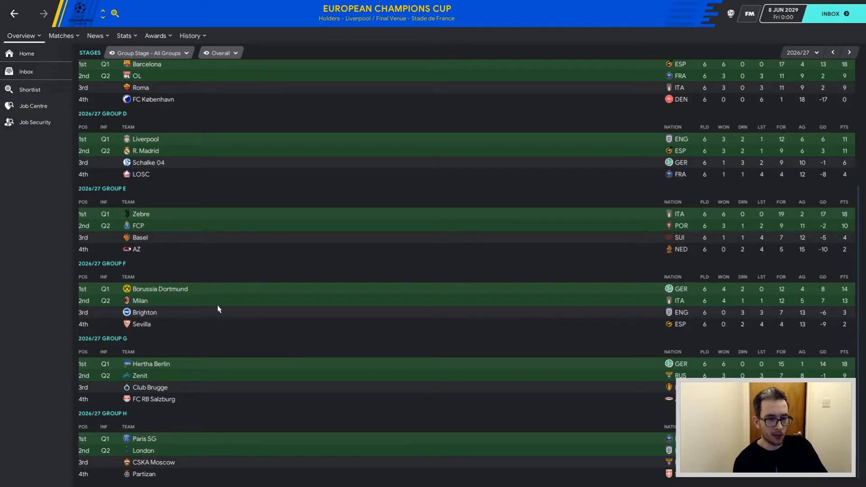
left_click(849, 53)
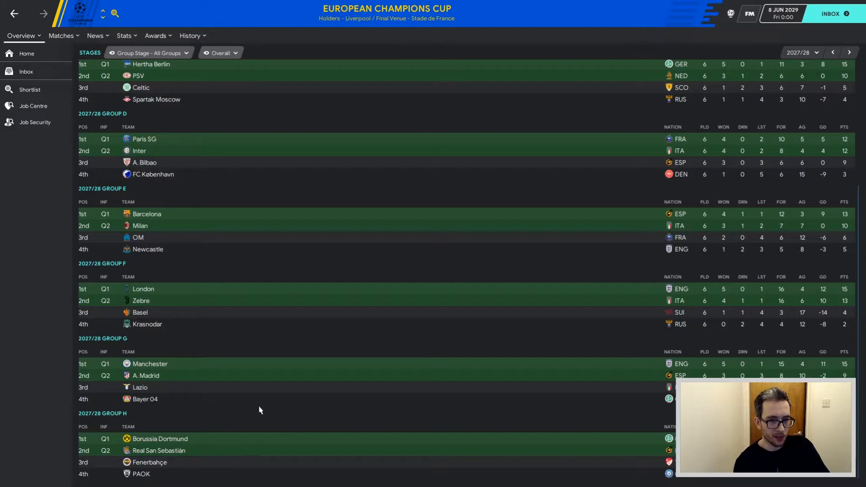
mouse_move(158, 249)
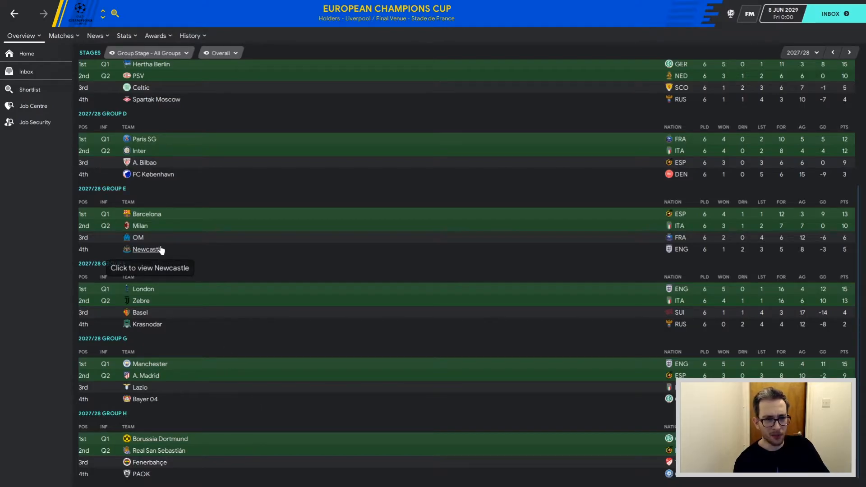
mouse_move(138, 238)
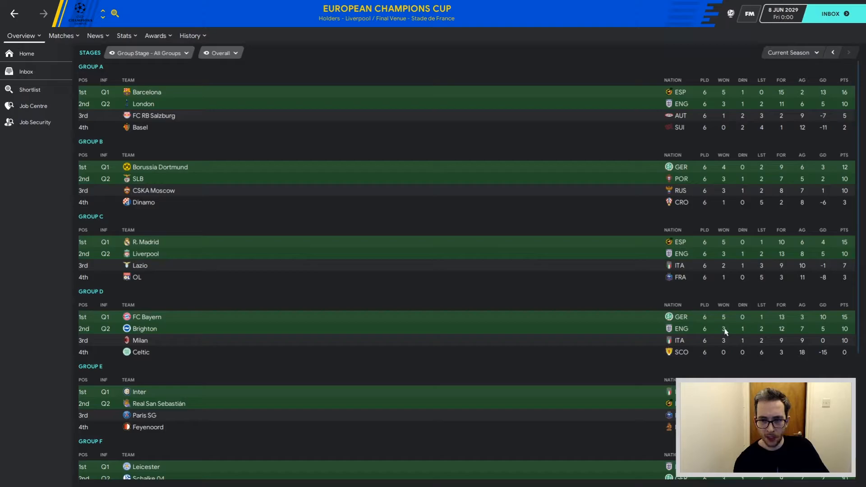
mouse_move(755, 333)
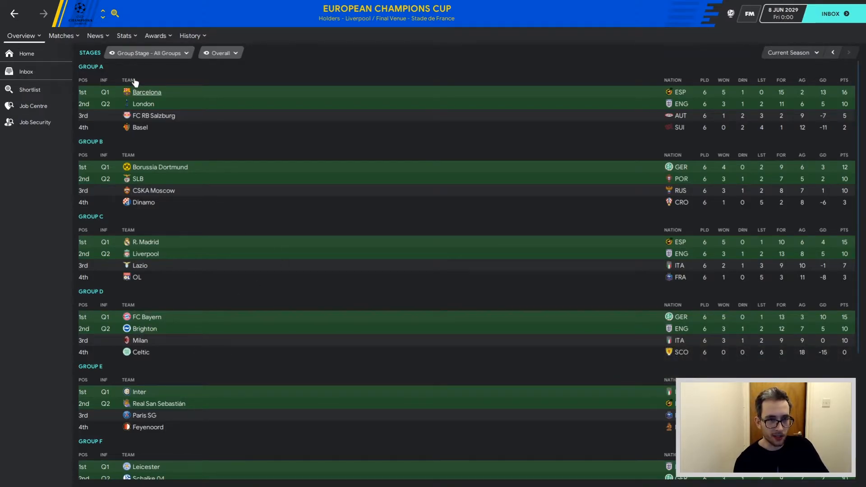
Show the current Champions Cup knockout rounds as a bracket, with Liverpool beating Inter 2-0.
left_click(147, 52)
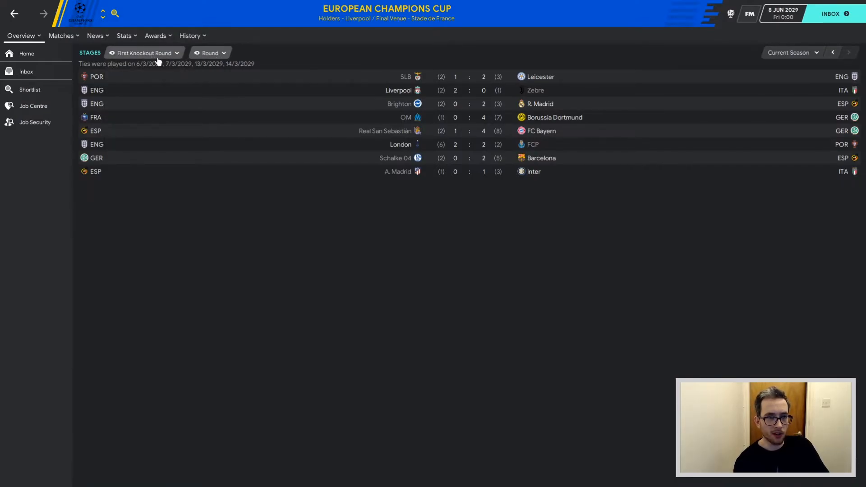
left_click(209, 52)
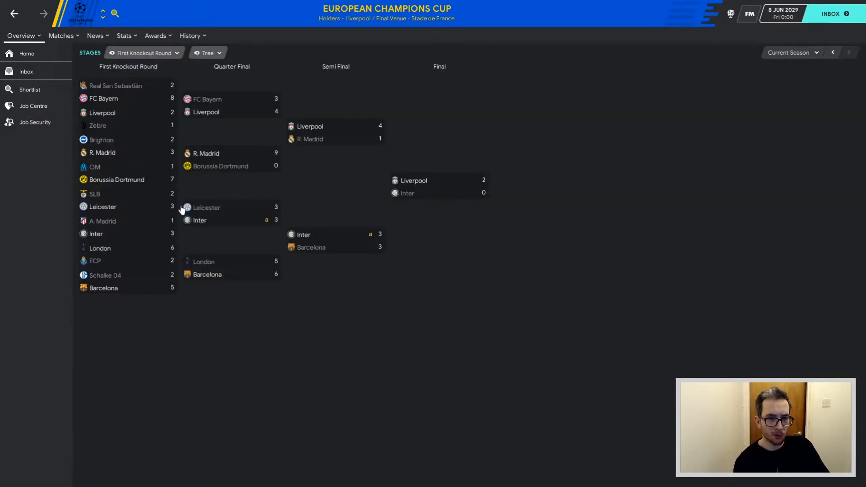
mouse_move(234, 190)
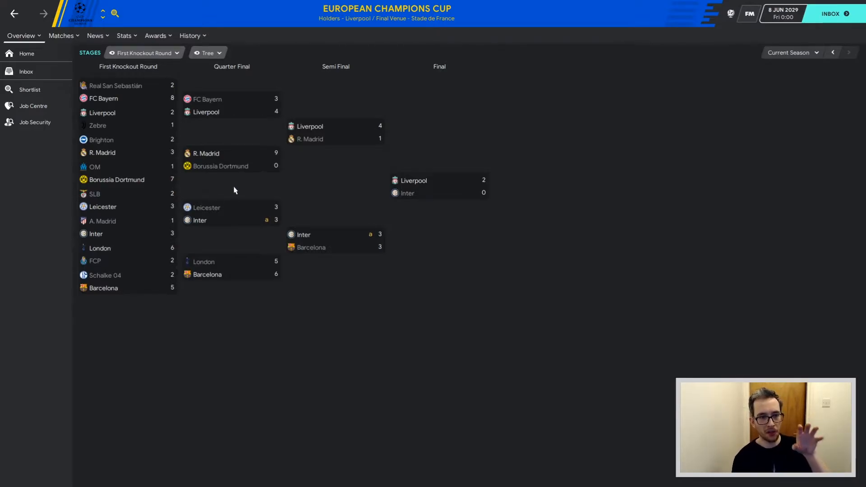
mouse_move(239, 202)
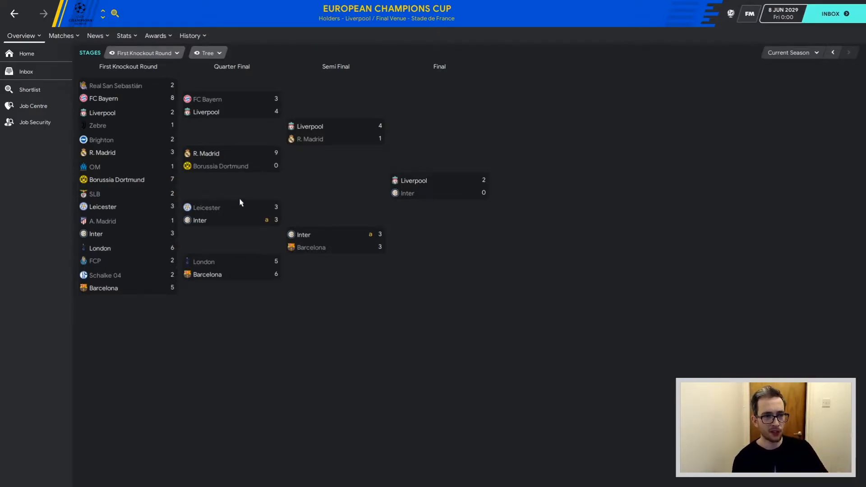
mouse_move(266, 227)
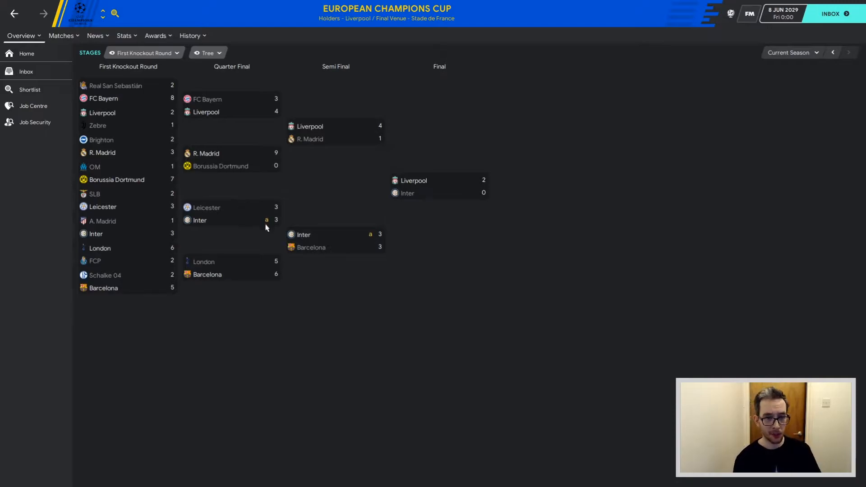
mouse_move(281, 177)
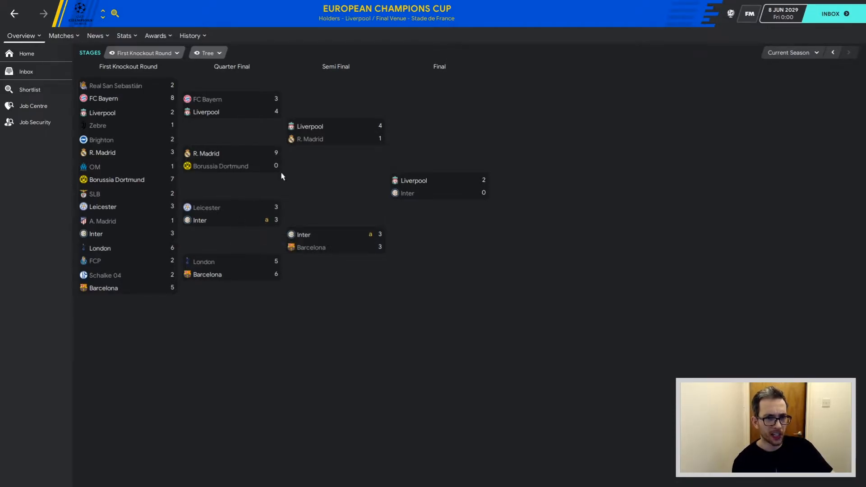
mouse_move(278, 167)
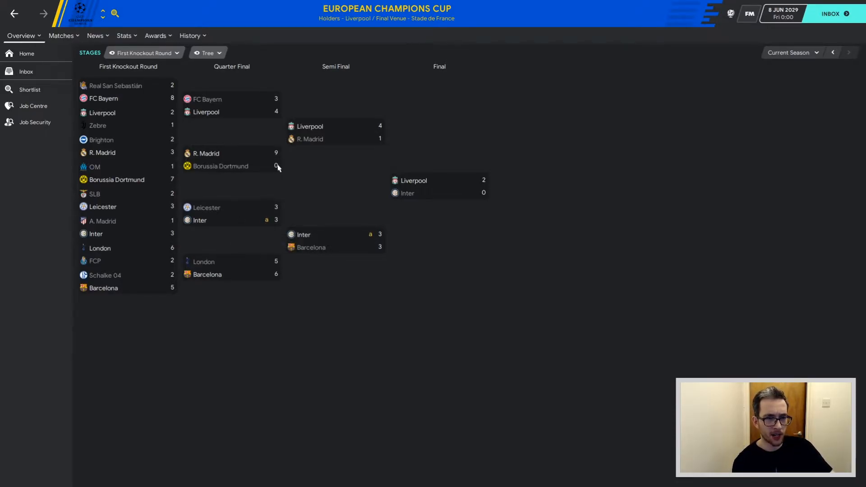
mouse_move(167, 168)
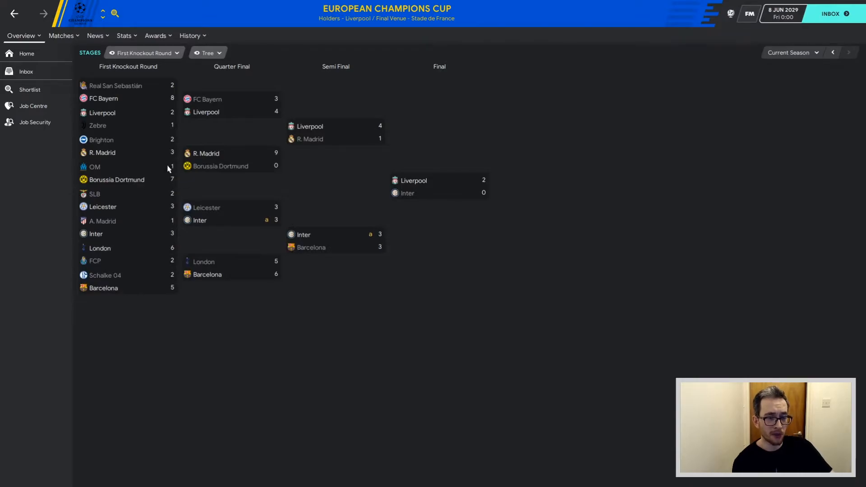
mouse_move(166, 101)
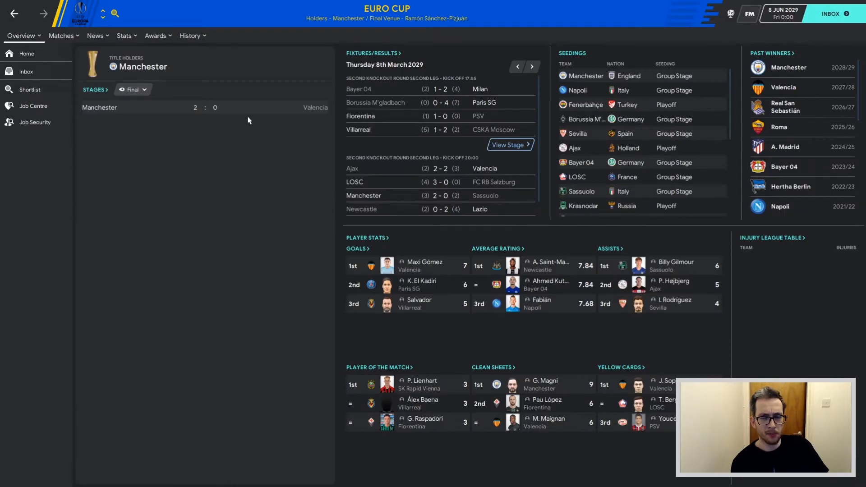
mouse_move(240, 130)
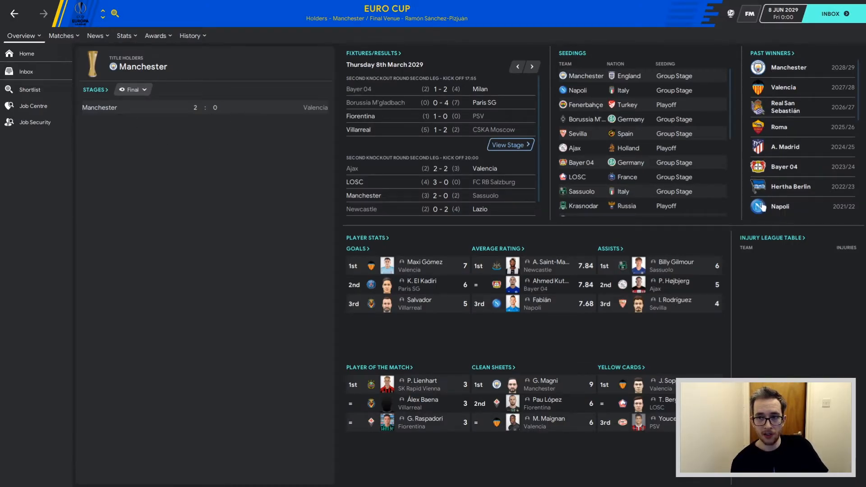
mouse_move(767, 66)
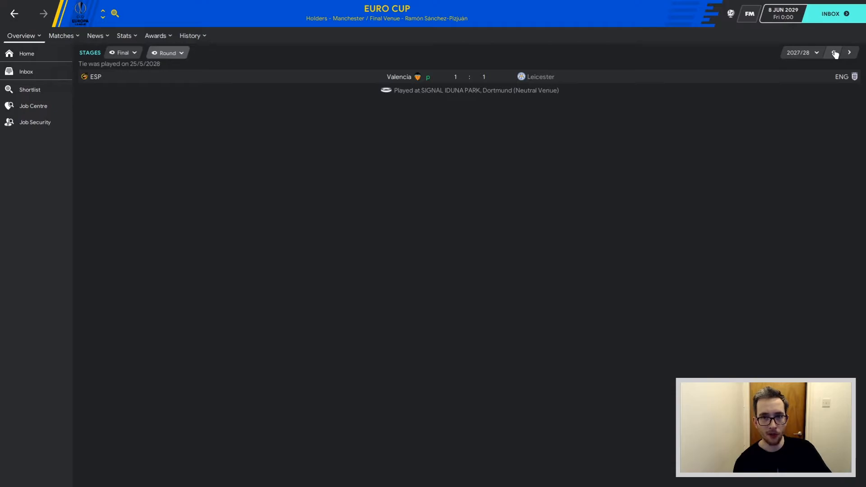
Step back and forth between the 2024/25, 2025/26, 2026/27 and 2027/28 Euro Cup finals.
left_click(833, 53)
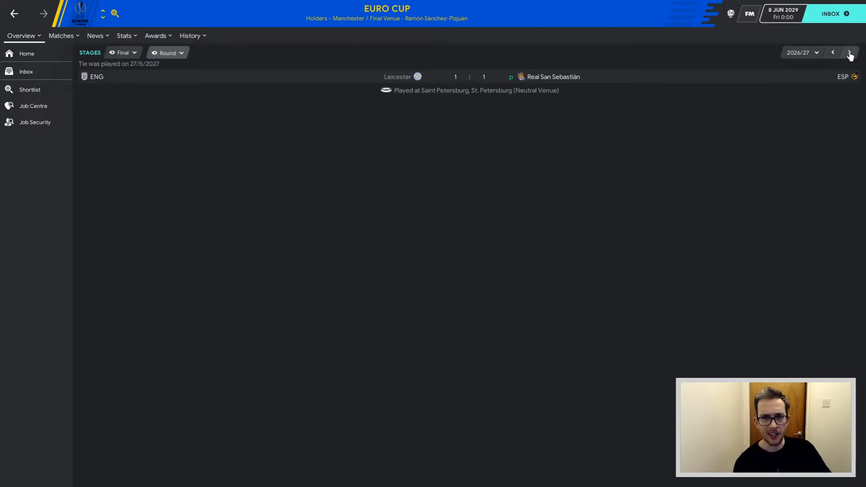
left_click(849, 52)
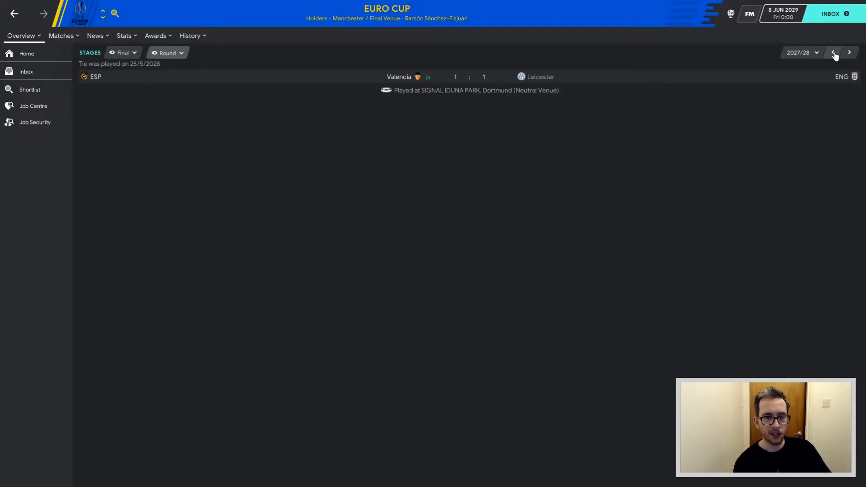
left_click(834, 53)
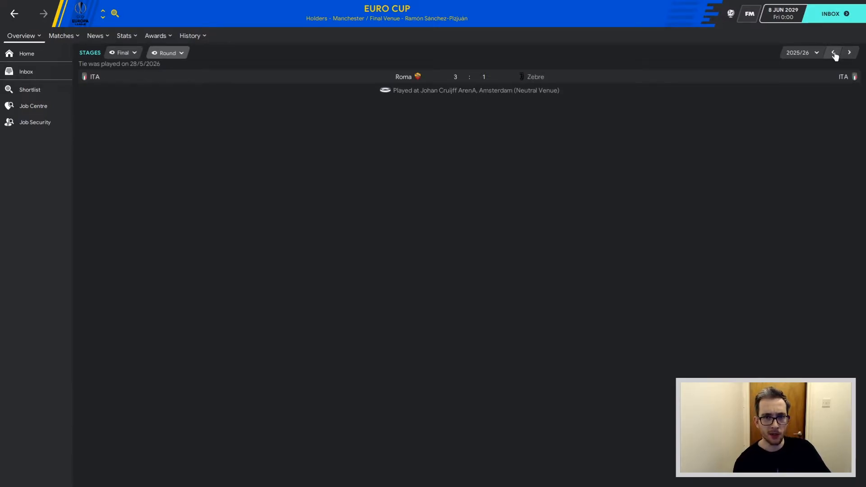
left_click(833, 53)
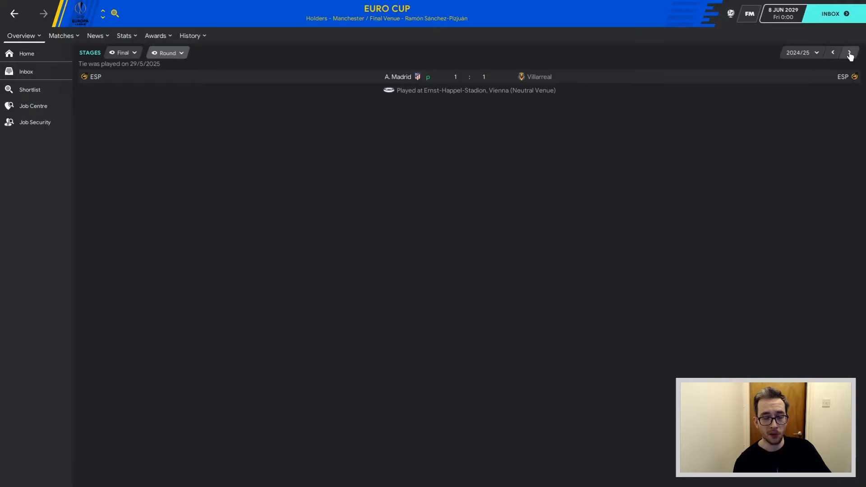
left_click(849, 52)
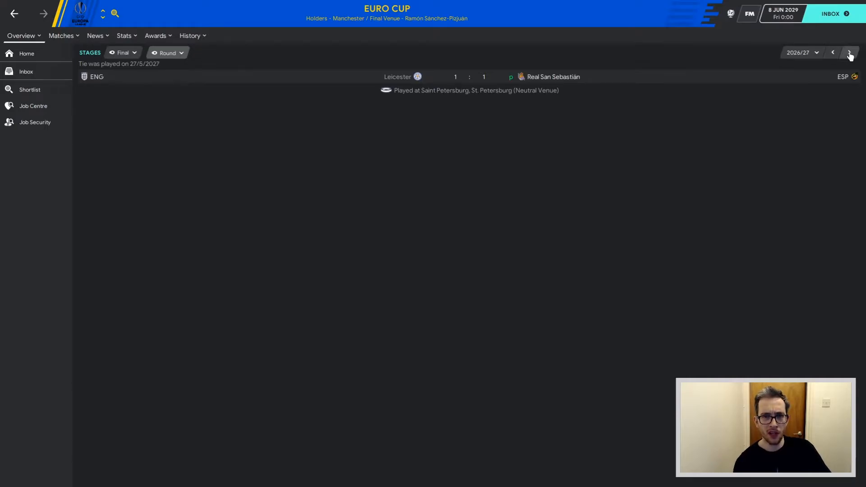
left_click(850, 52)
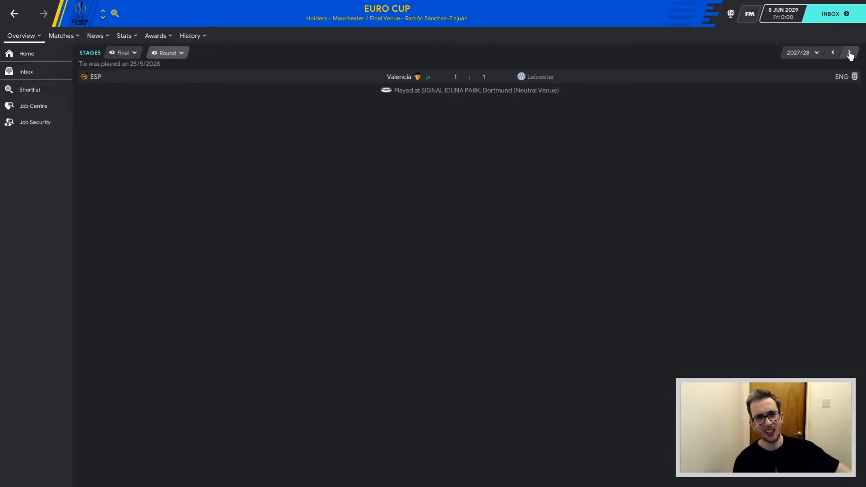
left_click(849, 52)
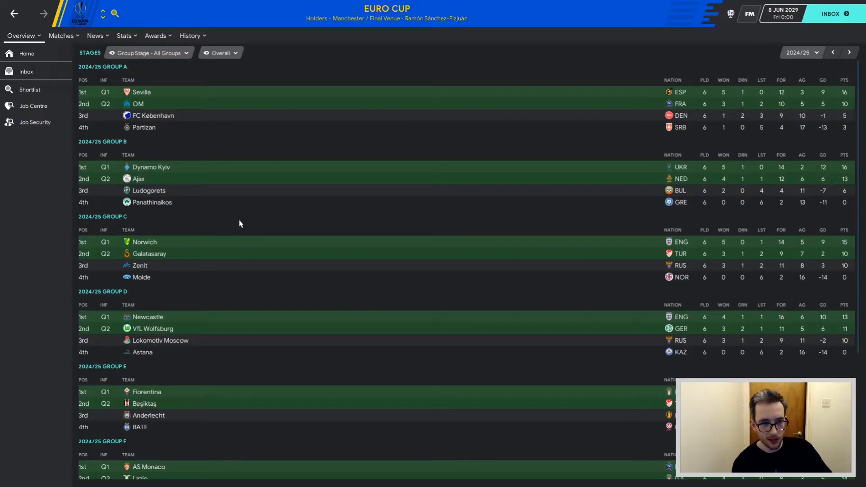
mouse_move(148, 318)
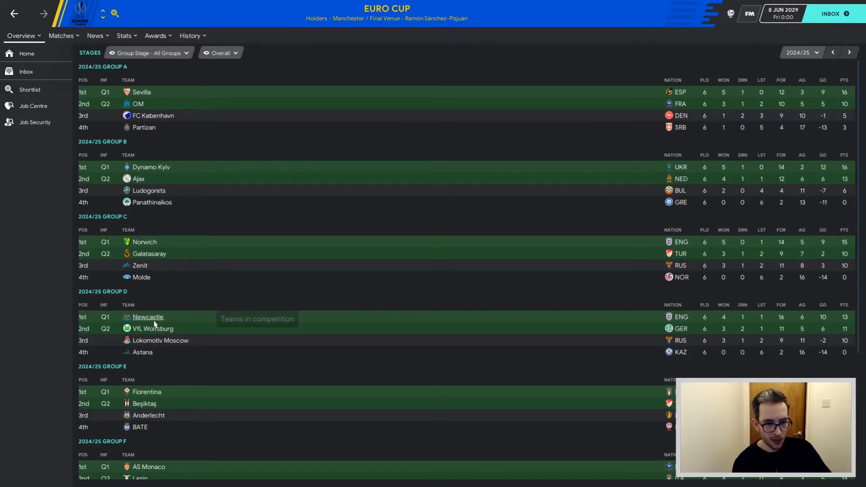
mouse_move(260, 283)
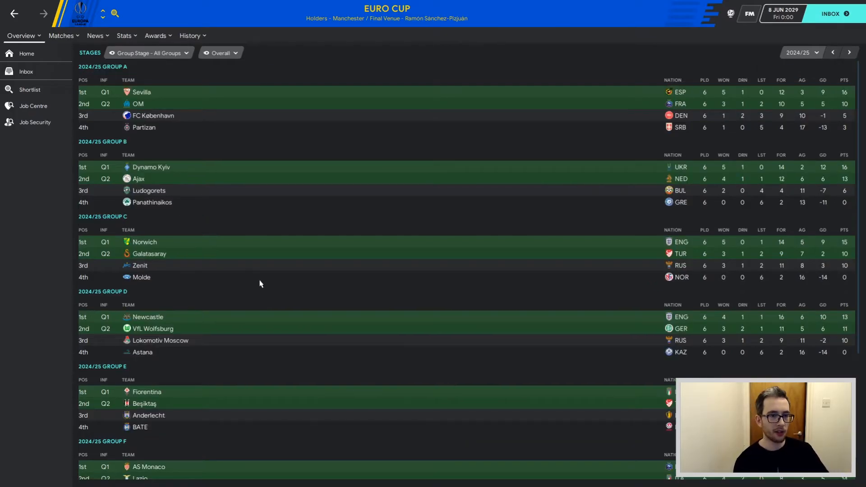
mouse_move(814, 91)
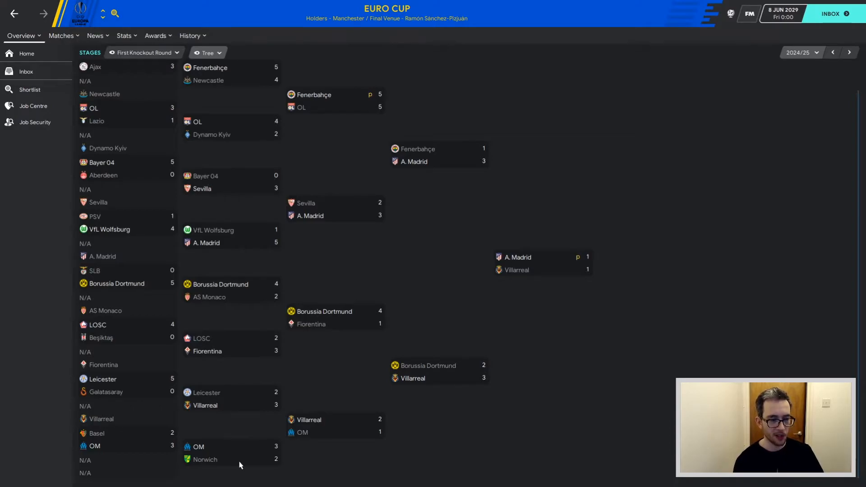
mouse_move(103, 380)
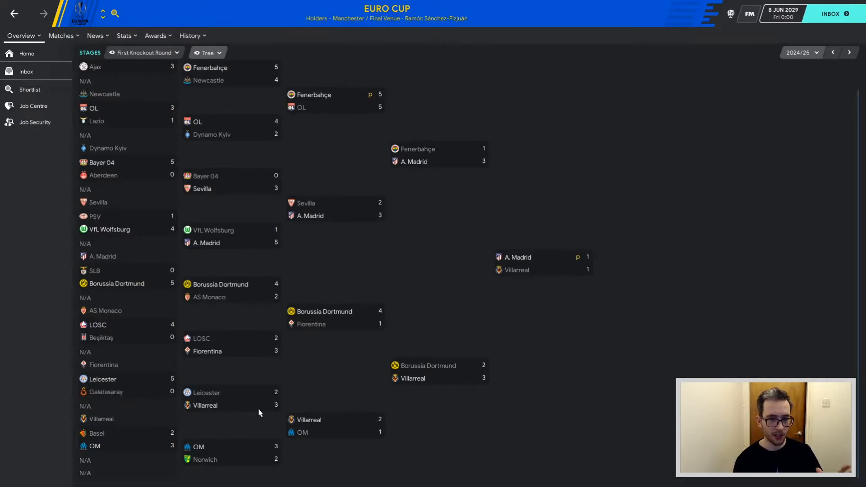
mouse_move(204, 406)
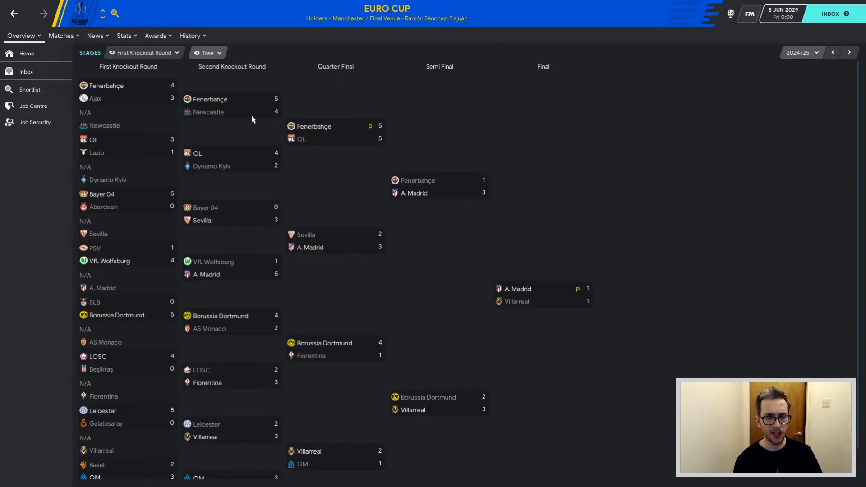
mouse_move(276, 115)
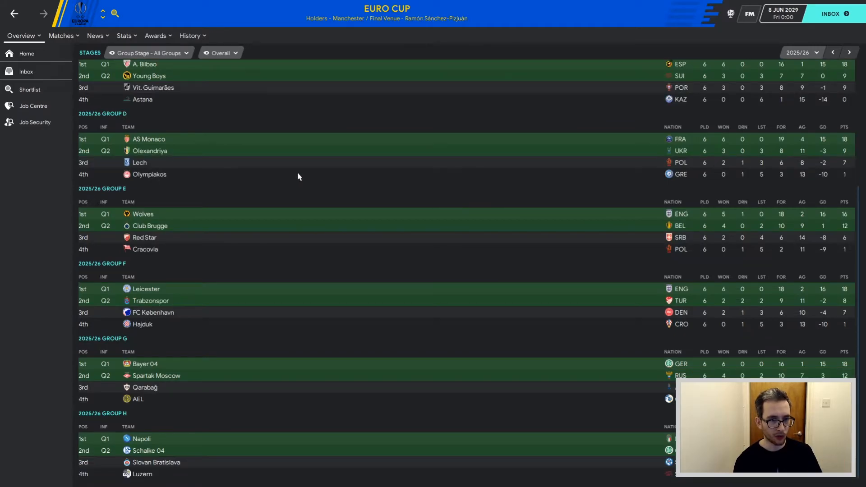
Show the 2025/26 Euro Cup First Knockout Round as a Tree bracket.
left_click(220, 53)
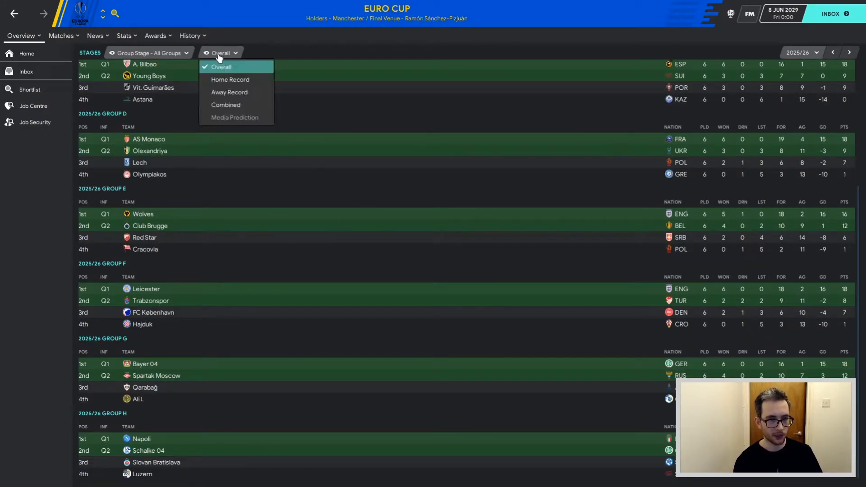
left_click(146, 52)
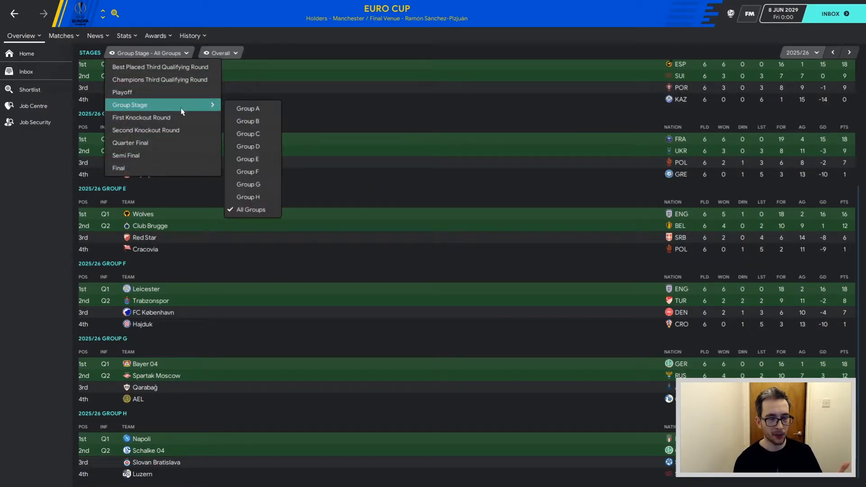
left_click(142, 118)
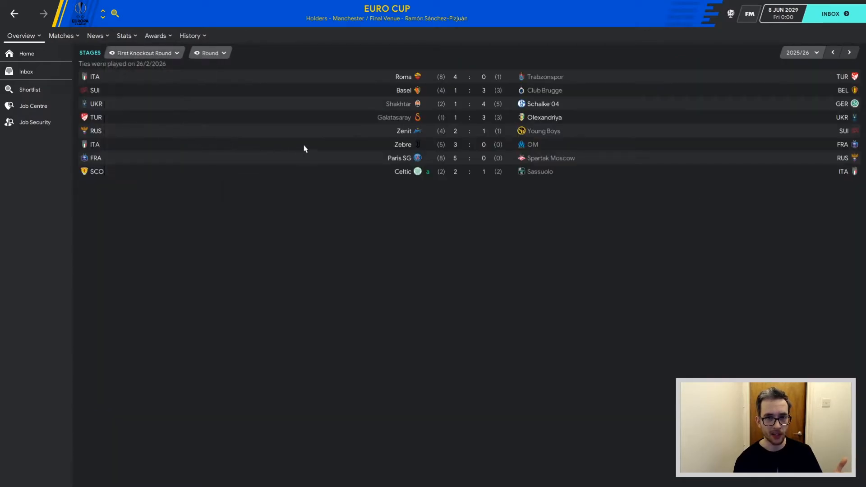
left_click(208, 52)
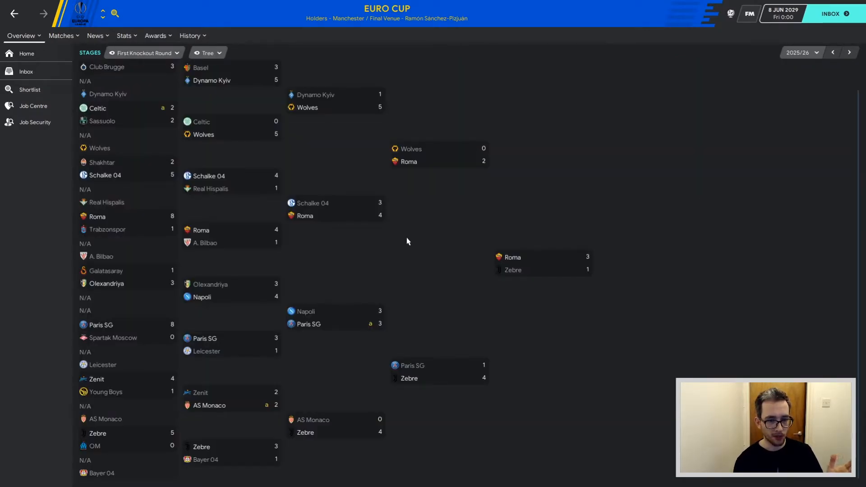
mouse_move(255, 357)
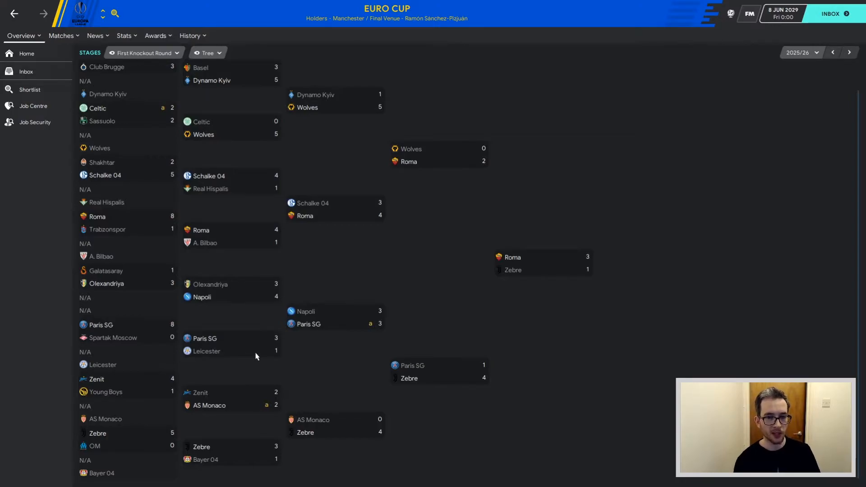
mouse_move(413, 381)
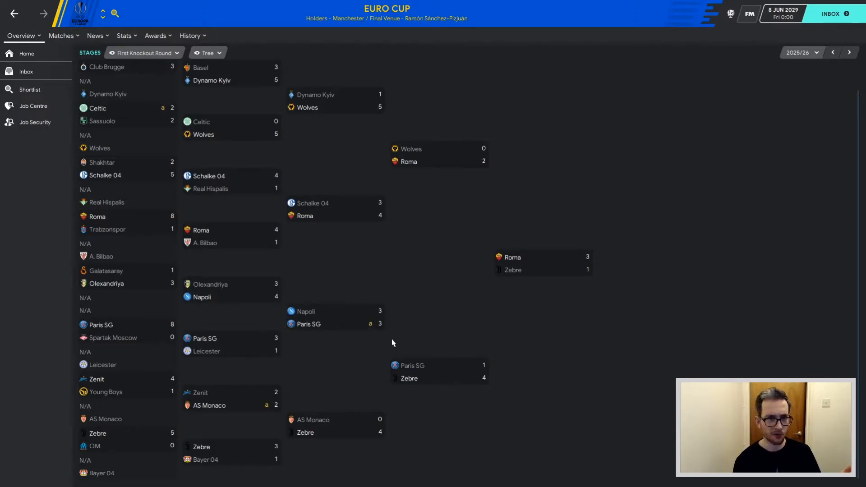
mouse_move(224, 157)
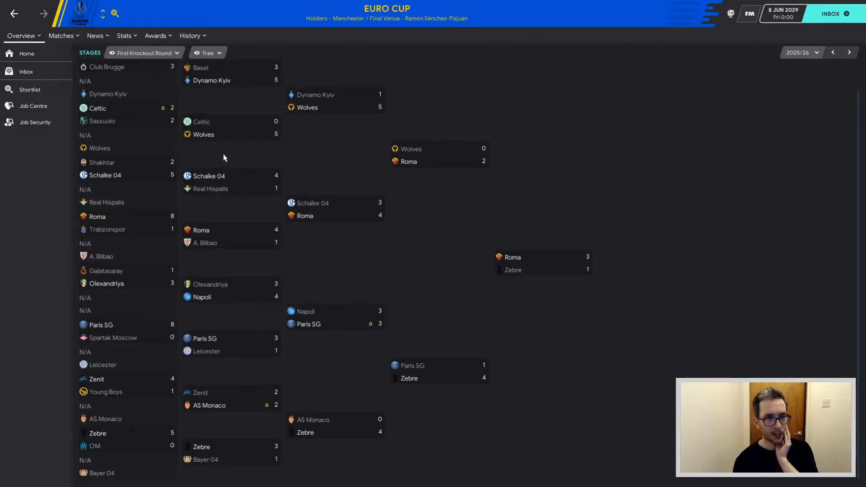
mouse_move(364, 114)
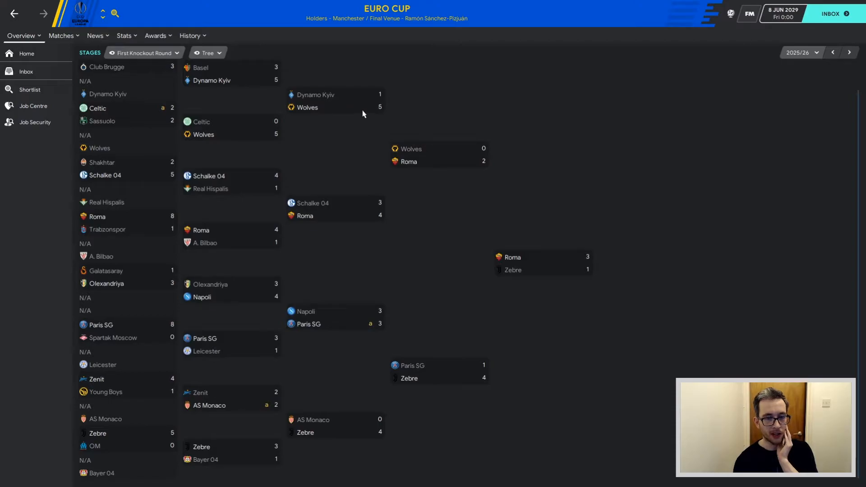
mouse_move(452, 172)
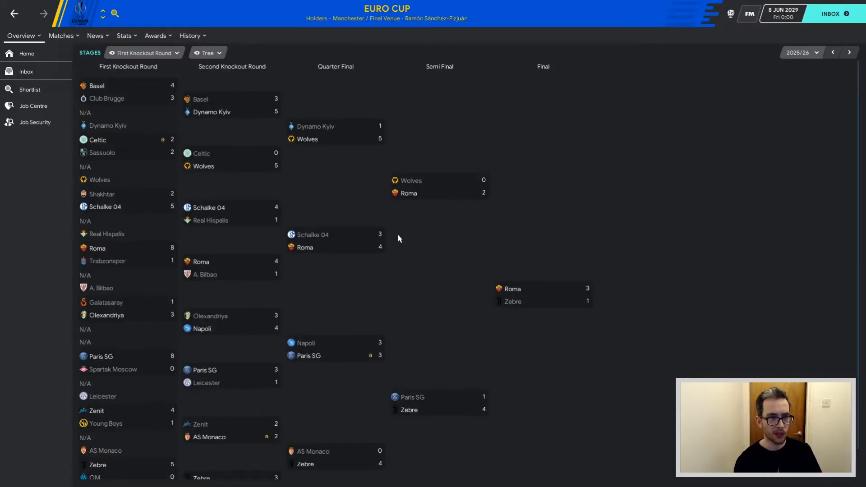
mouse_move(194, 116)
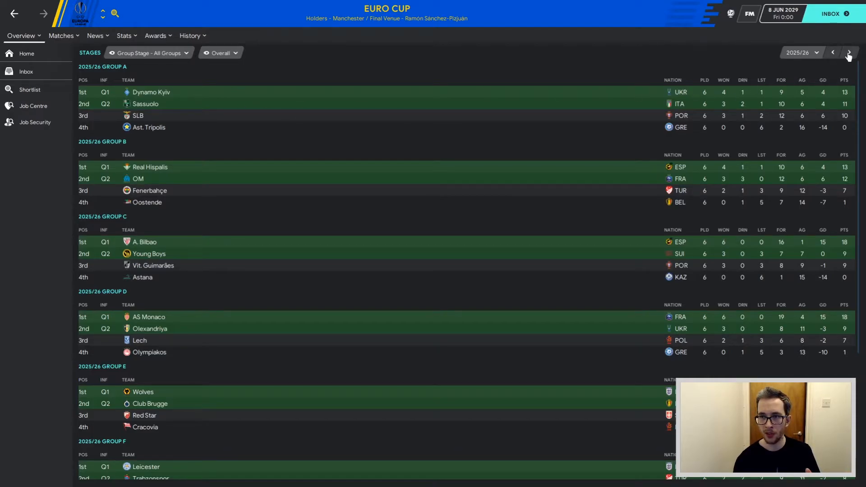
Advance to the 2026/27 Euro Cup and scroll through its group tables.
left_click(849, 53)
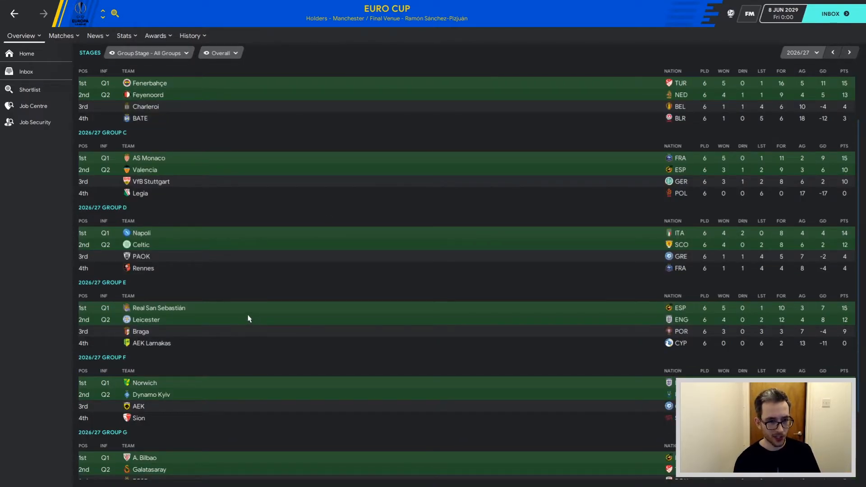
mouse_move(761, 319)
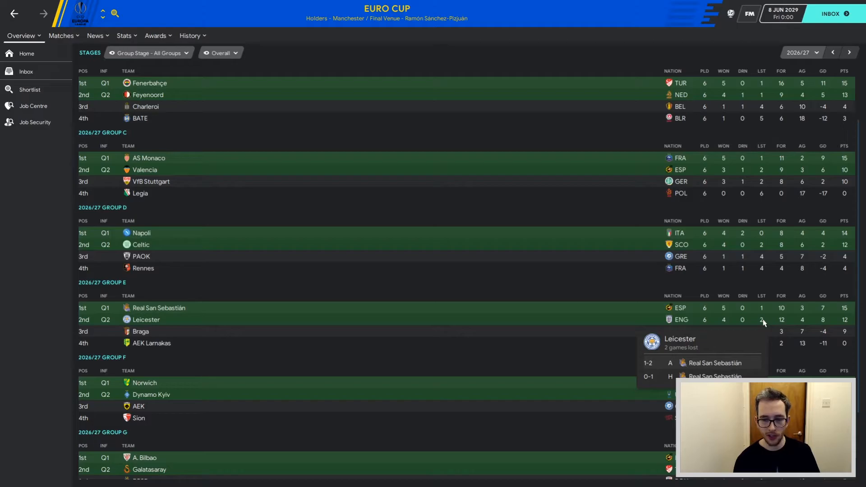
scroll("down", 3)
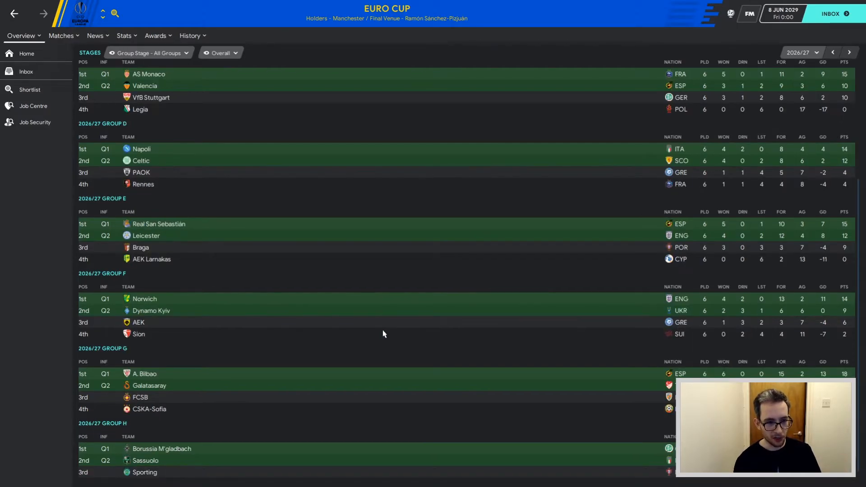
scroll("down", 3)
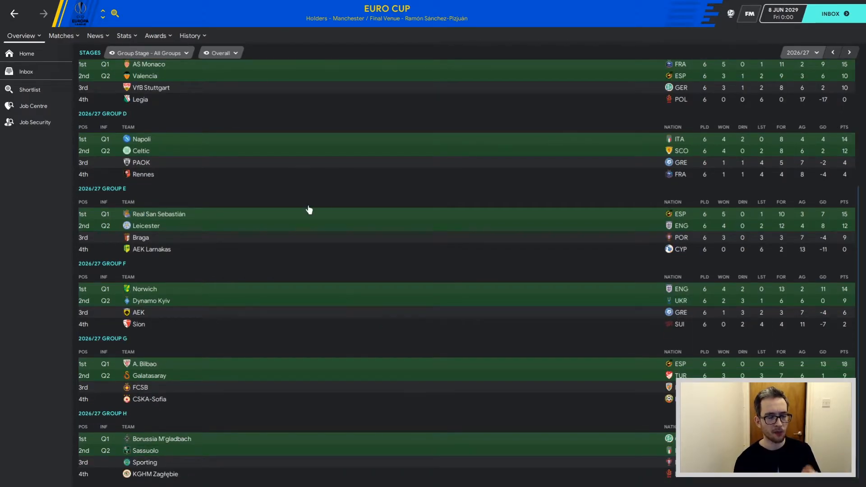
mouse_move(308, 208)
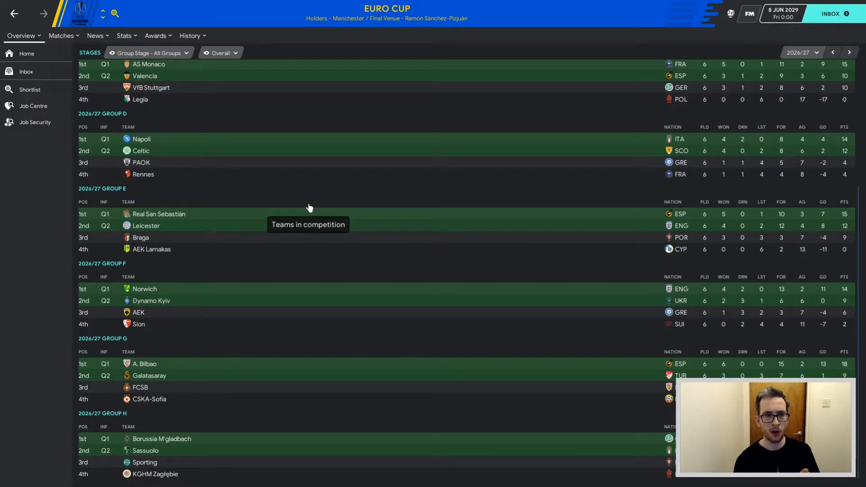
mouse_move(283, 213)
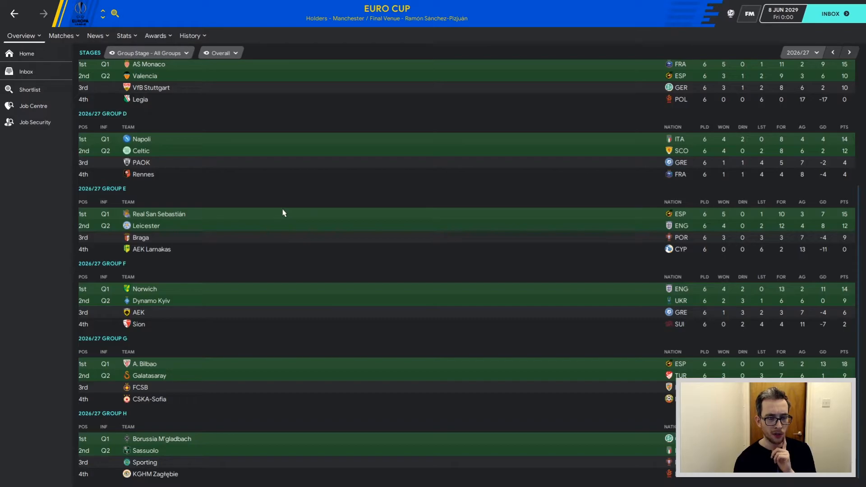
Display the 2026/27 Euro Cup bracket, Real San Sebastián beating Leicester on penalties.
left_click(148, 52)
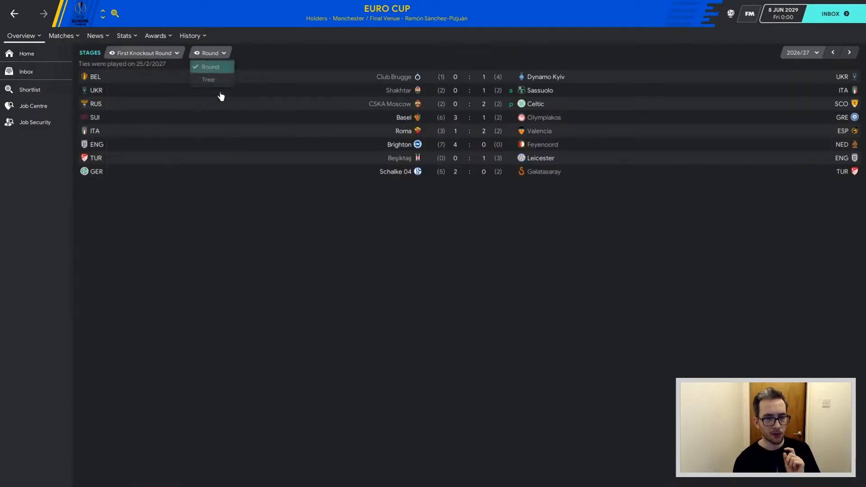
left_click(208, 79)
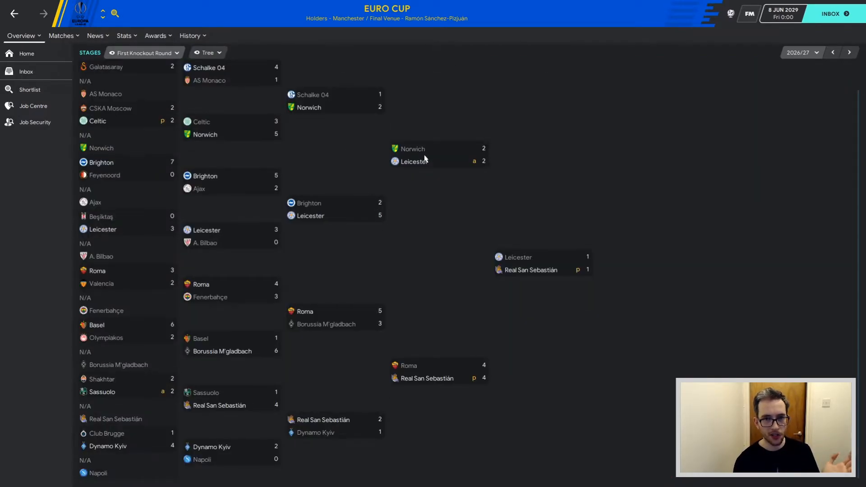
mouse_move(413, 161)
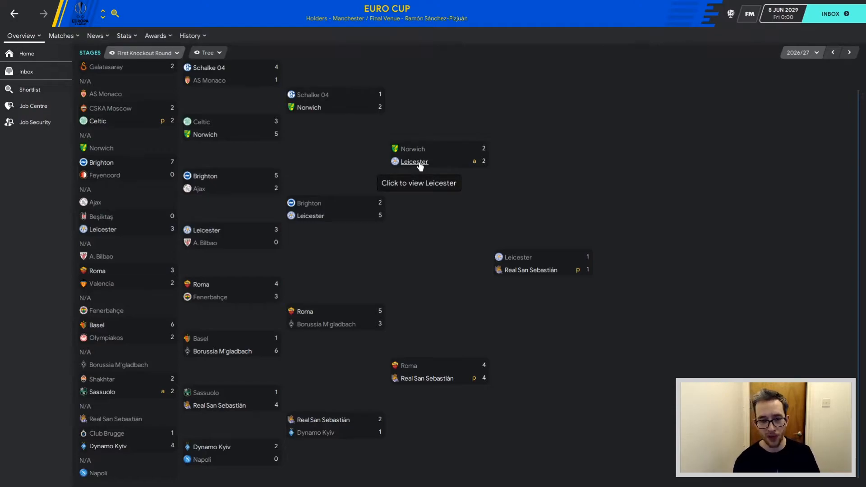
mouse_move(376, 171)
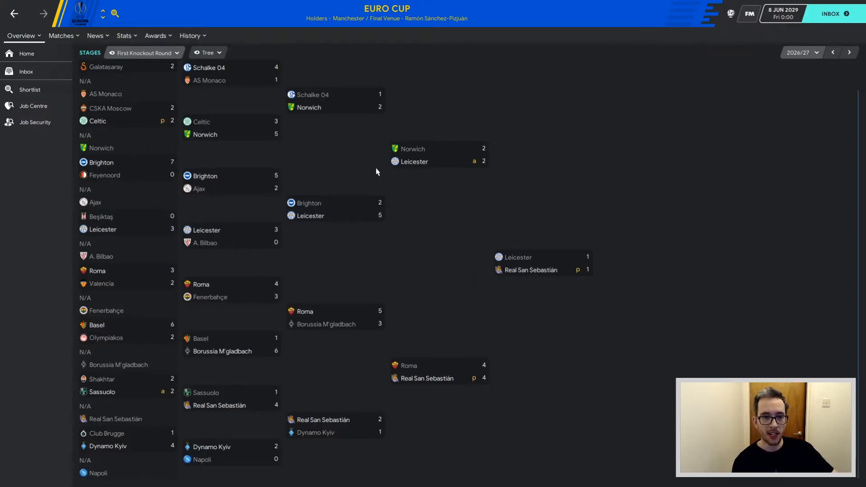
mouse_move(307, 202)
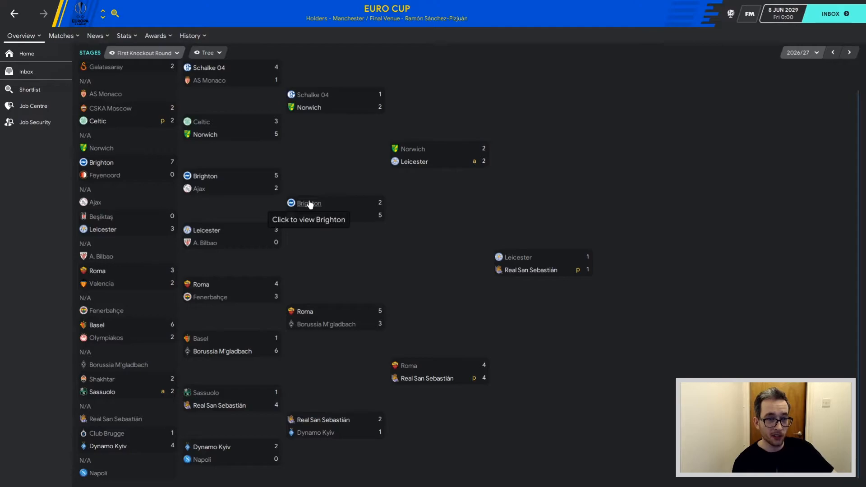
mouse_move(247, 194)
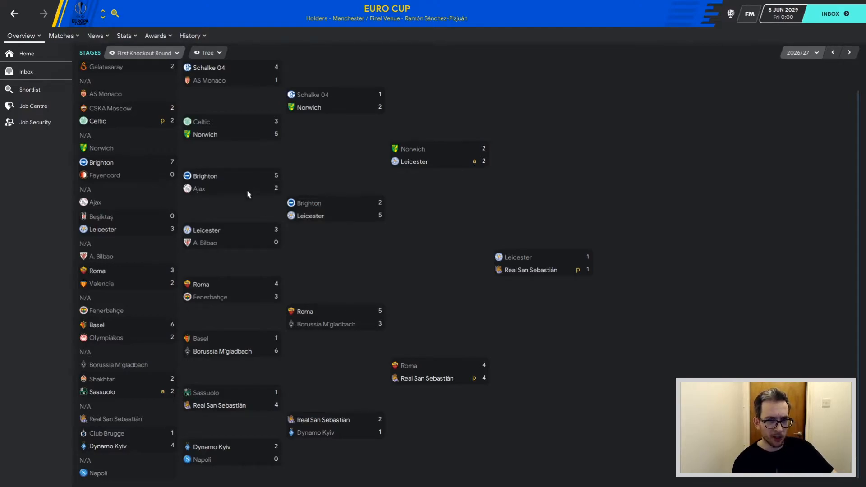
mouse_move(219, 229)
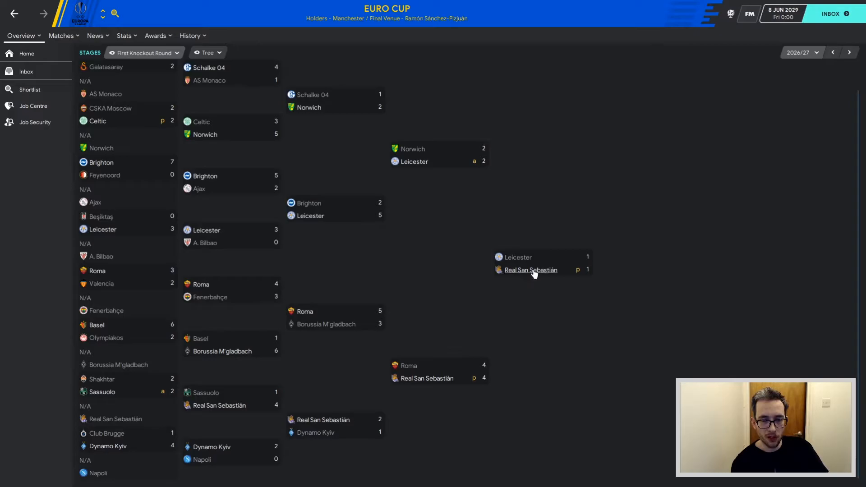
mouse_move(530, 270)
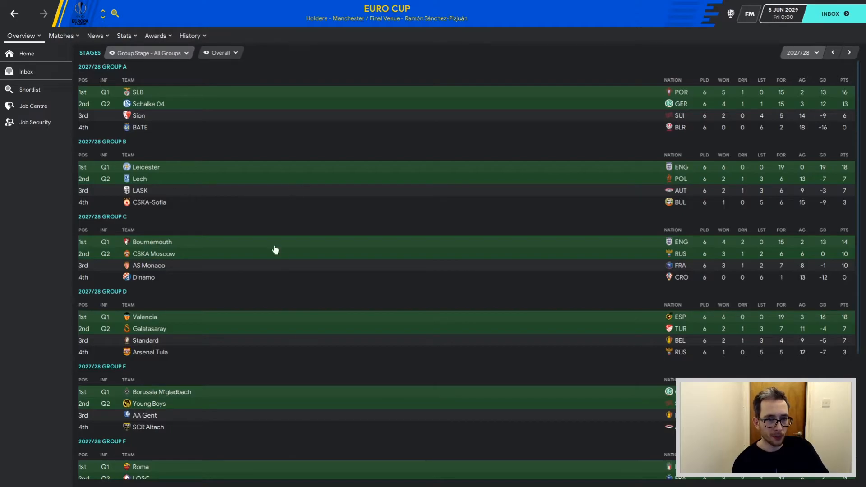
mouse_move(237, 307)
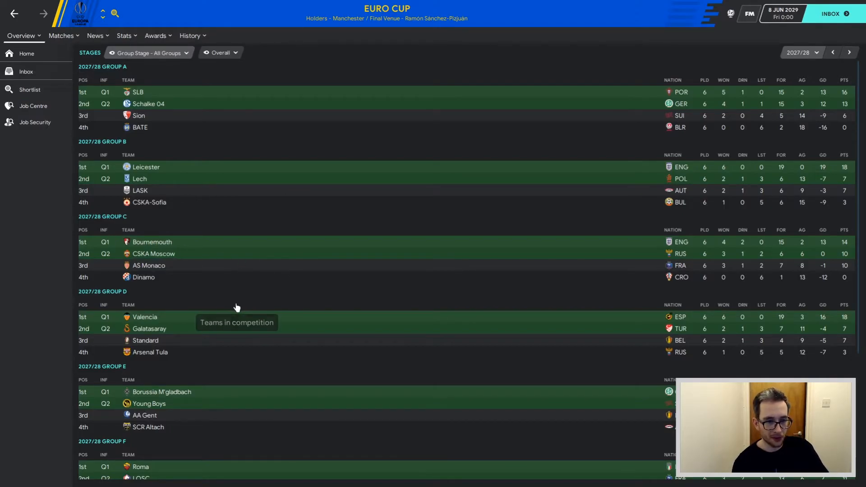
View the 2027/28 Euro Cup bracket, then return to the current season's group tables.
left_click(145, 52)
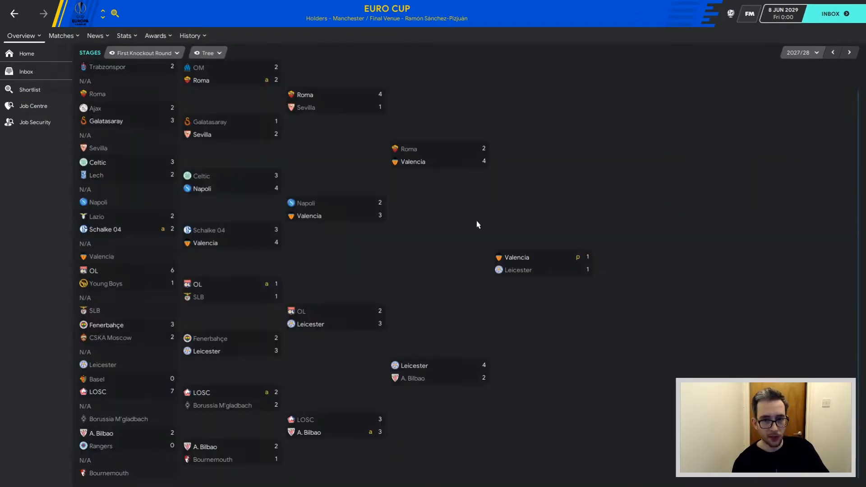
mouse_move(485, 267)
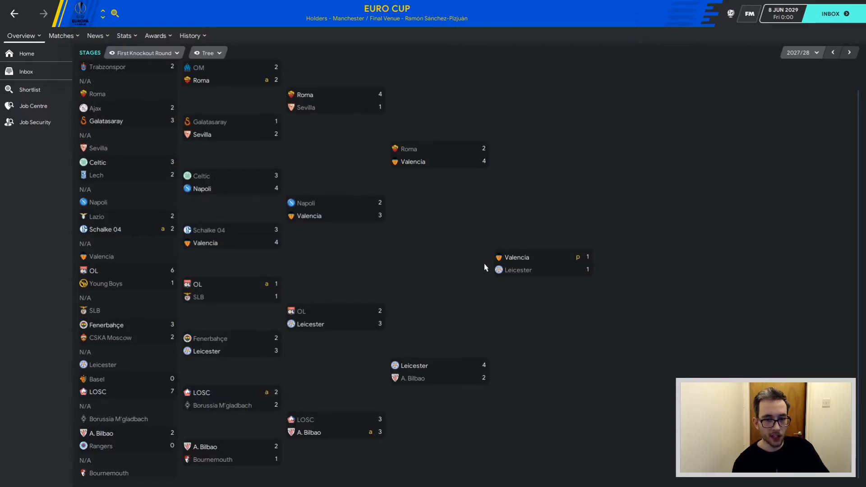
mouse_move(411, 379)
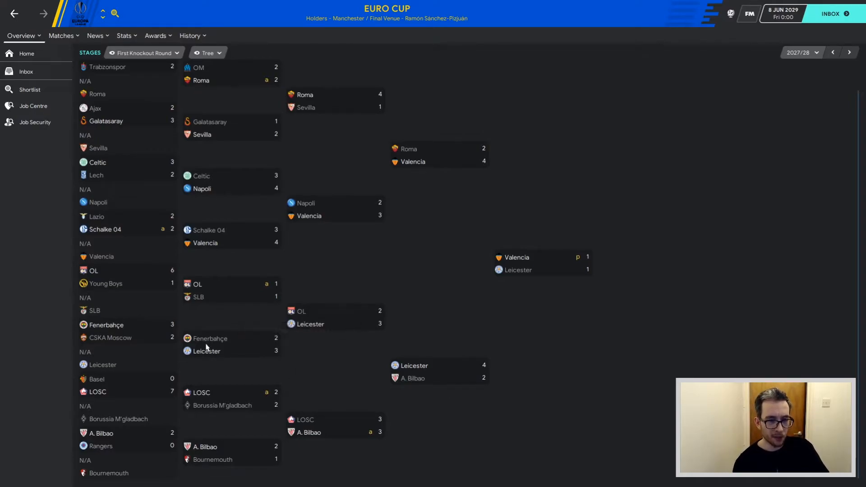
mouse_move(155, 341)
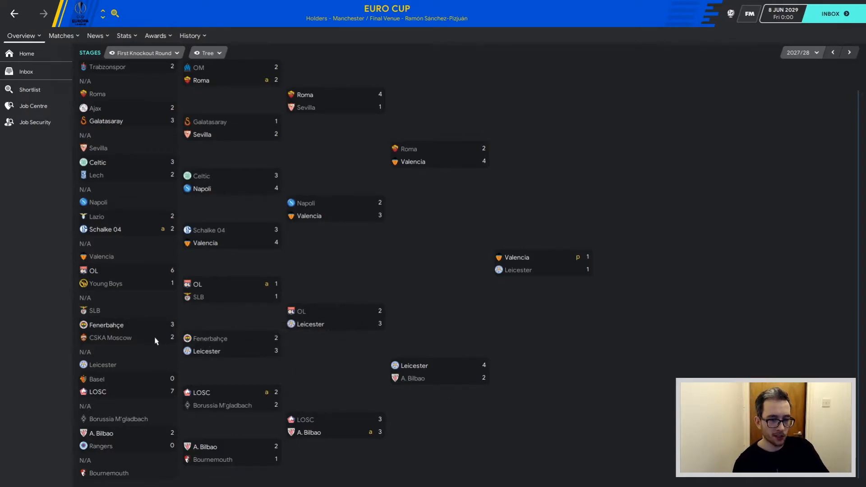
left_click(142, 53)
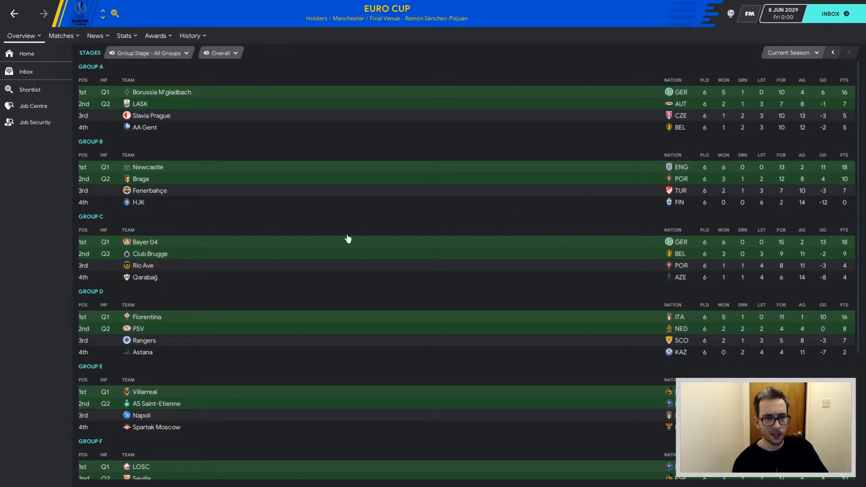
Switch the current Euro Cup to the First Knockout Round bracket, Manchester beating Valencia 2-0.
scroll("down", 3)
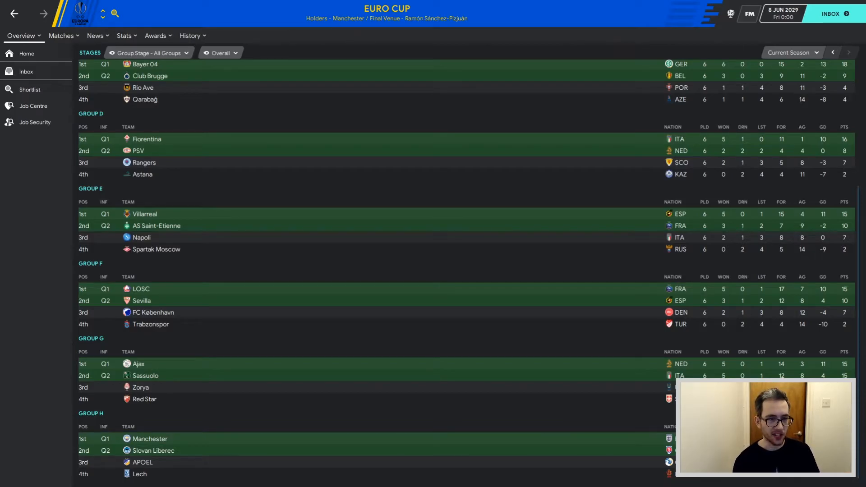
left_click(219, 52)
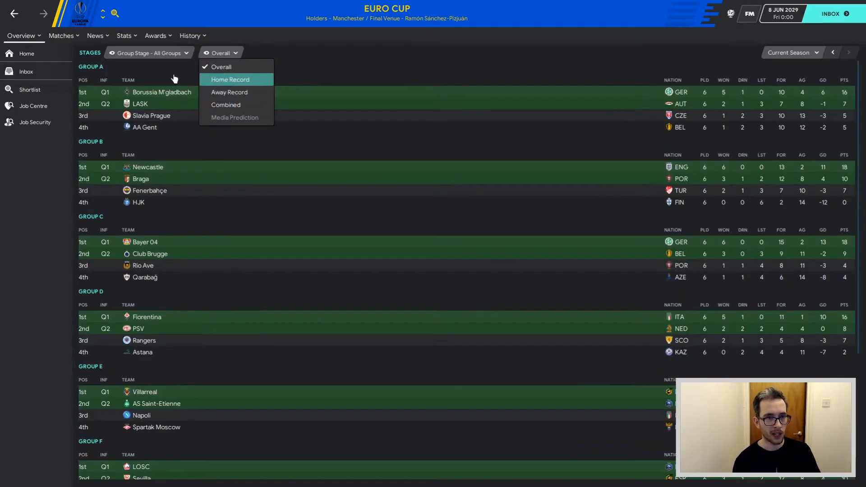
left_click(148, 52)
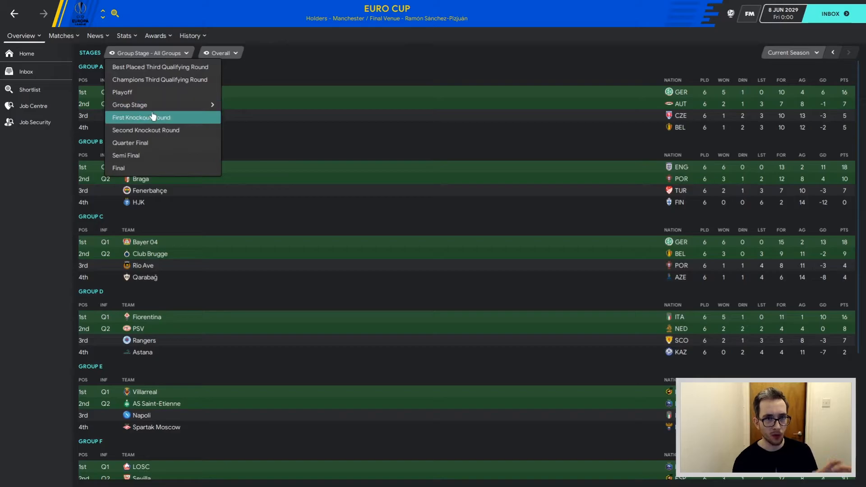
left_click(142, 117)
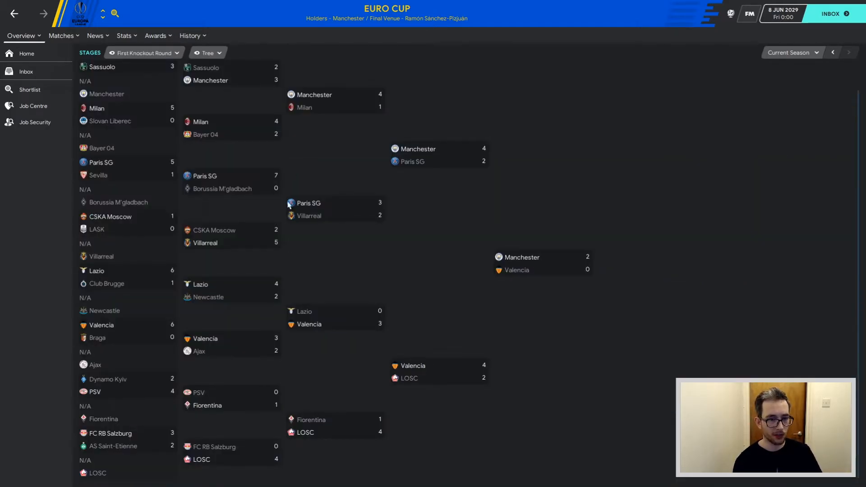
mouse_move(259, 298)
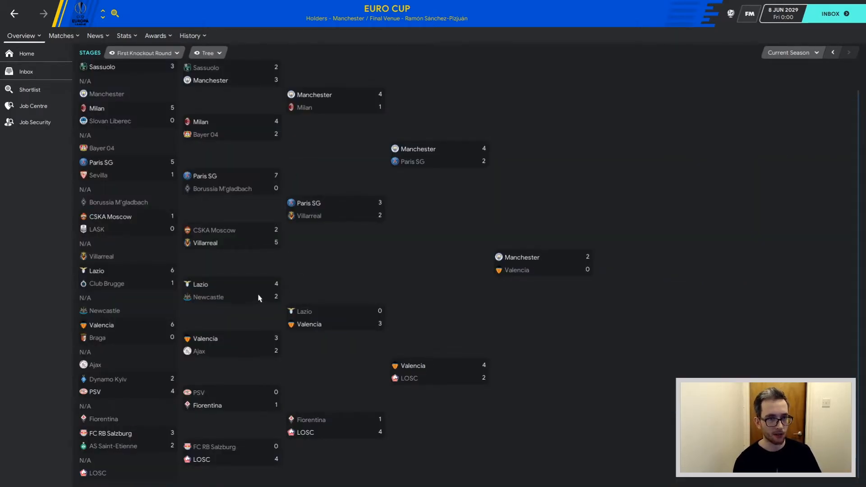
mouse_move(253, 298)
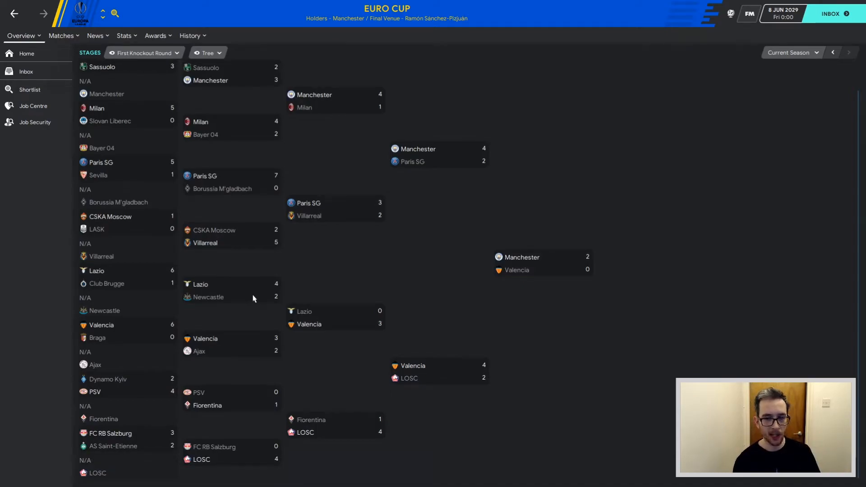
mouse_move(412, 161)
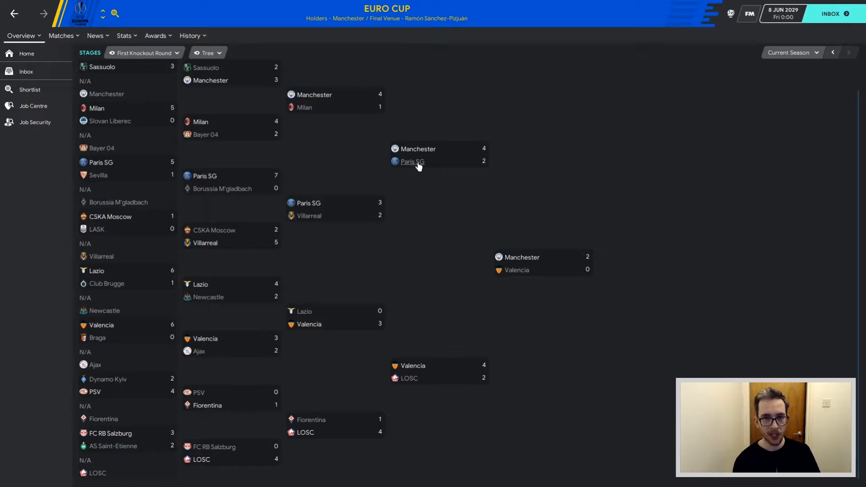
mouse_move(323, 150)
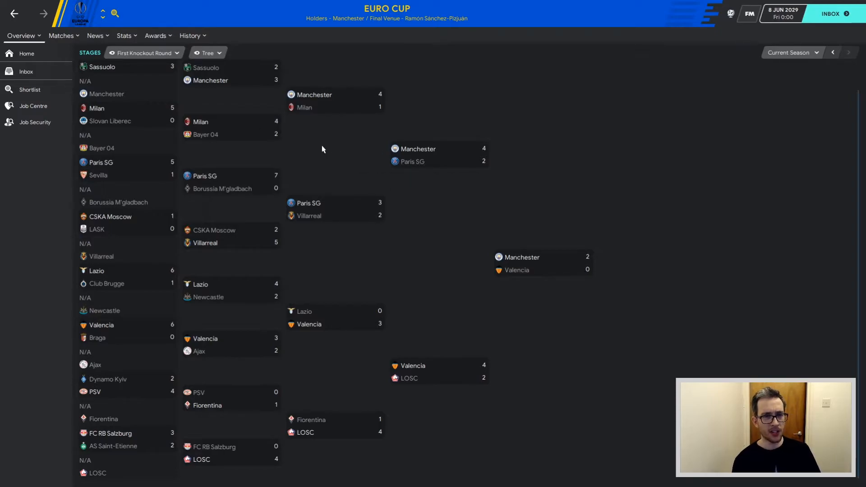
mouse_move(303, 107)
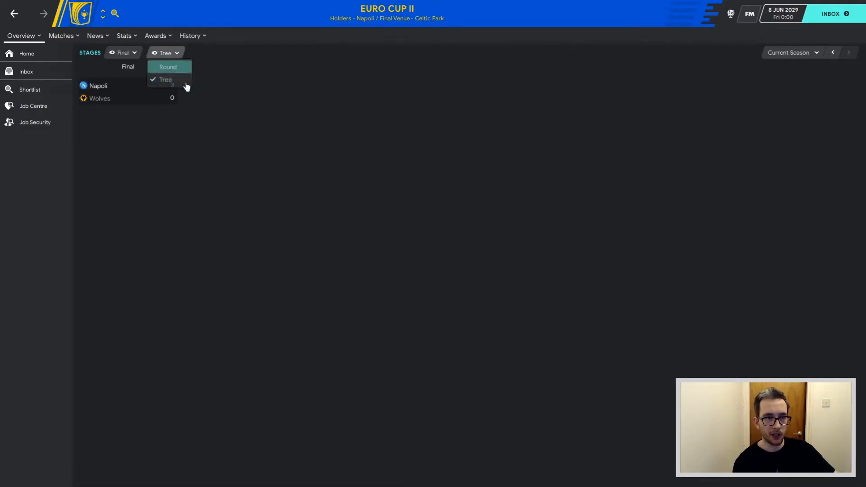
Show the Euro Cup II final as a Napoli 3-0 Wolves result, then step to Euro 2024.
left_click(168, 66)
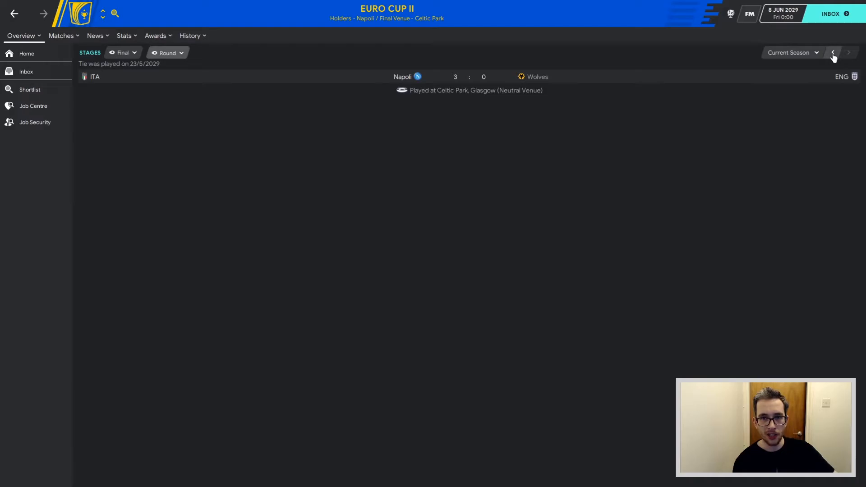
left_click(834, 52)
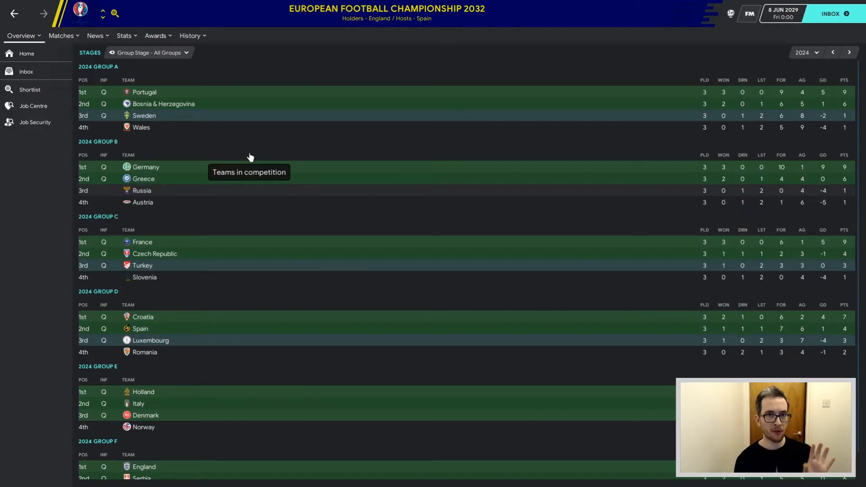
mouse_move(270, 157)
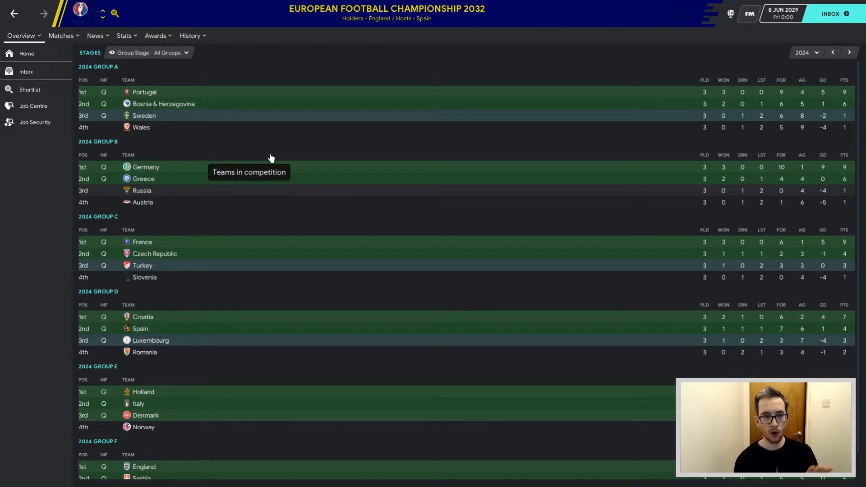
mouse_move(337, 197)
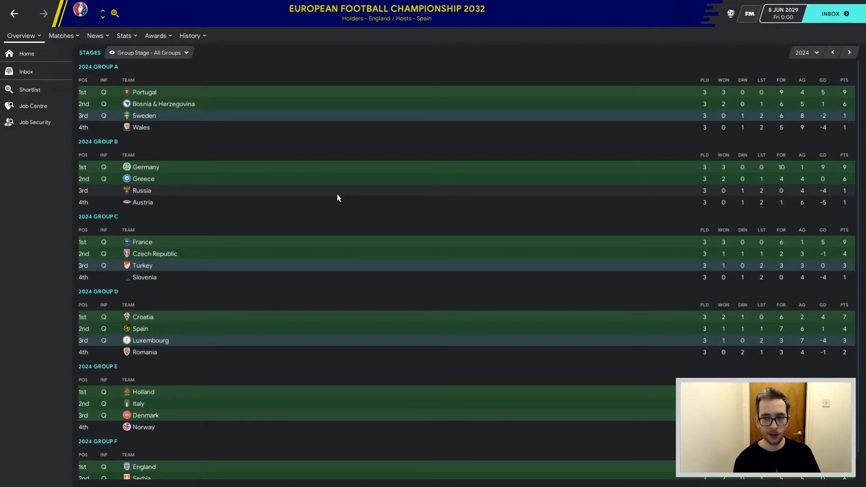
mouse_move(356, 197)
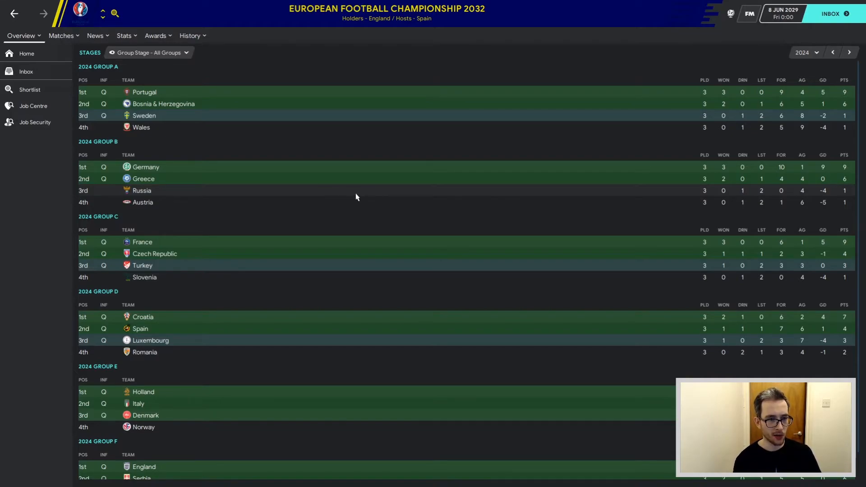
mouse_move(220, 348)
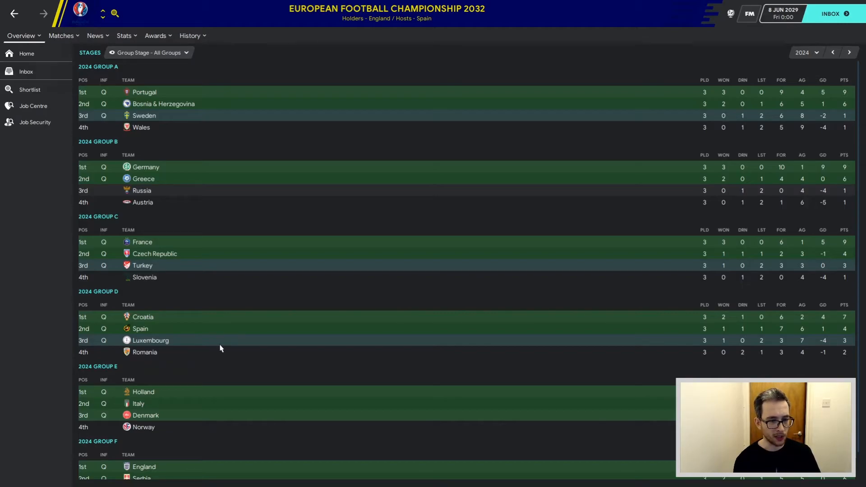
scroll("down", 3)
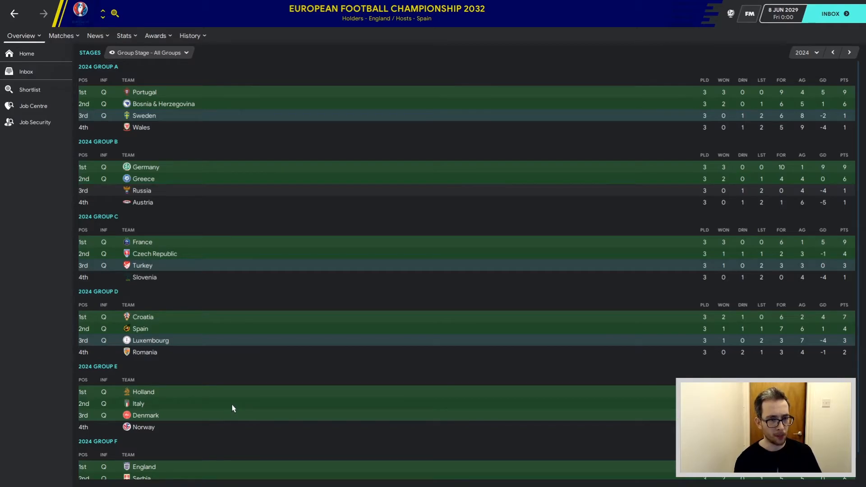
scroll("down", 3)
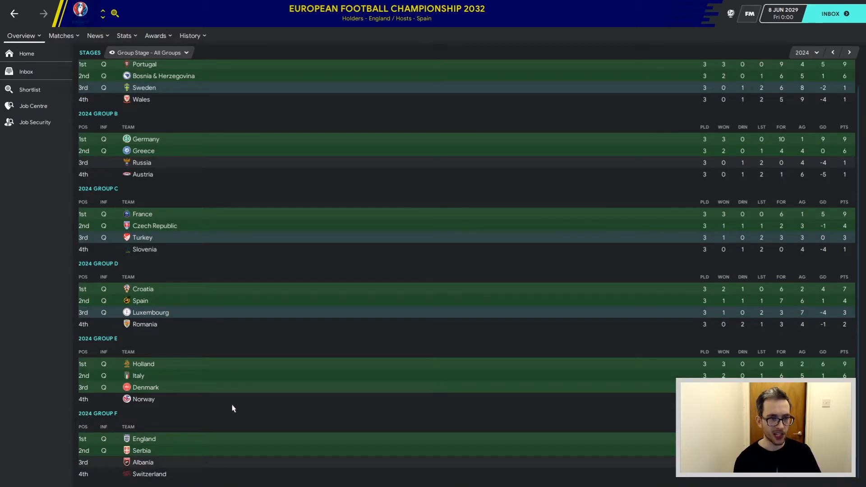
scroll("down", 3)
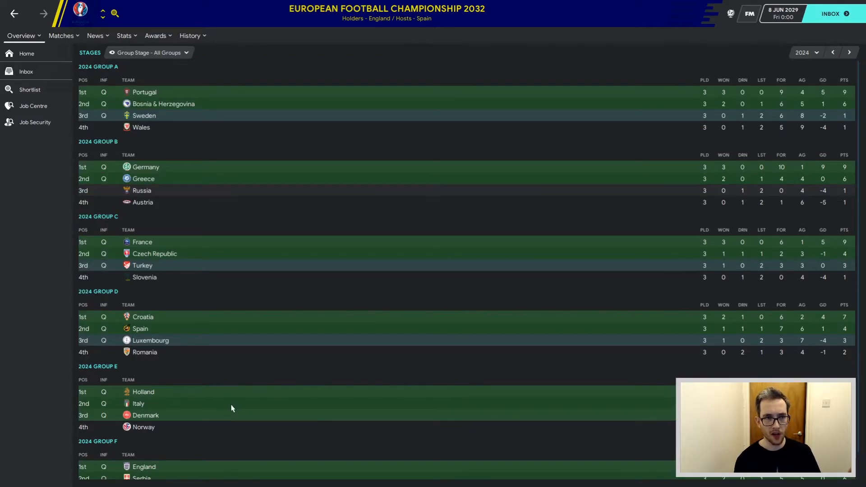
scroll("down", 3)
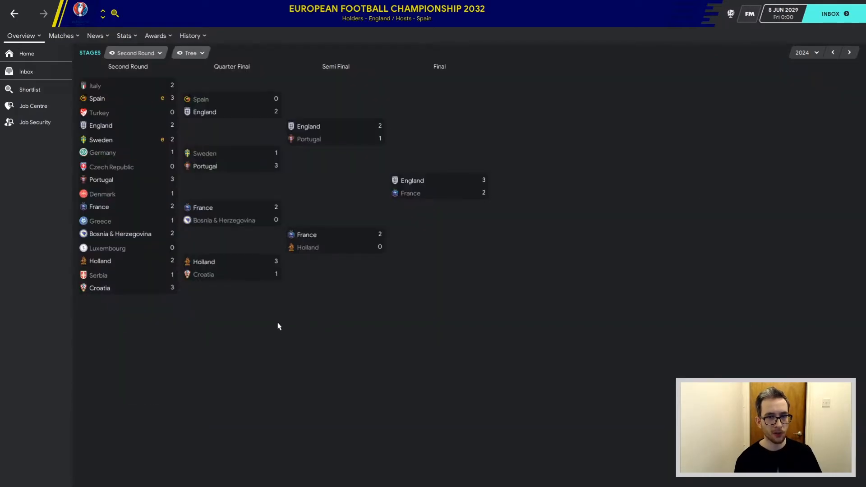
mouse_move(402, 267)
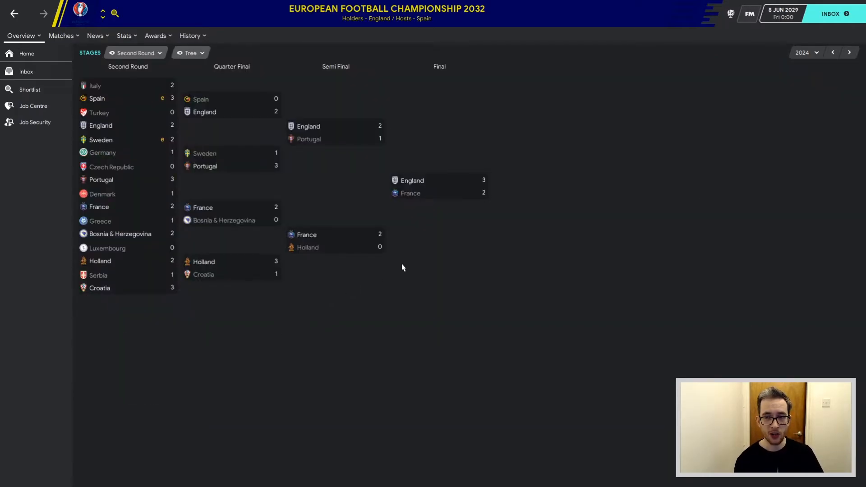
mouse_move(392, 271)
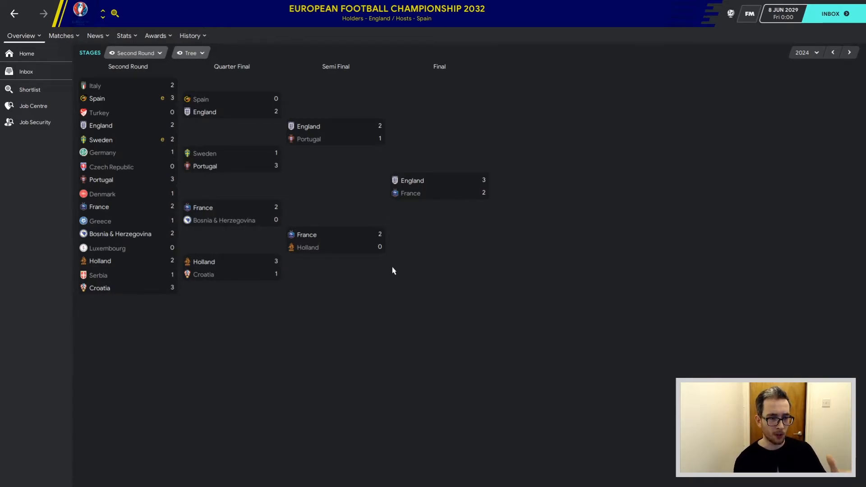
mouse_move(483, 186)
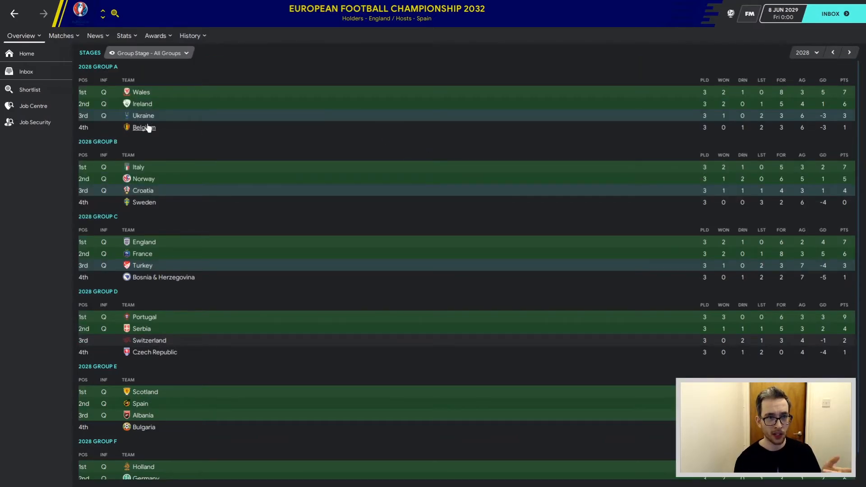
mouse_move(143, 127)
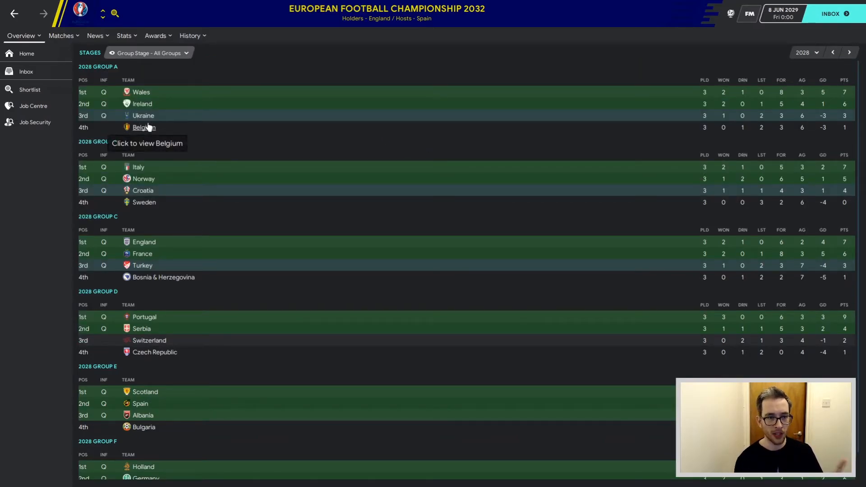
Show the 2028 European Championship knockout stage as a Tree bracket.
scroll("down", 3)
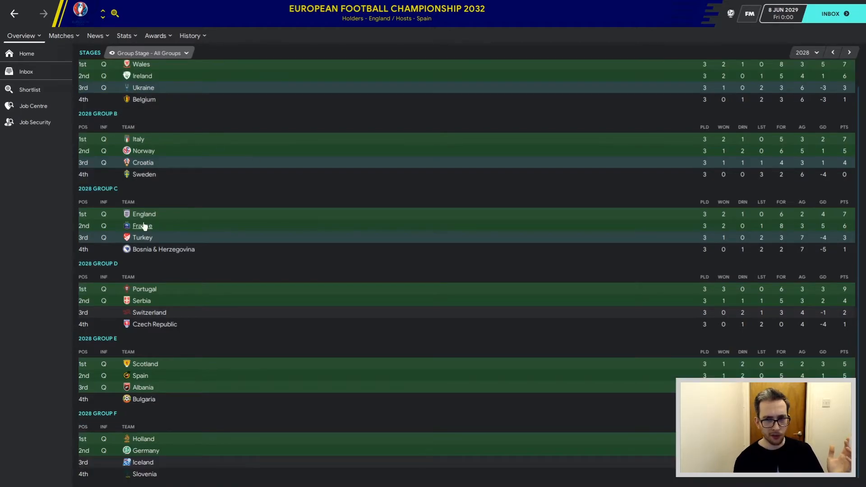
mouse_move(145, 450)
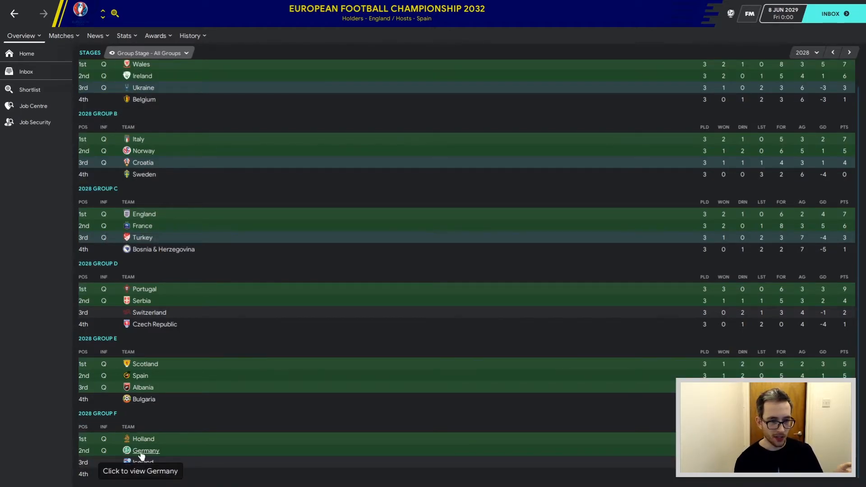
mouse_move(139, 376)
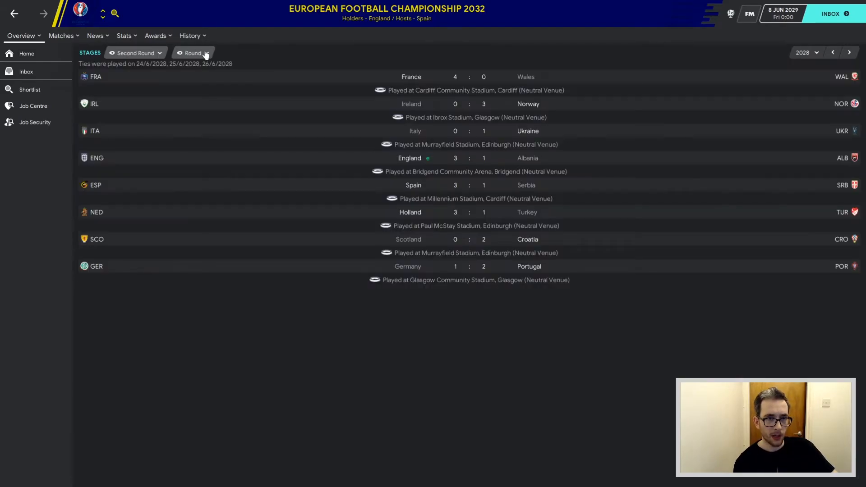
left_click(193, 53)
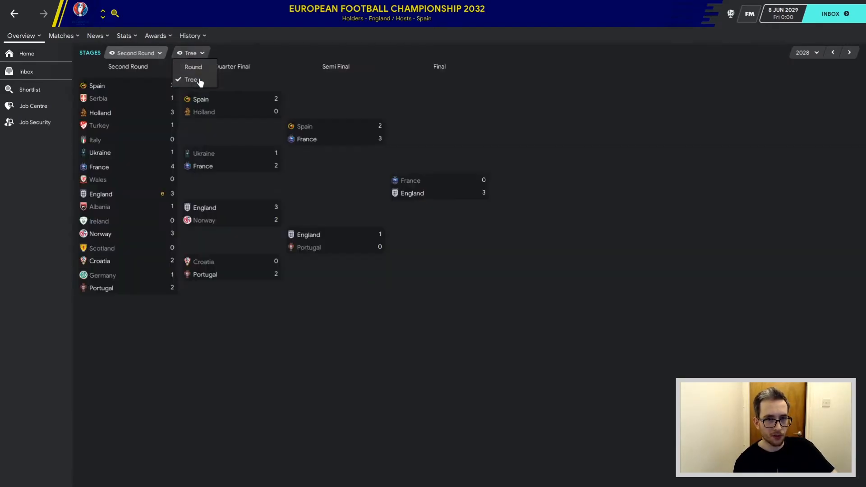
left_click(192, 79)
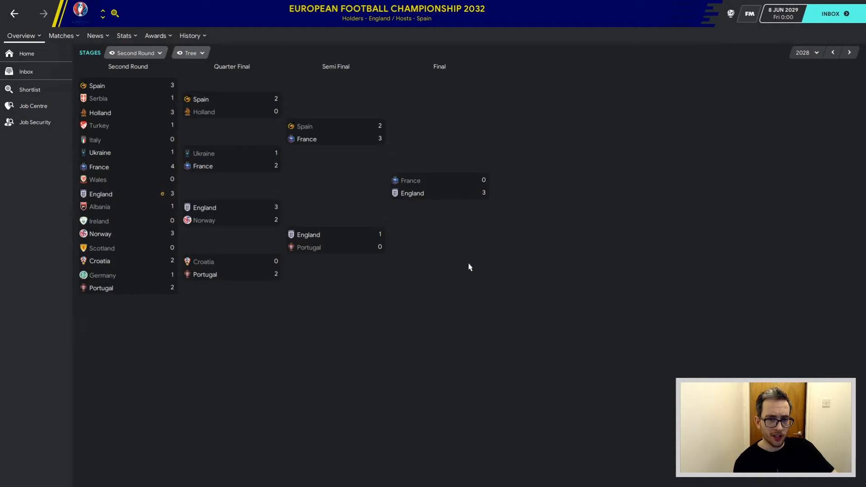
mouse_move(418, 184)
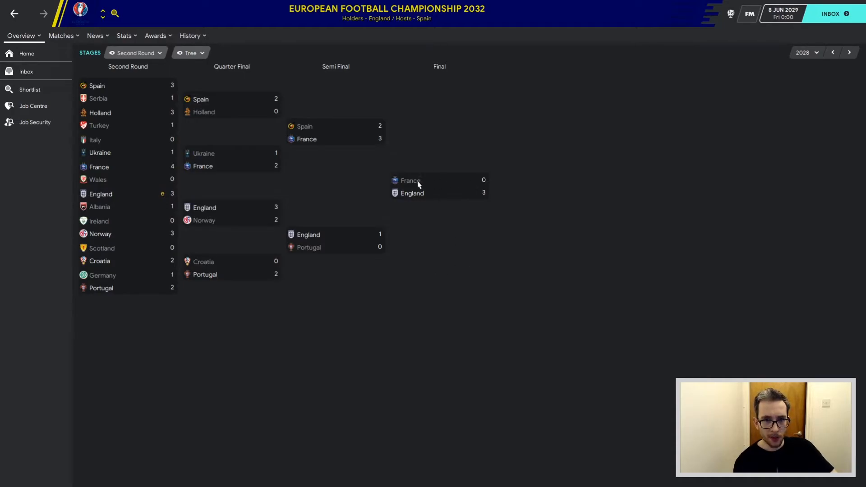
Check the 2028 final, England beating France 3-0, then search for 'world cup'.
left_click(134, 52)
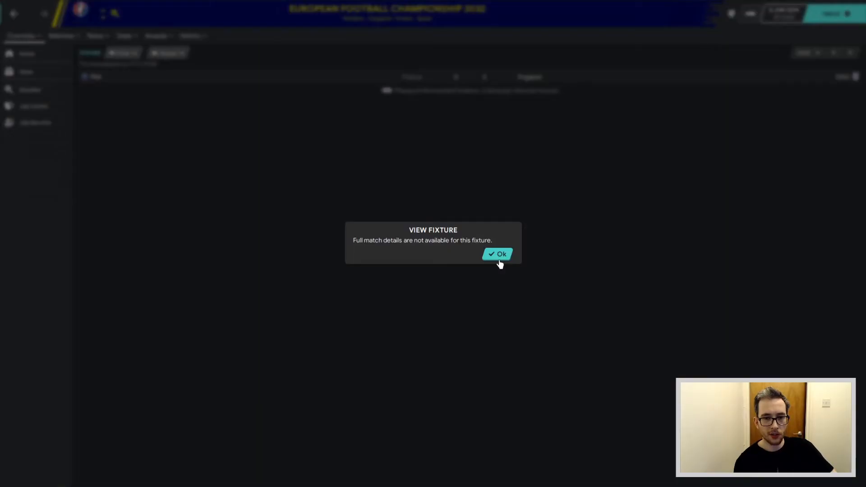
left_click(497, 253)
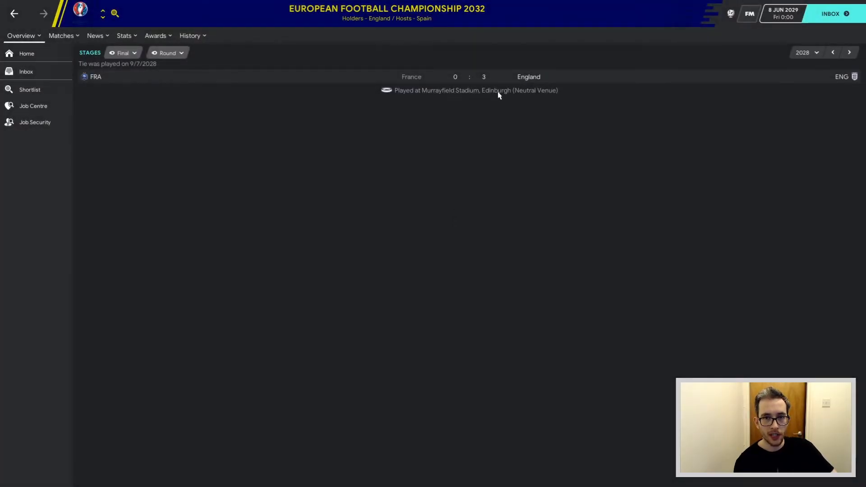
type("world cup")
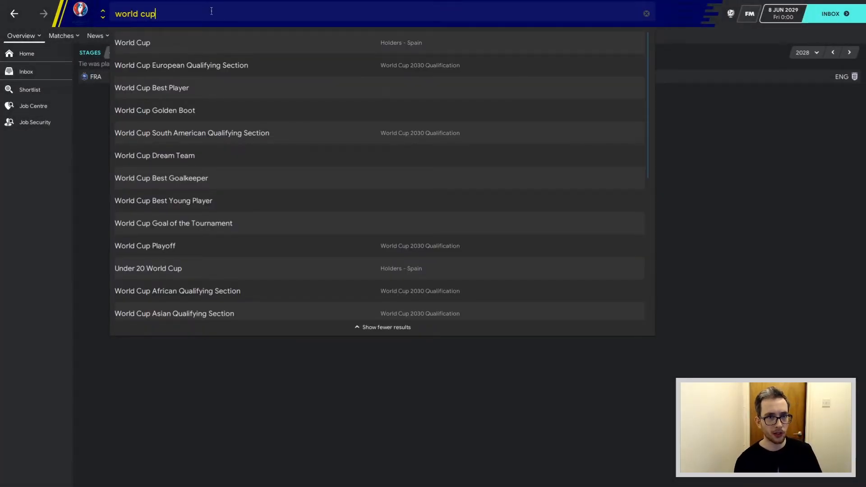
Open the World Cup's Stages page and scroll through all the 2026 group tables.
left_click(133, 43)
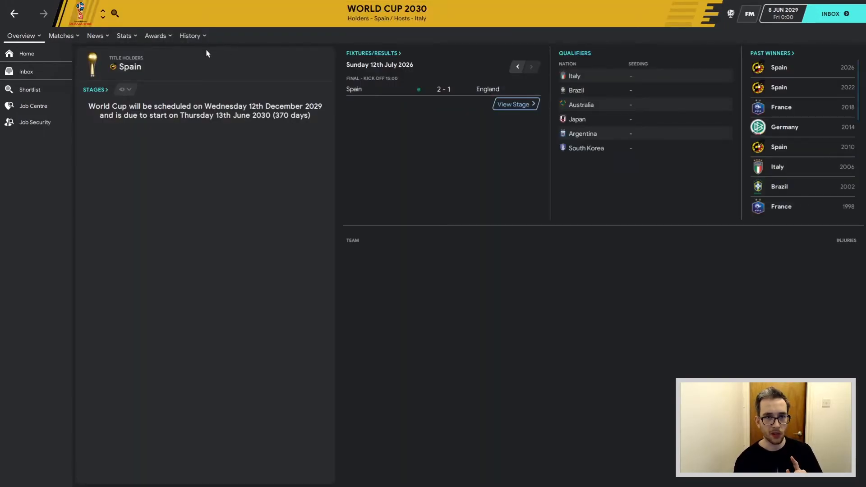
left_click(21, 35)
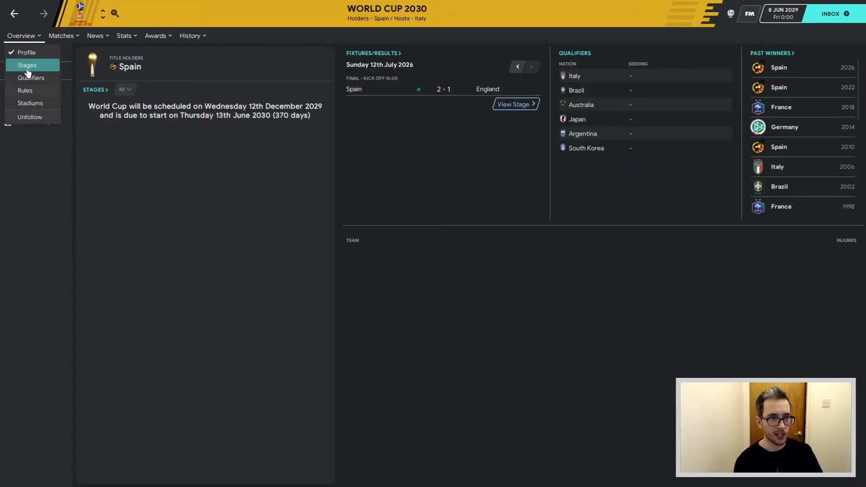
left_click(26, 64)
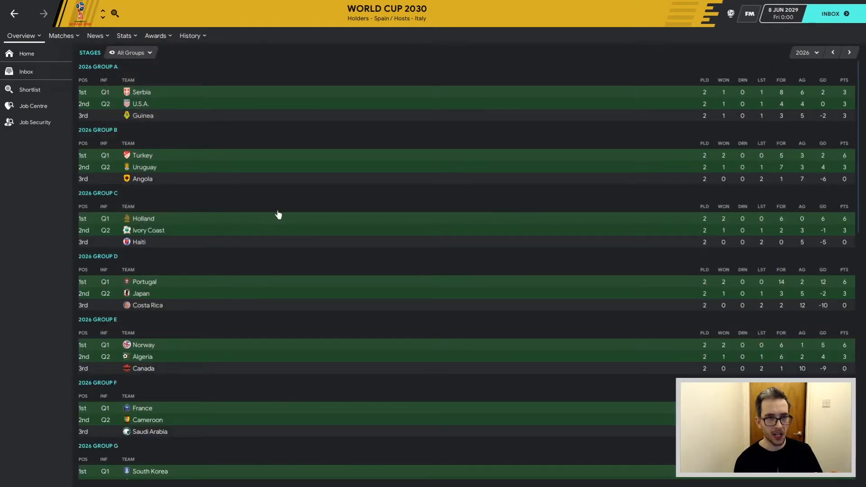
mouse_move(263, 189)
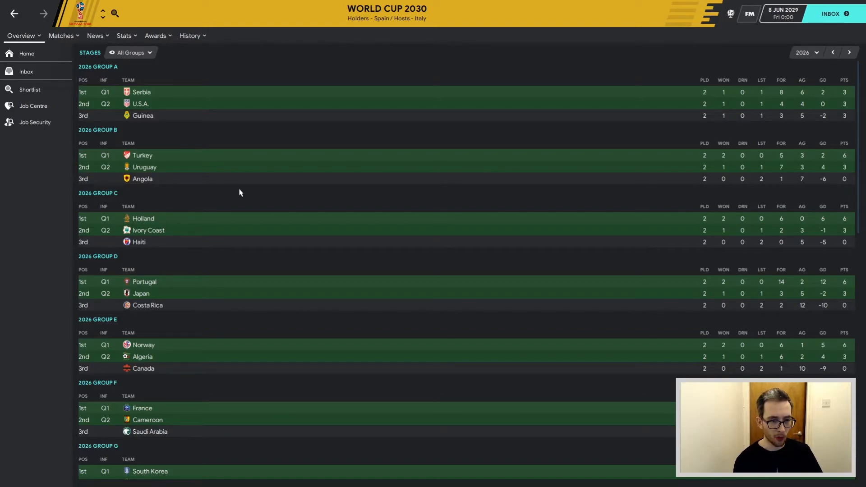
mouse_move(236, 231)
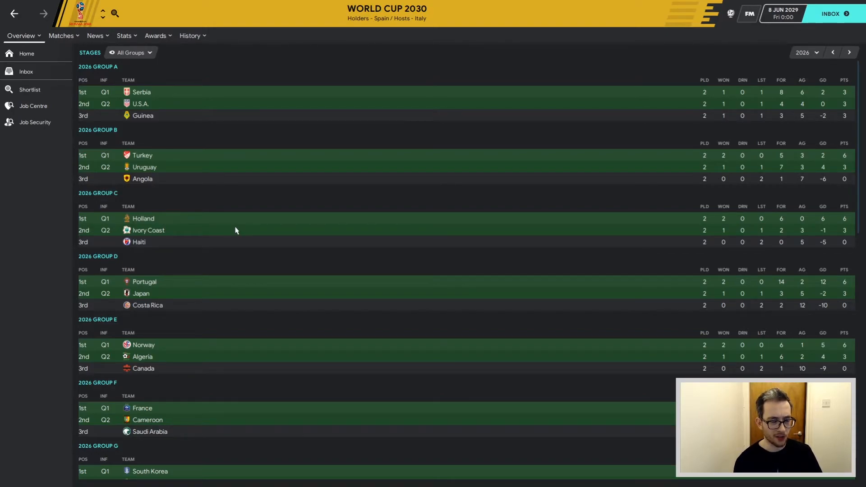
scroll("down", 3)
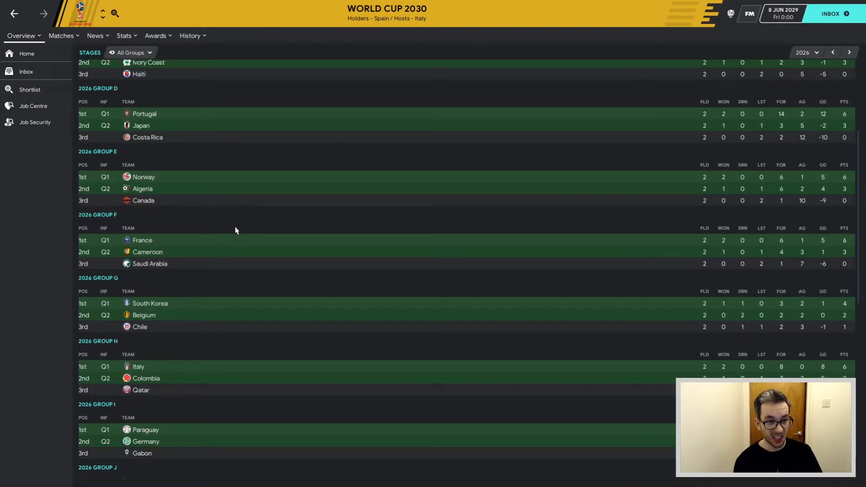
scroll("down", 3)
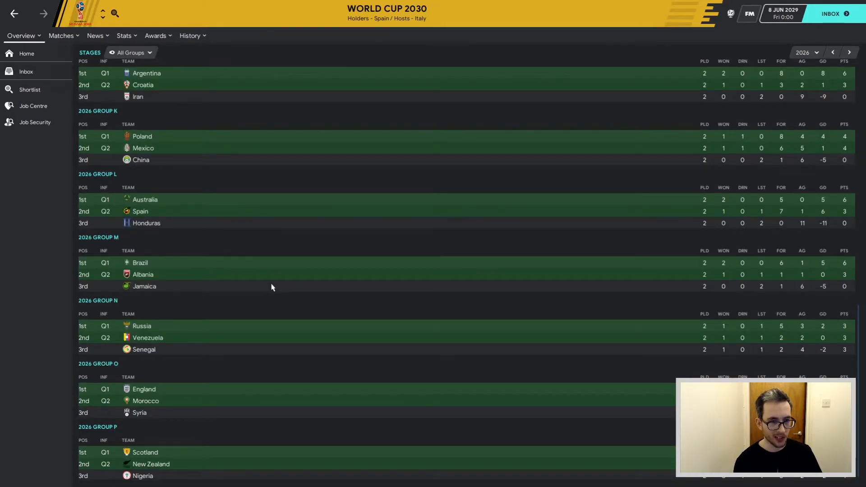
mouse_move(144, 286)
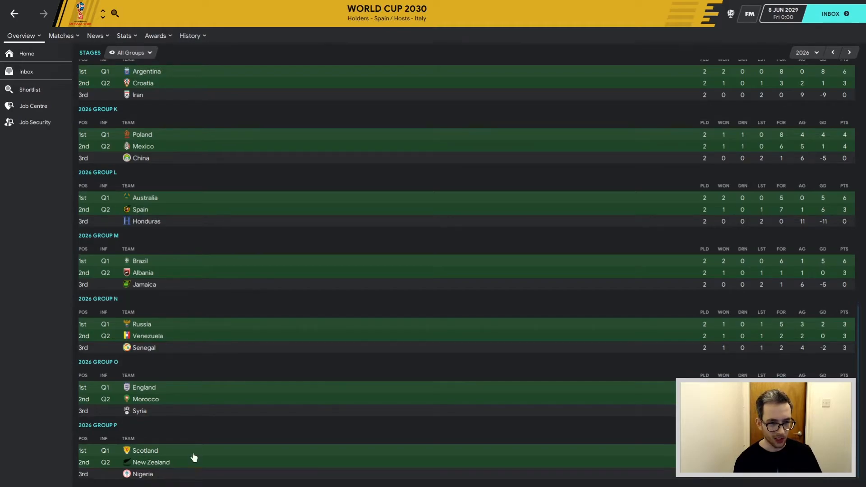
mouse_move(145, 463)
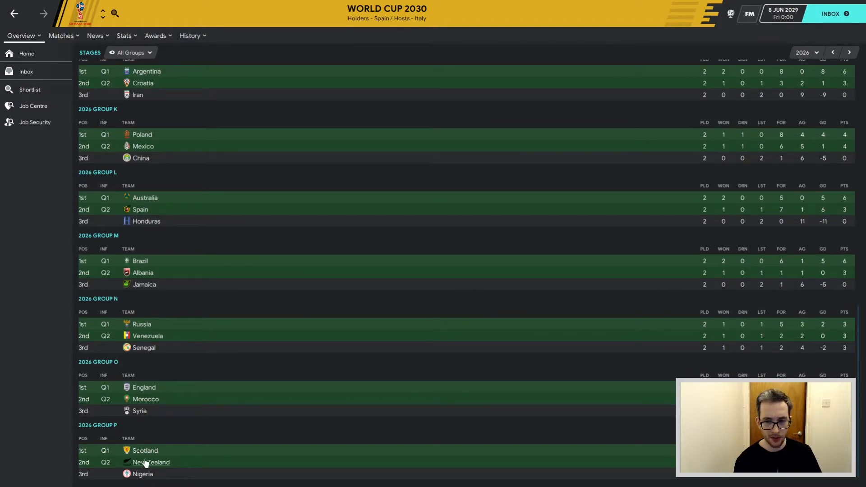
mouse_move(228, 399)
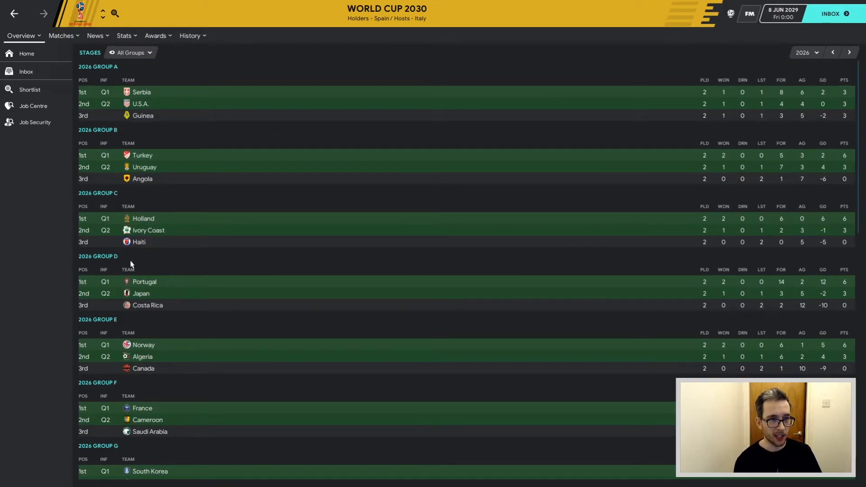
mouse_move(197, 172)
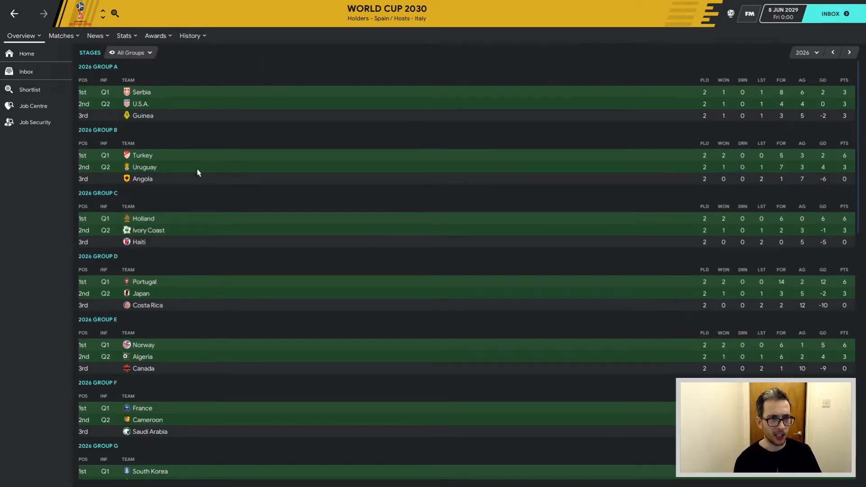
left_click(130, 52)
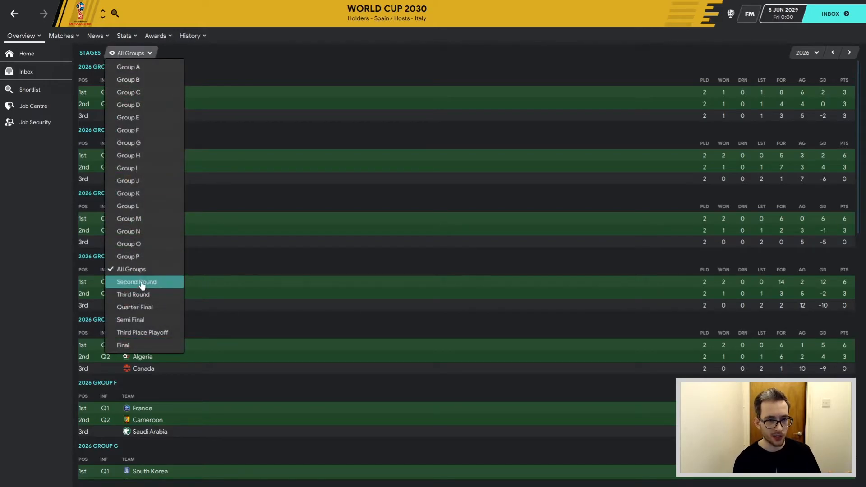
Pick Second Round to show the knockout bracket, with Spain beating England 2–1.
left_click(136, 282)
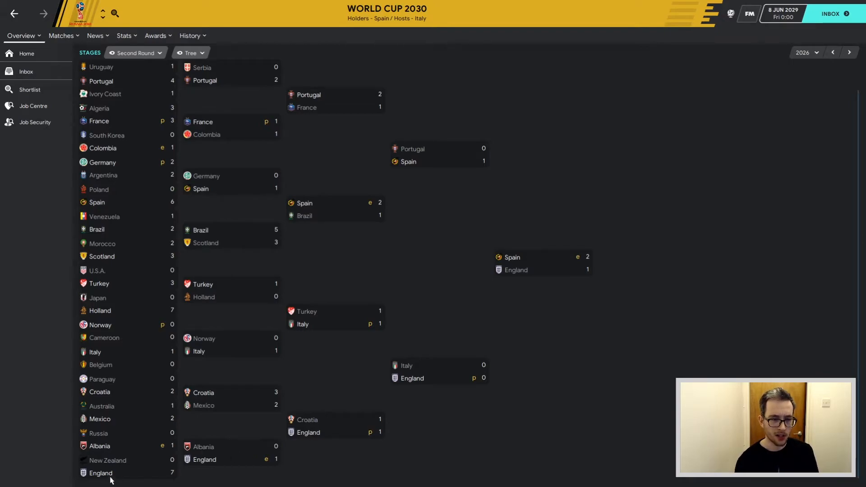
mouse_move(327, 445)
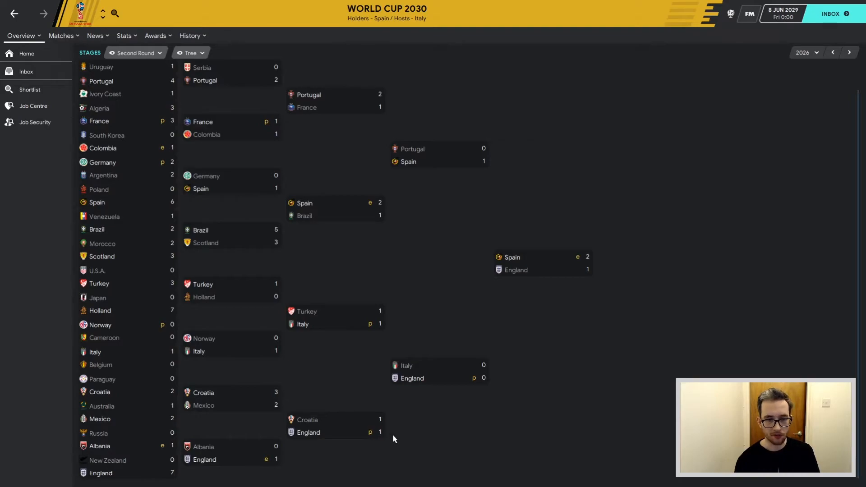
mouse_move(264, 233)
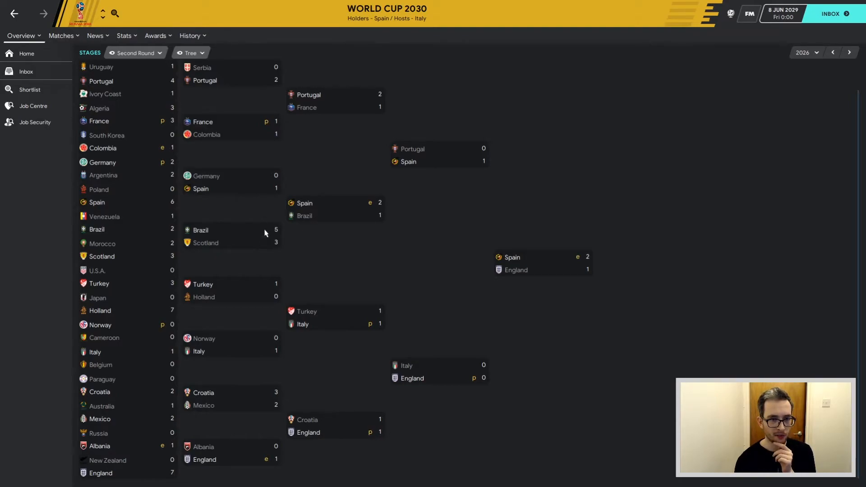
mouse_move(375, 253)
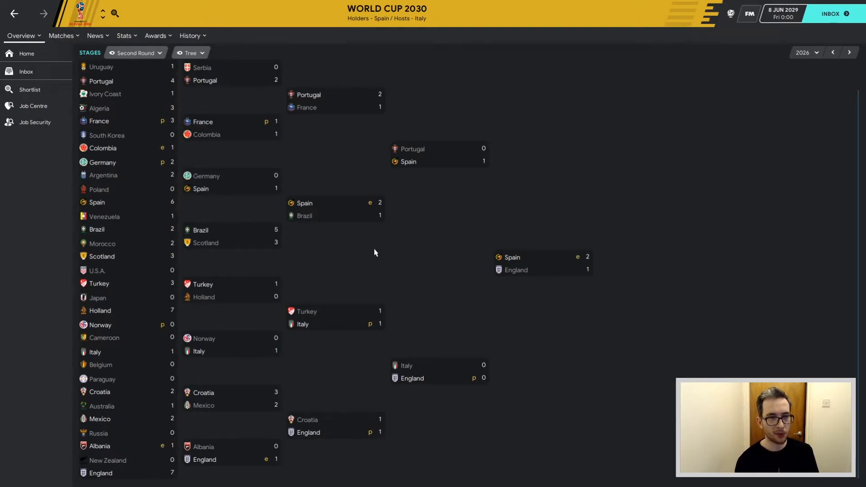
mouse_move(515, 270)
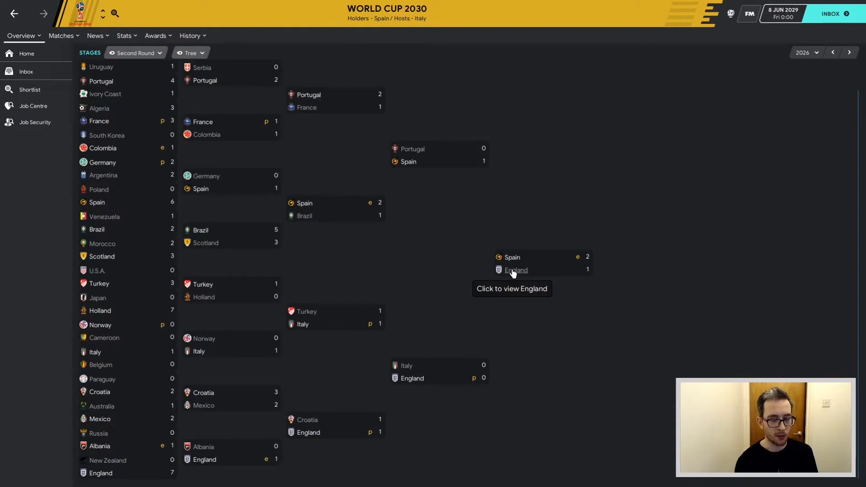
mouse_move(471, 281)
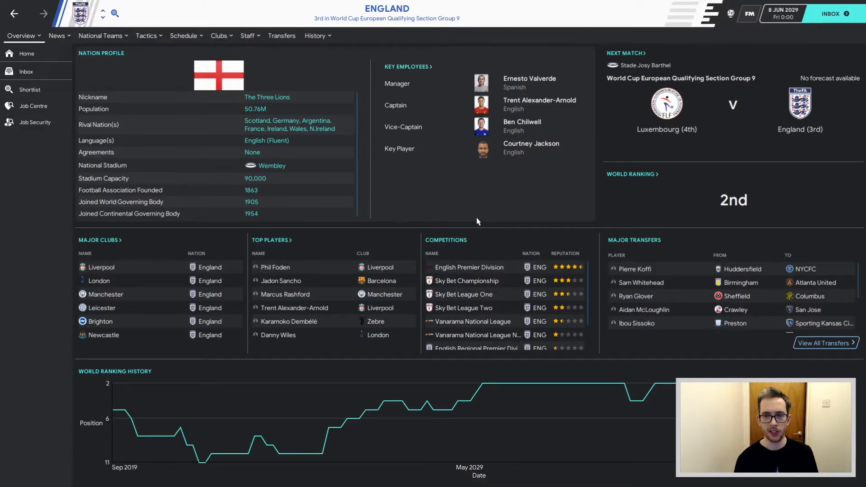
mouse_move(738, 200)
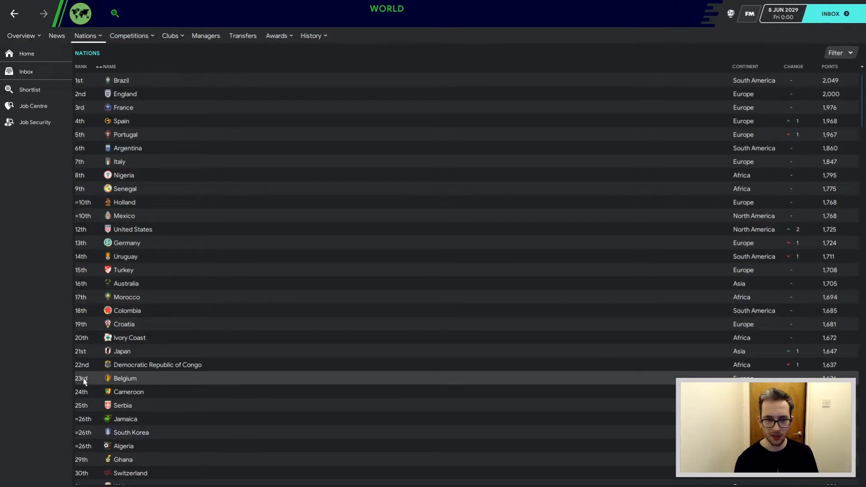
mouse_move(88, 305)
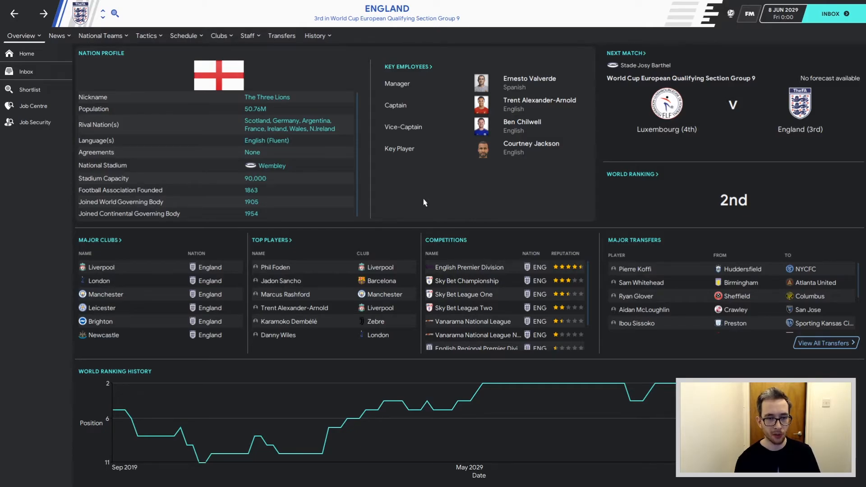
Open England's squad for the Luxembourg qualifier and sort it by club.
left_click(100, 35)
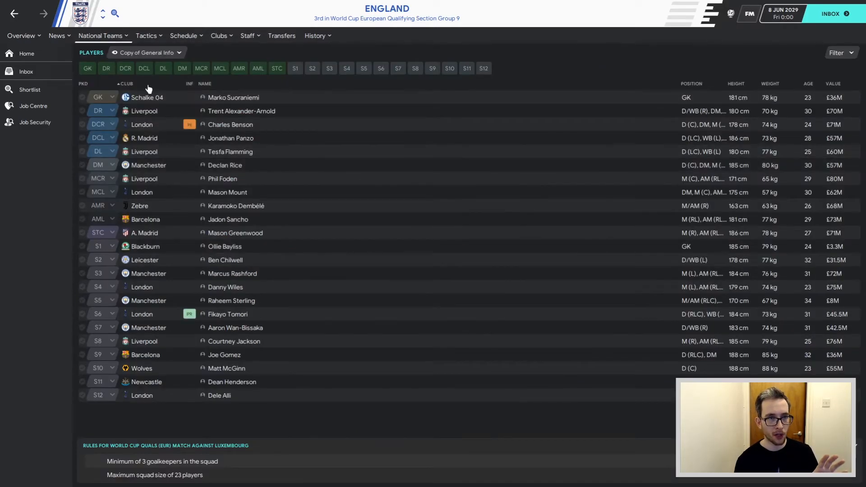
left_click(126, 84)
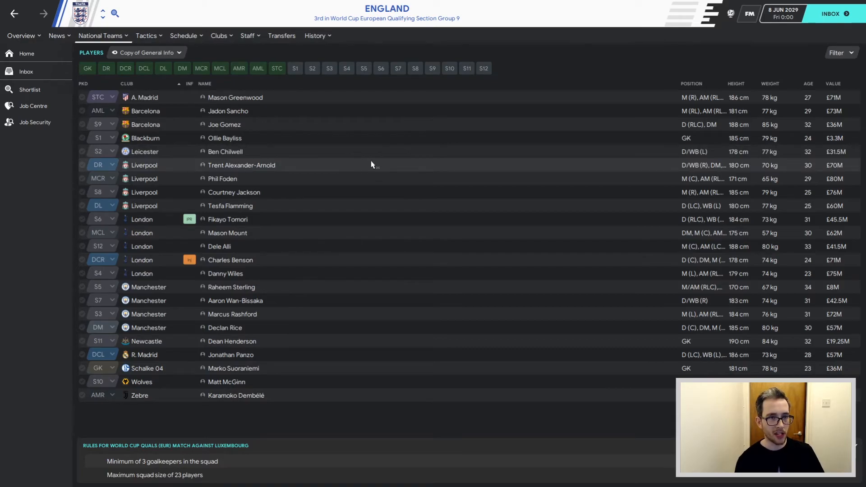
mouse_move(341, 174)
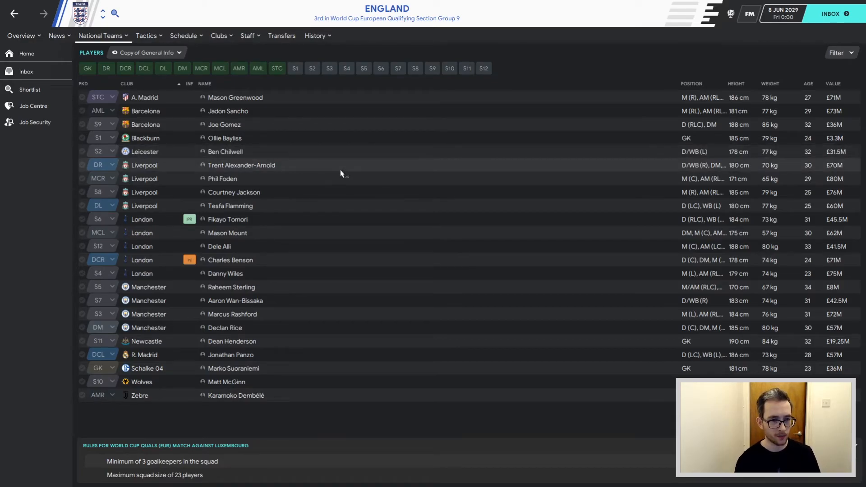
mouse_move(288, 331)
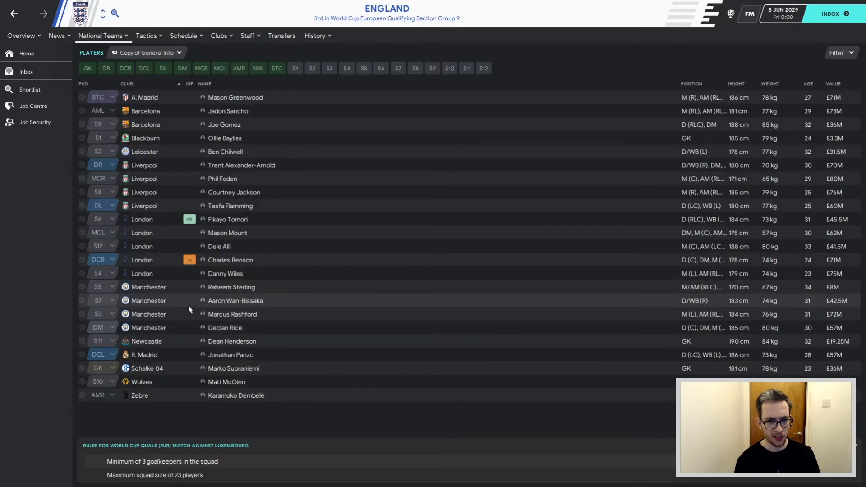
mouse_move(234, 368)
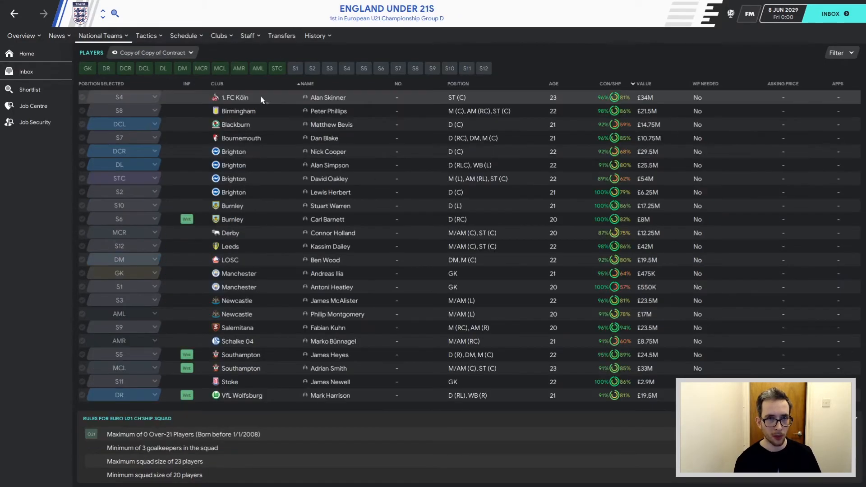
mouse_move(261, 130)
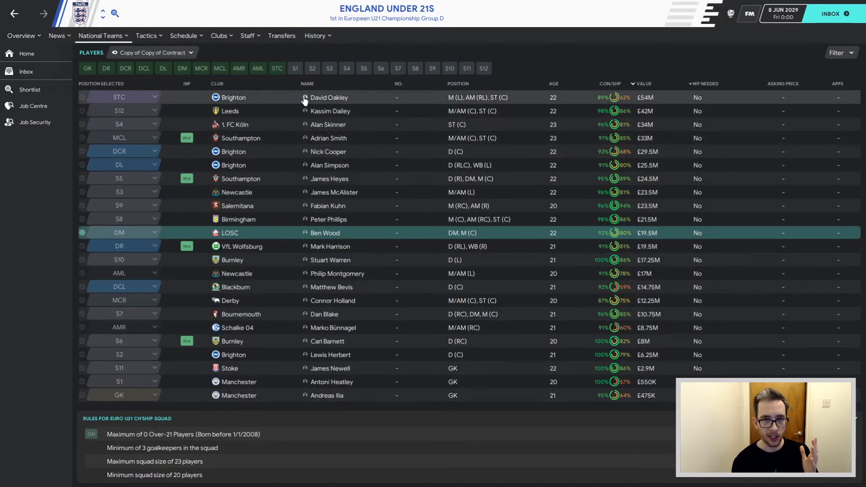
mouse_move(330, 98)
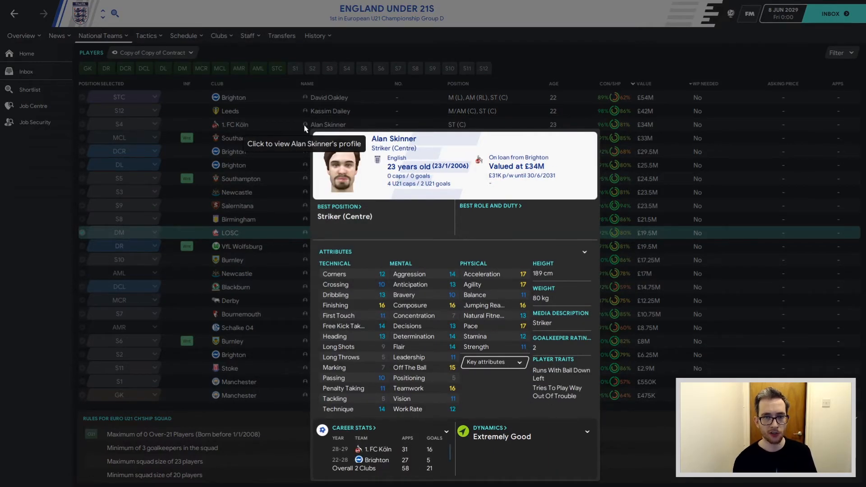
mouse_move(285, 140)
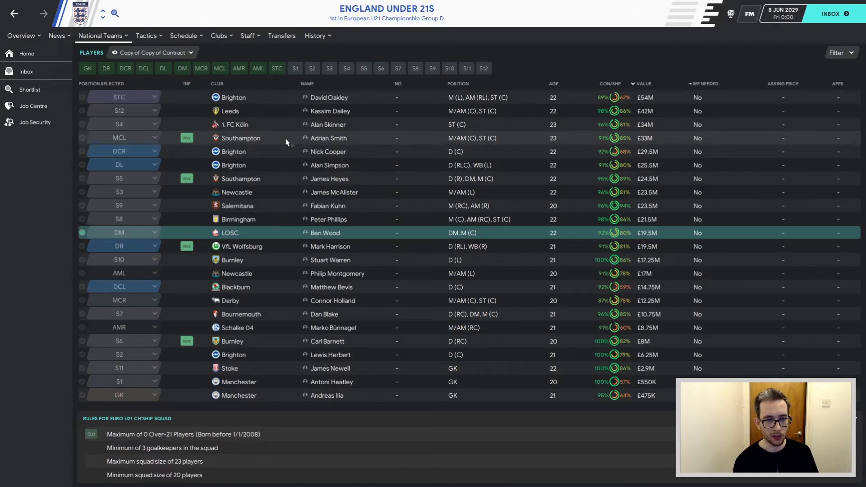
mouse_move(305, 252)
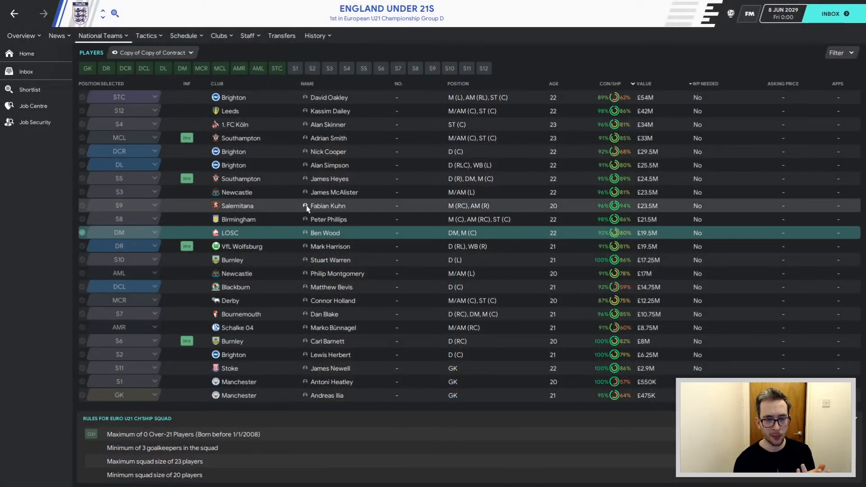
mouse_move(328, 205)
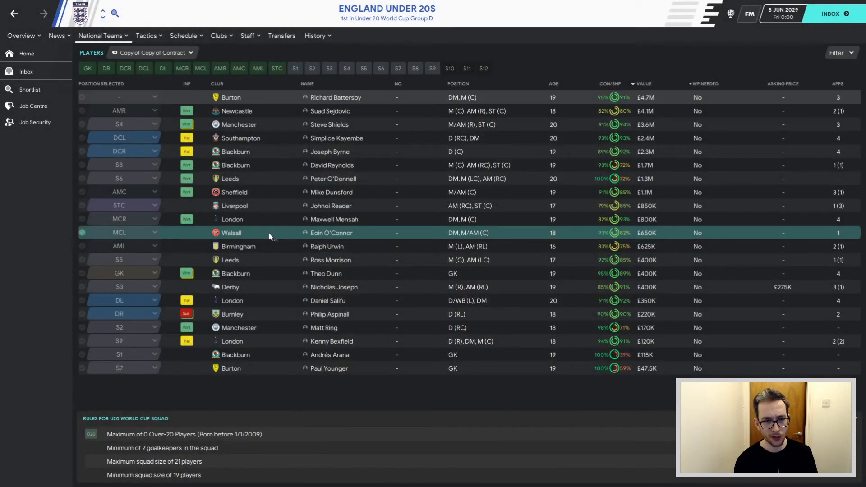
mouse_move(302, 370)
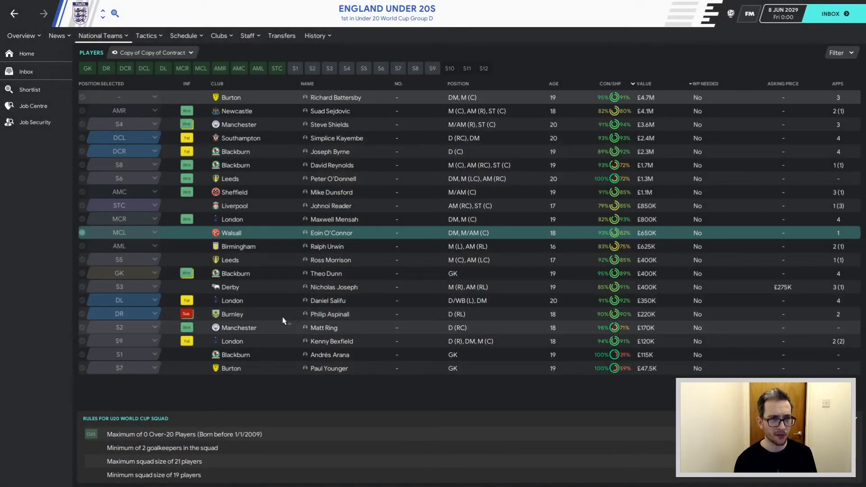
Sort the England Under 20s U20 World Cup squad by the Club column.
left_click(217, 83)
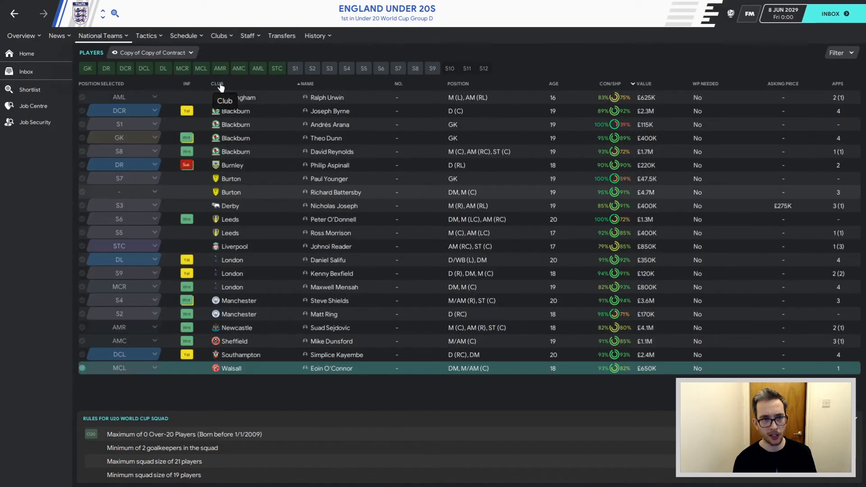
mouse_move(235, 320)
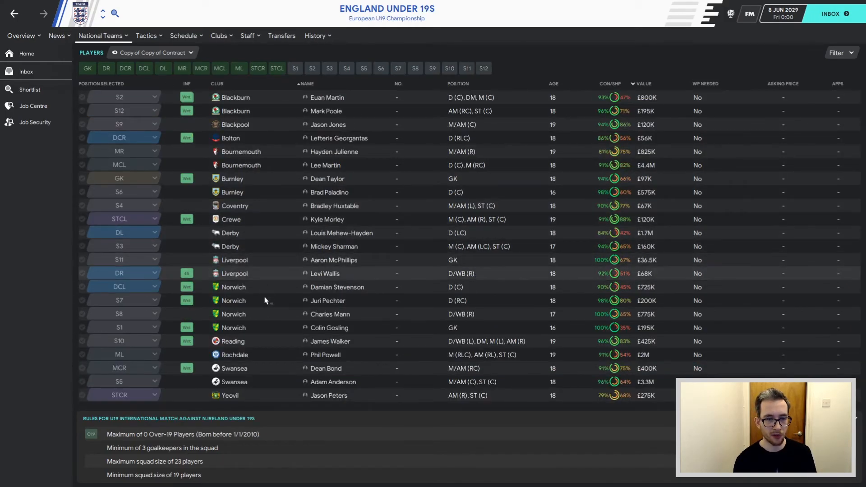
mouse_move(271, 318)
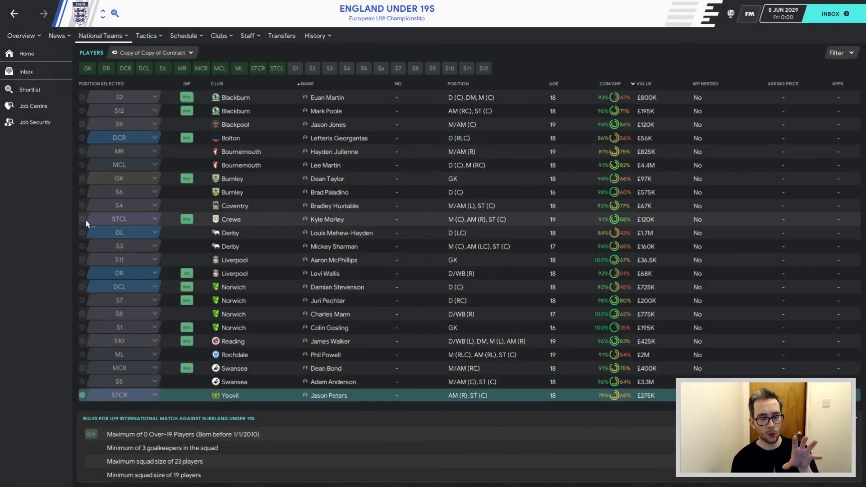
mouse_move(44, 216)
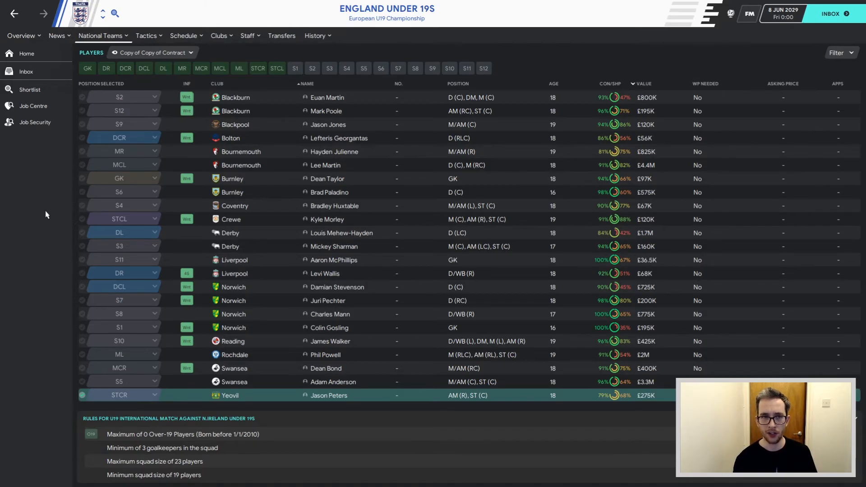
Bring up the Sky Bet Championship final table, with Wigan champions on 96 points.
left_click(387, 13)
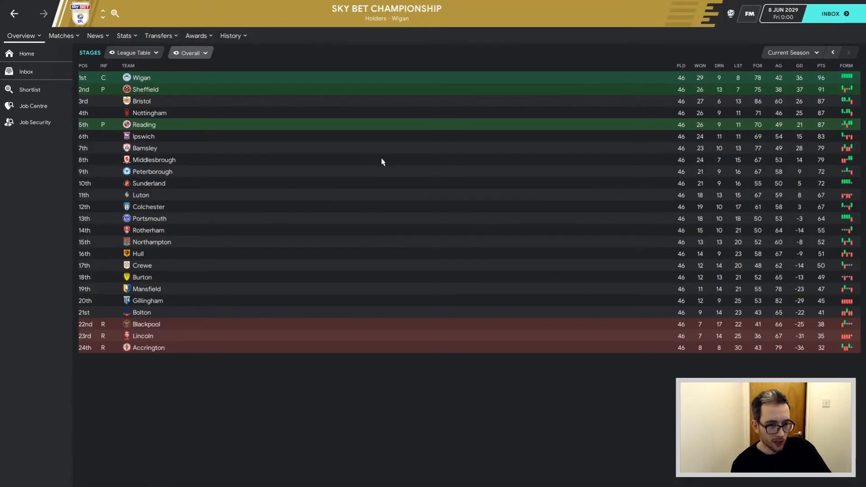
mouse_move(185, 356)
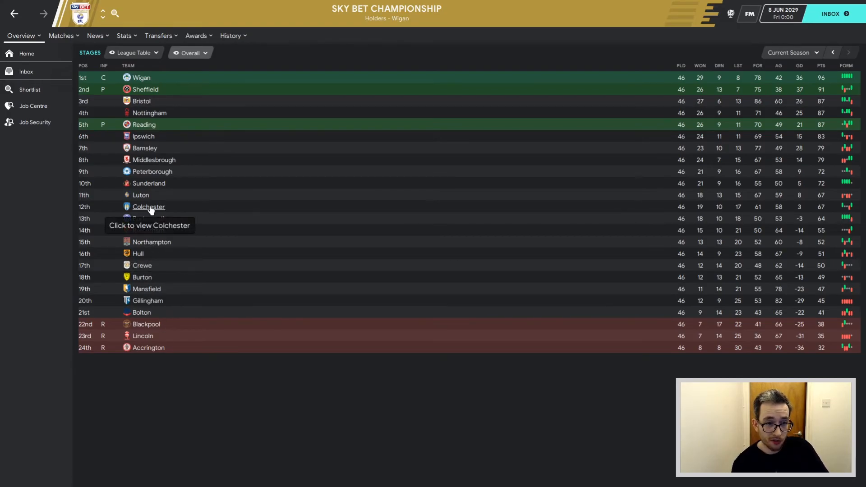
mouse_move(201, 105)
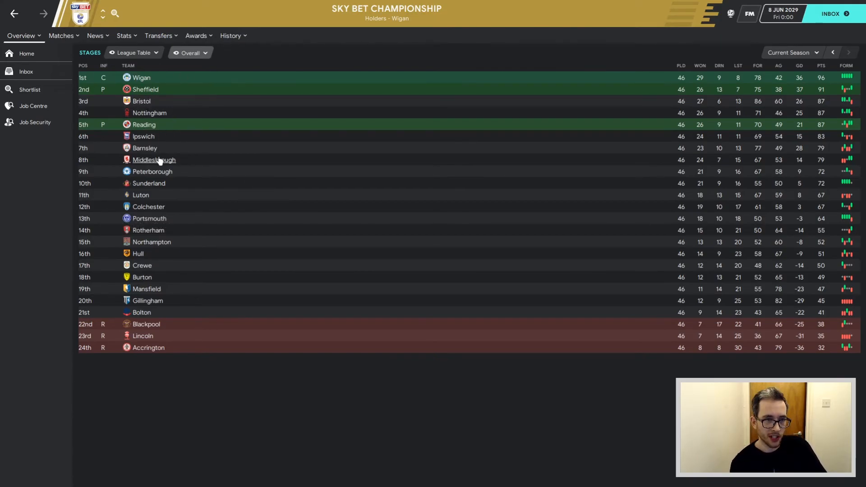
mouse_move(144, 136)
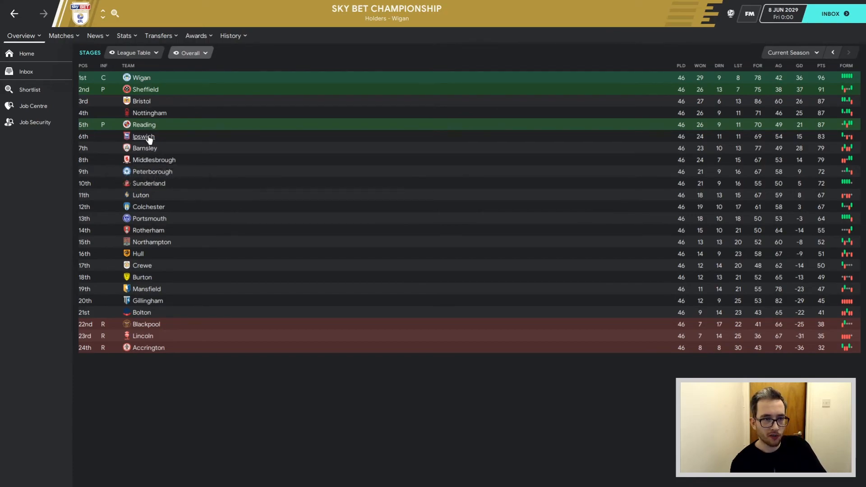
mouse_move(149, 113)
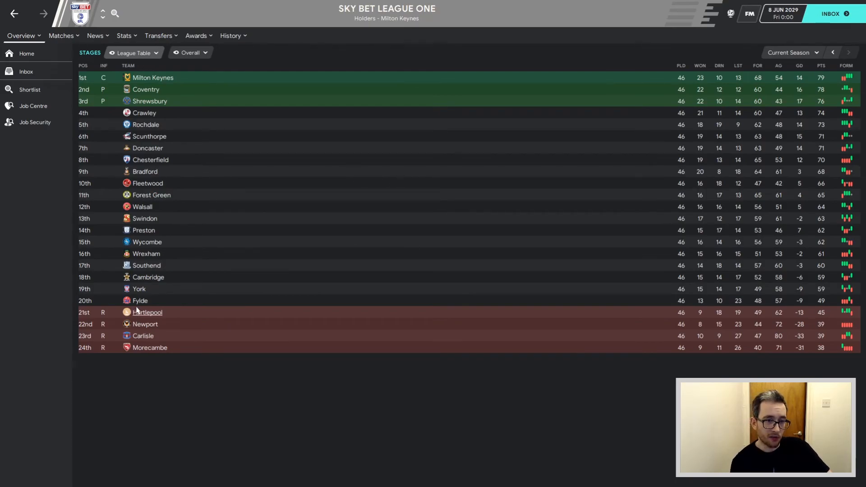
mouse_move(146, 254)
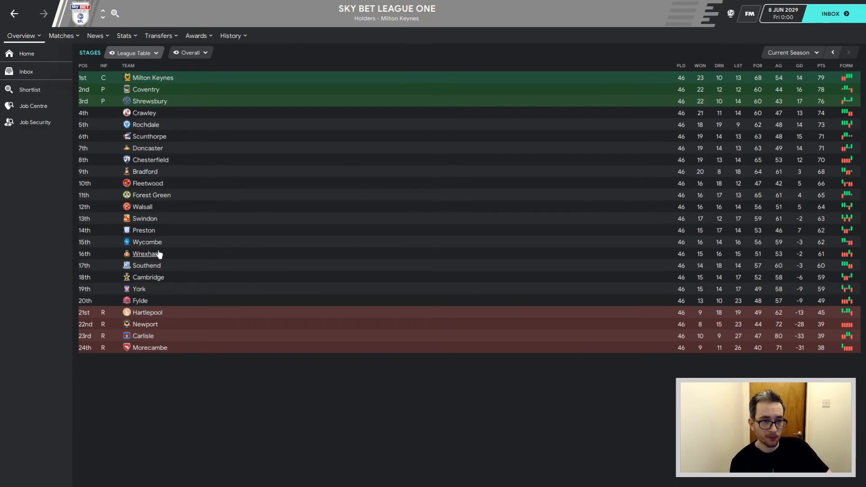
mouse_move(109, 294)
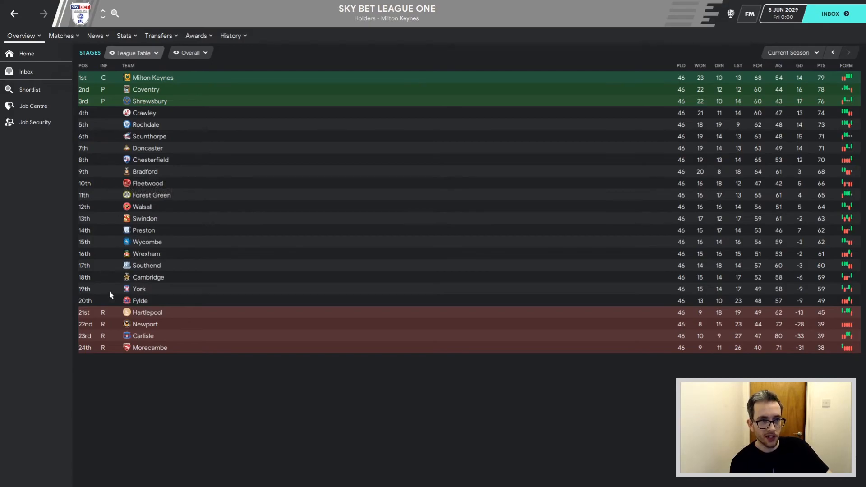
mouse_move(256, 187)
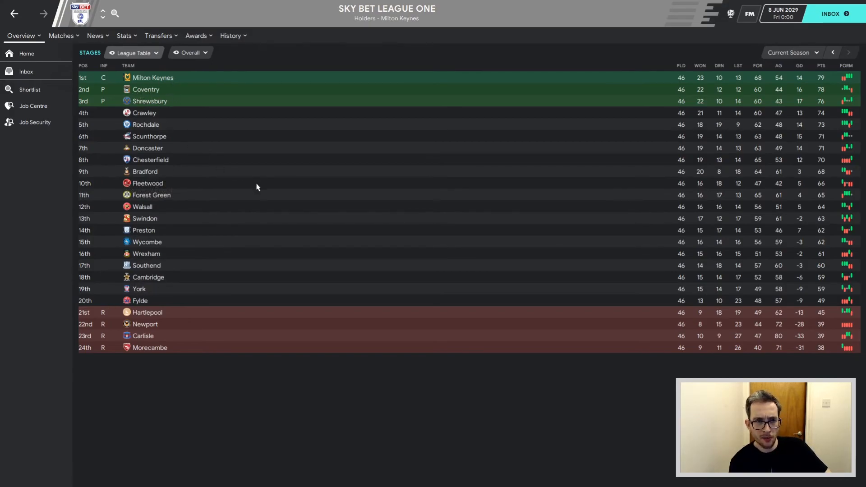
mouse_move(142, 336)
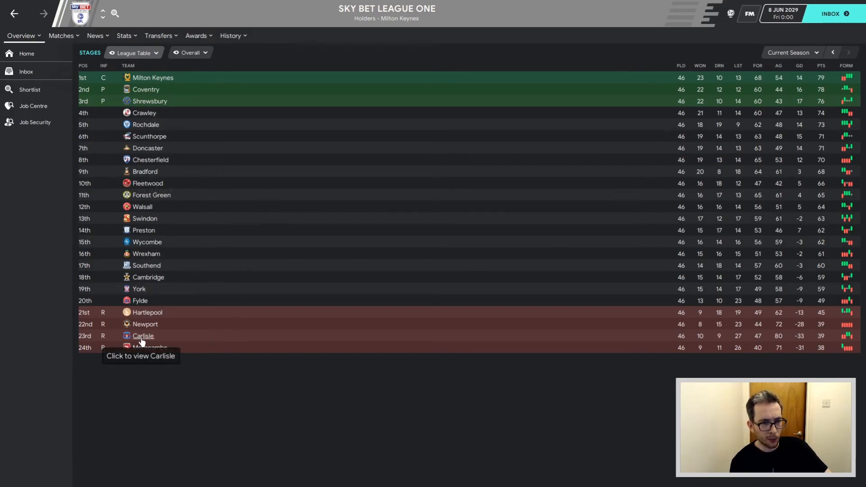
mouse_move(187, 318)
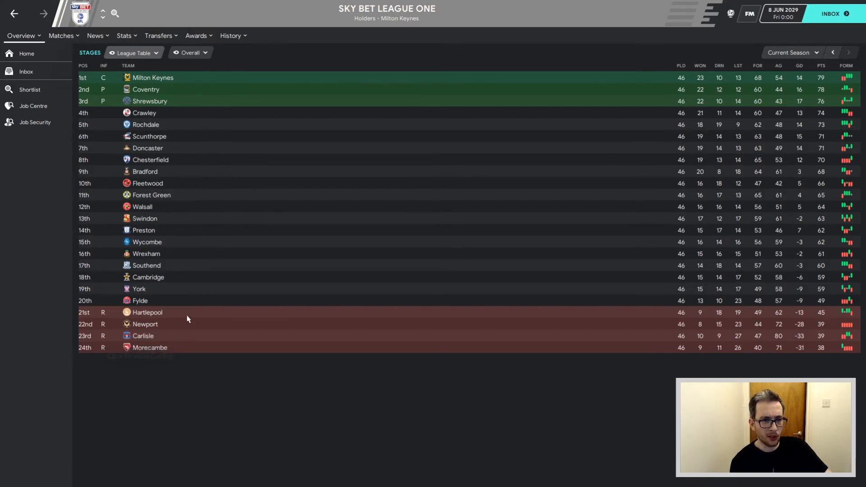
mouse_move(143, 231)
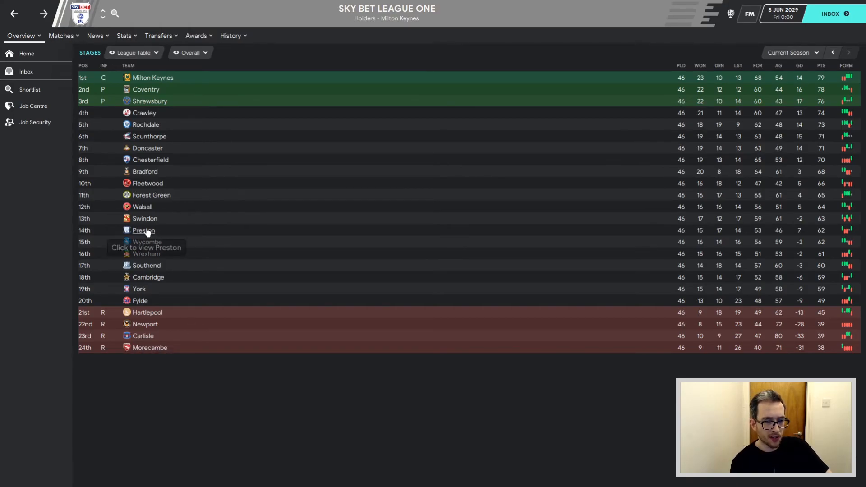
mouse_move(162, 217)
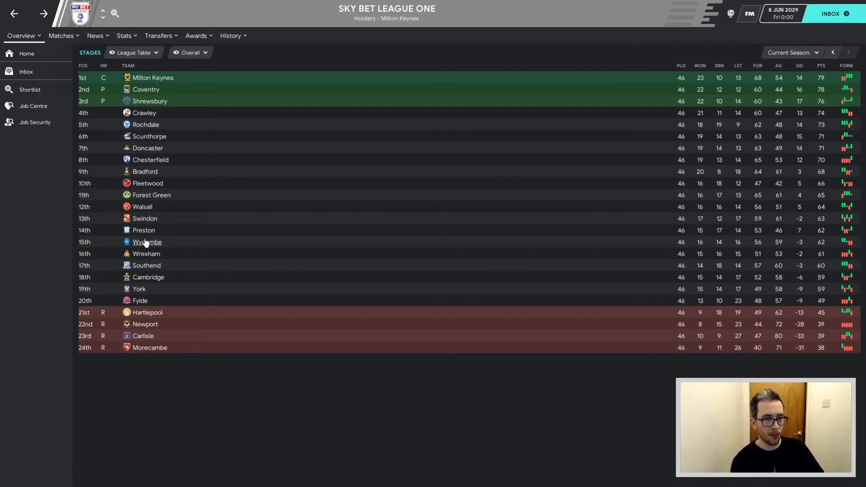
mouse_move(143, 231)
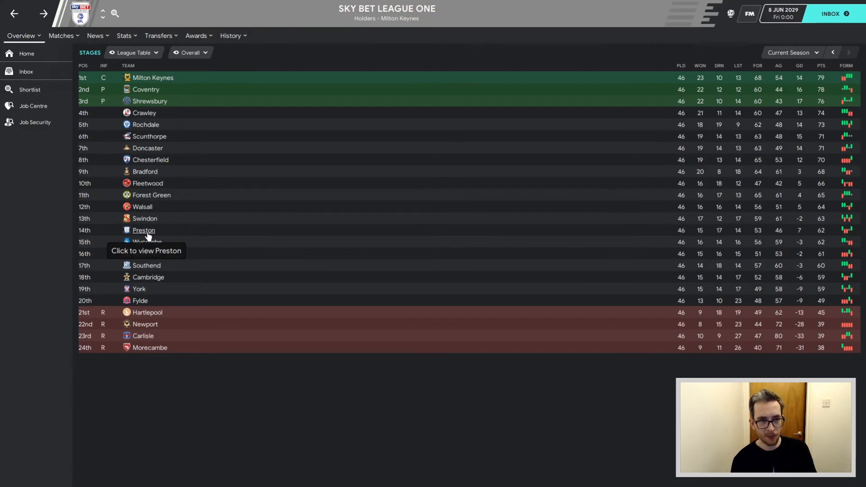
mouse_move(168, 113)
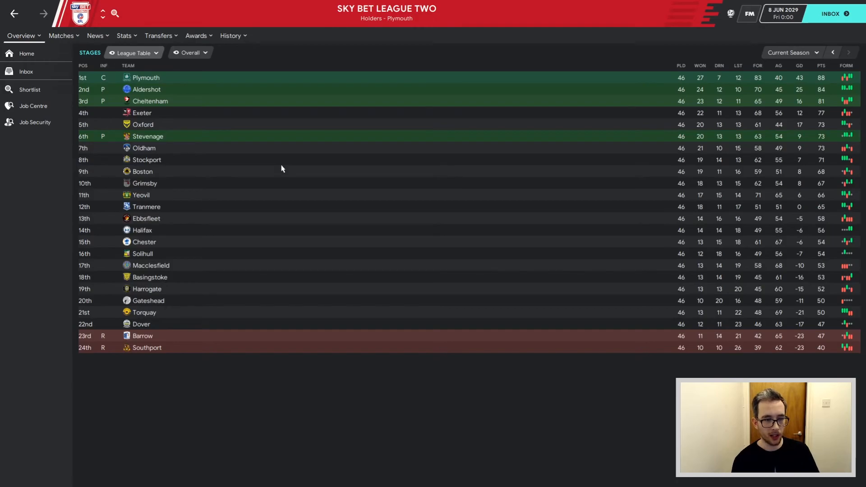
mouse_move(330, 251)
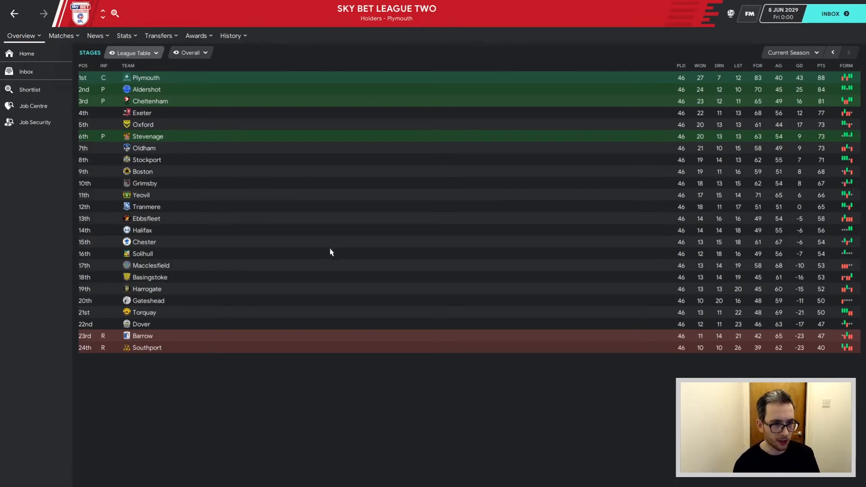
mouse_move(292, 298)
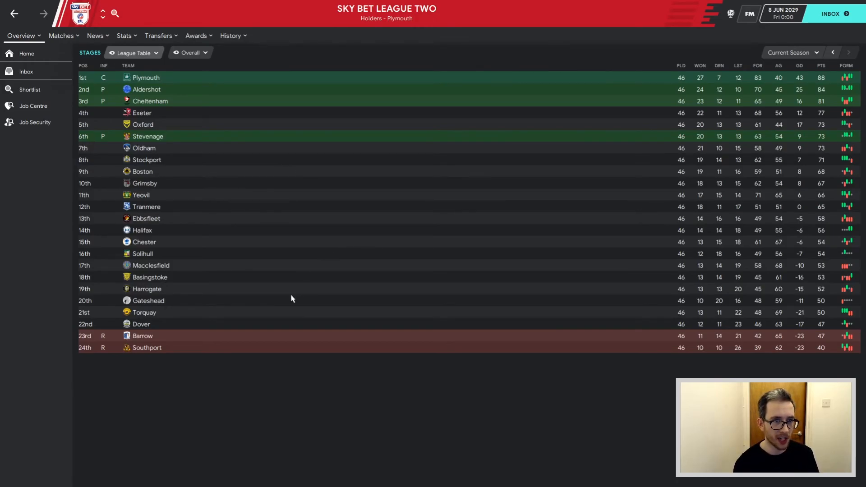
mouse_move(146, 126)
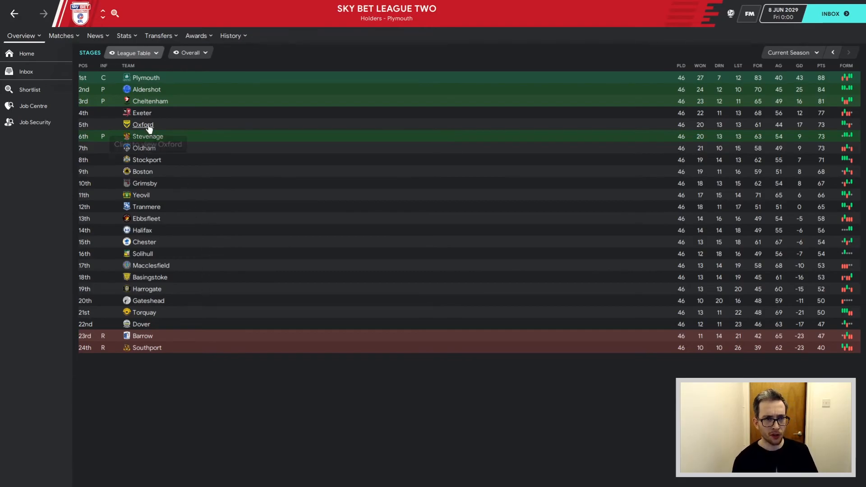
mouse_move(147, 127)
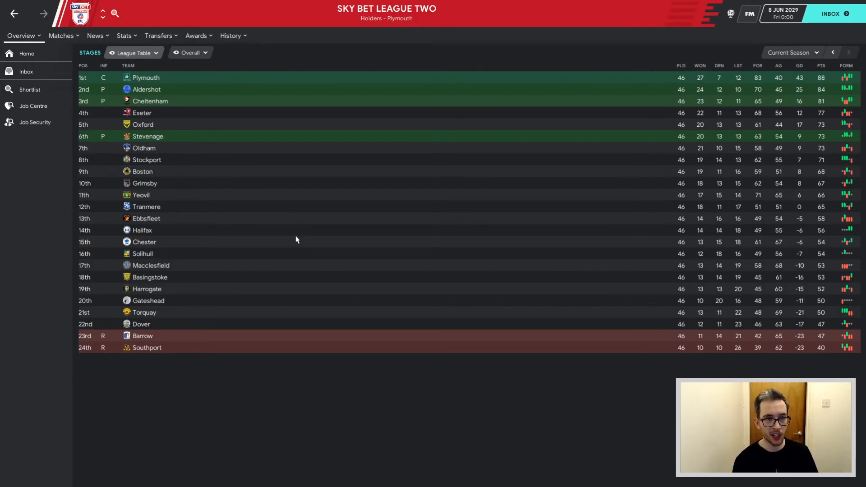
mouse_move(195, 279)
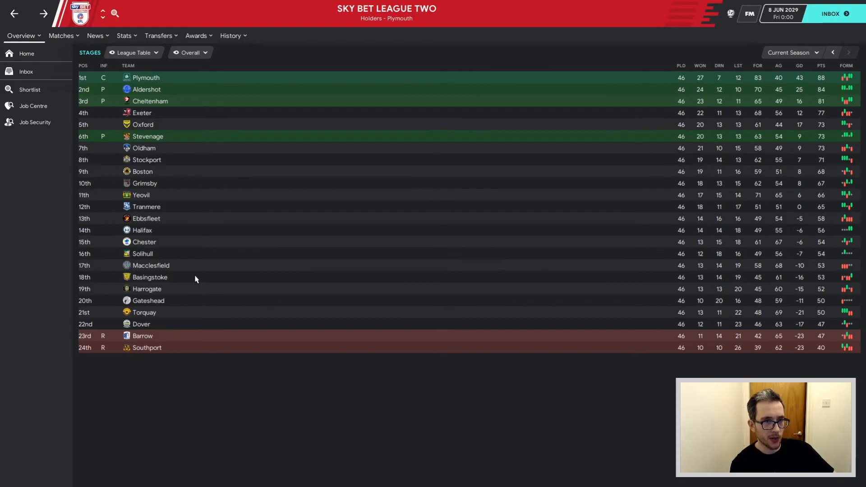
mouse_move(207, 271)
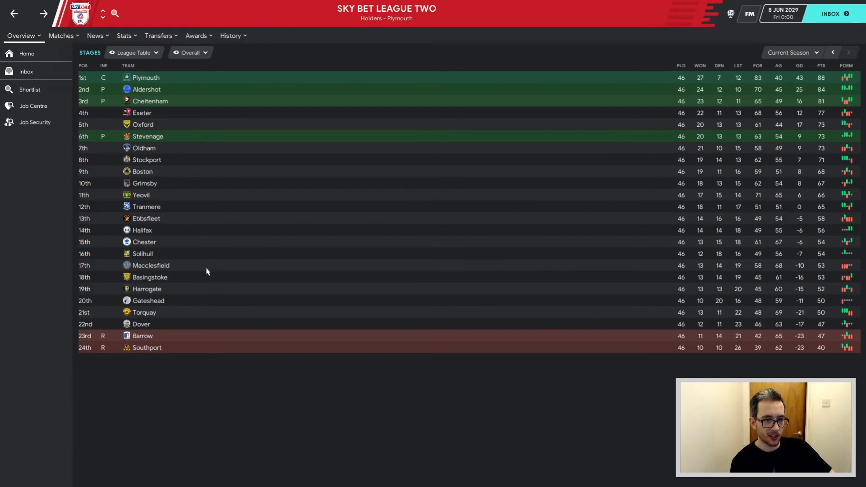
mouse_move(150, 276)
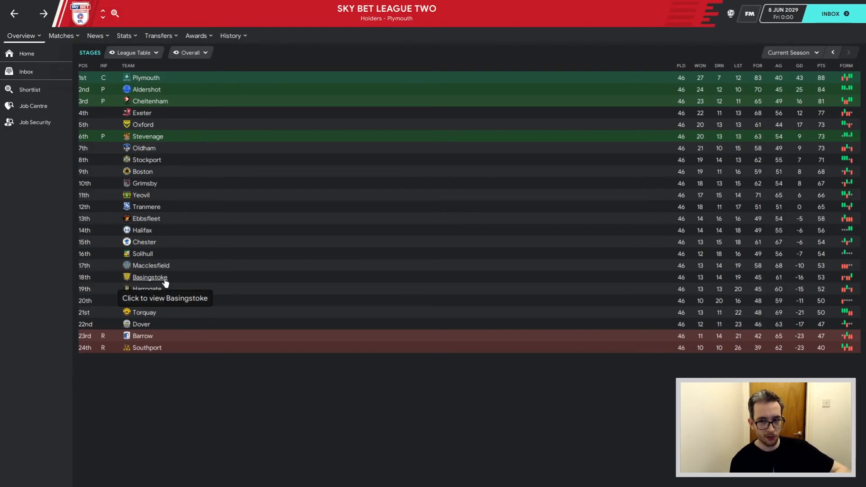
mouse_move(347, 279)
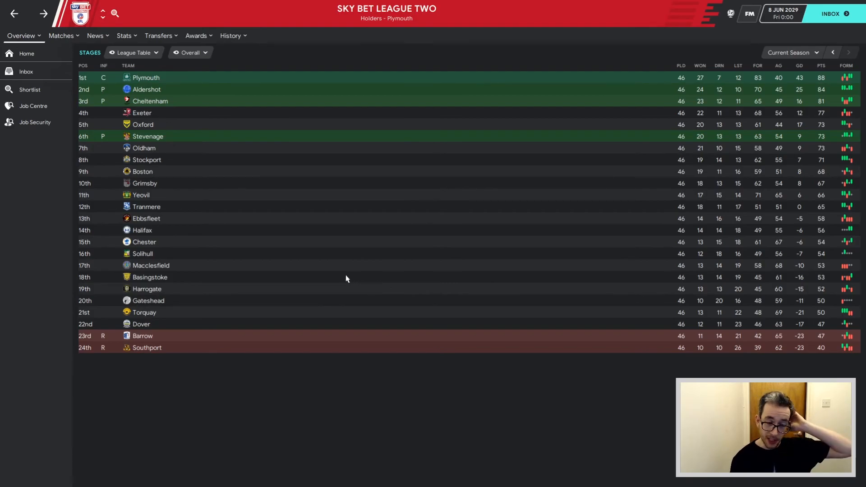
mouse_move(150, 276)
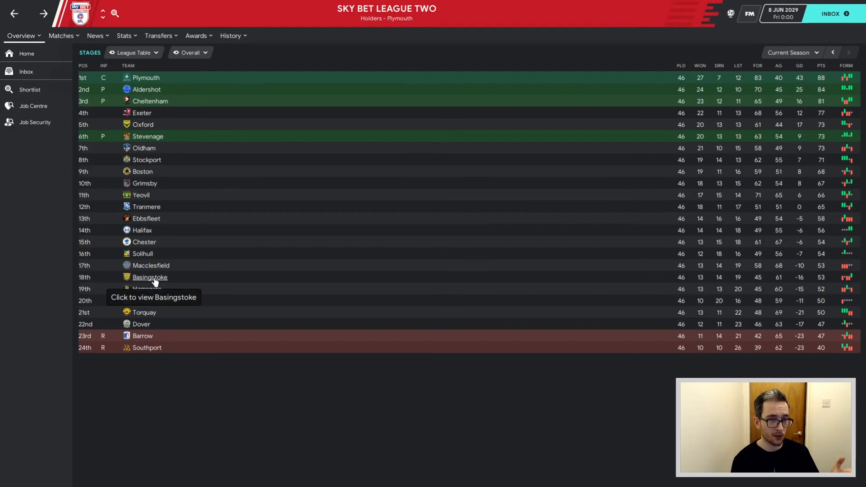
mouse_move(145, 90)
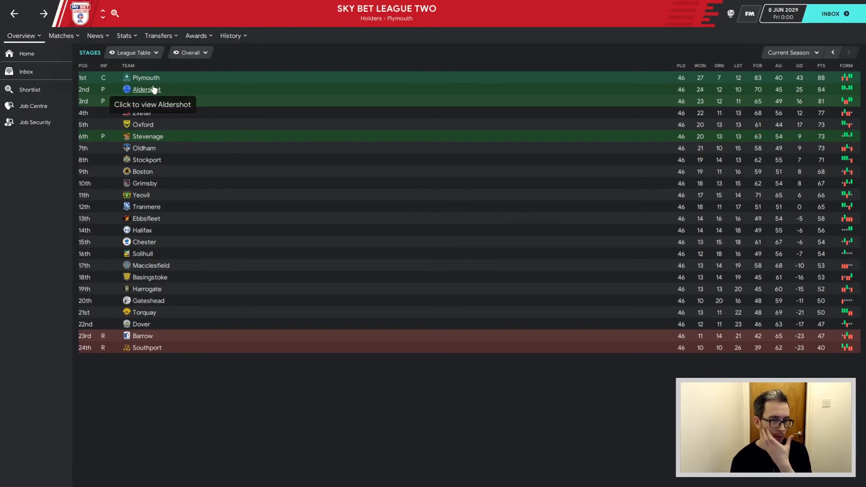
mouse_move(266, 113)
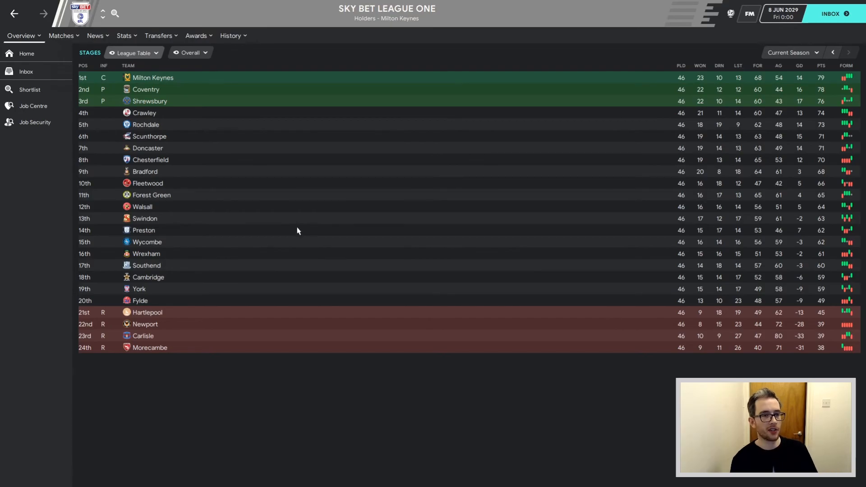
Move up from League One to the Championship table, Wigan champions on 96 points.
left_click(133, 53)
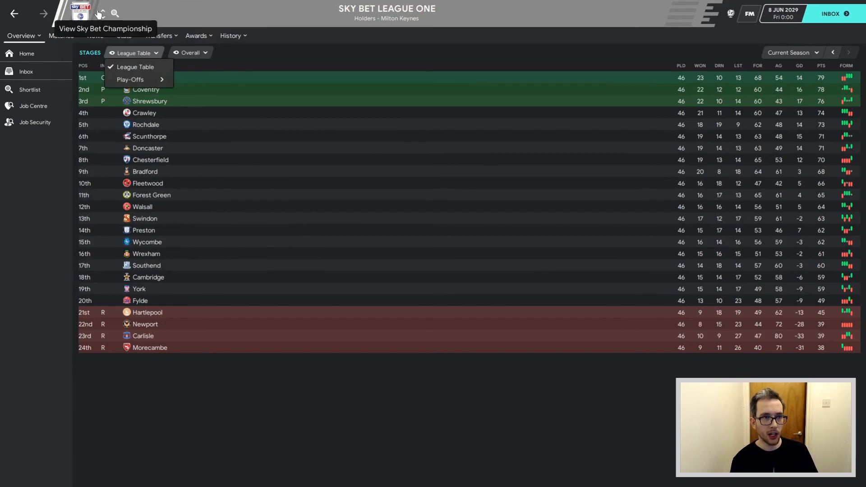
left_click(101, 13)
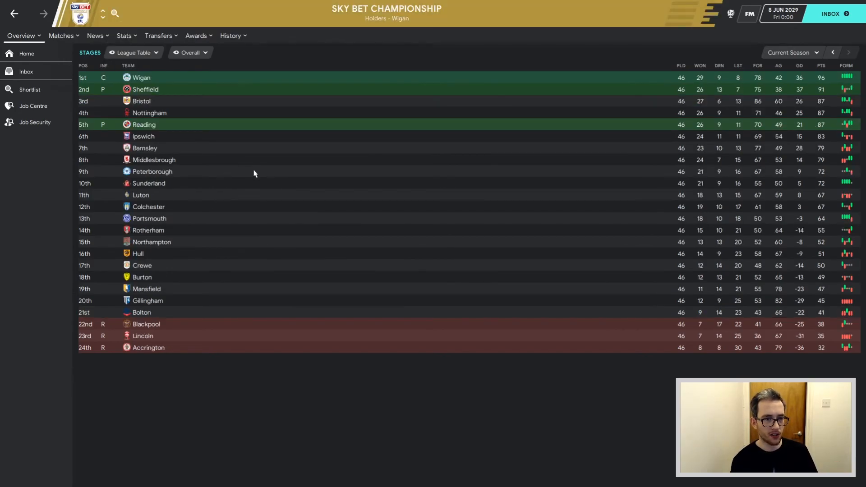
mouse_move(152, 171)
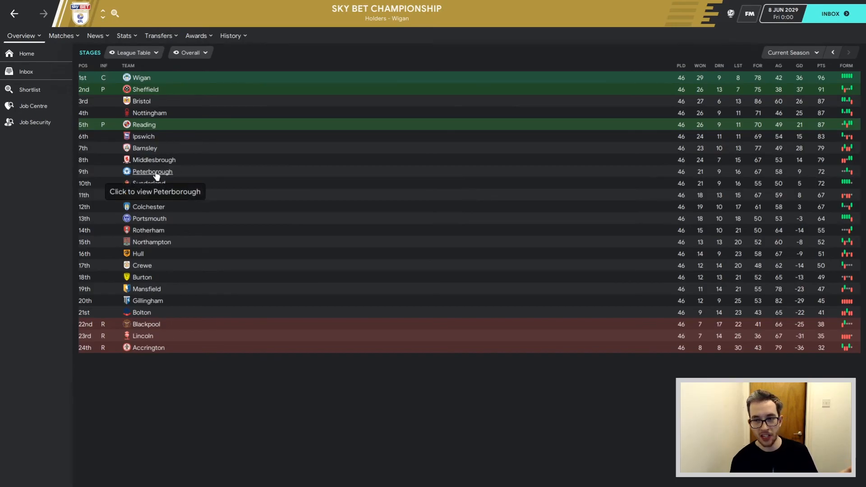
mouse_move(167, 251)
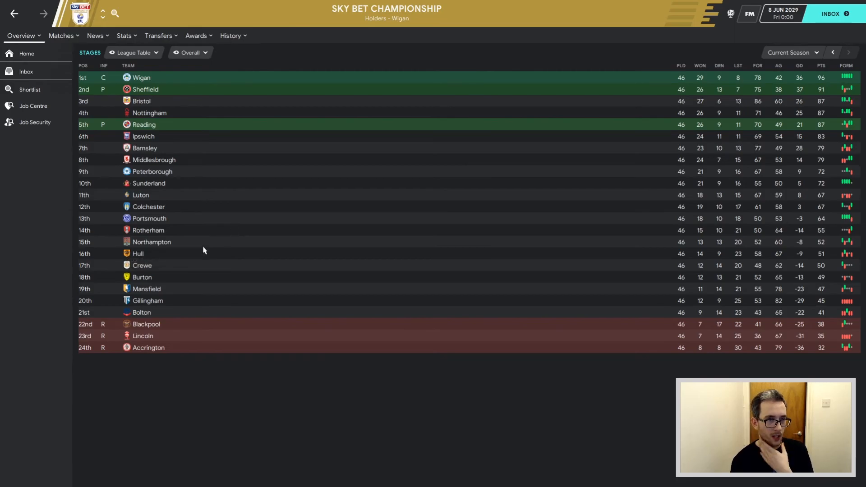
mouse_move(256, 231)
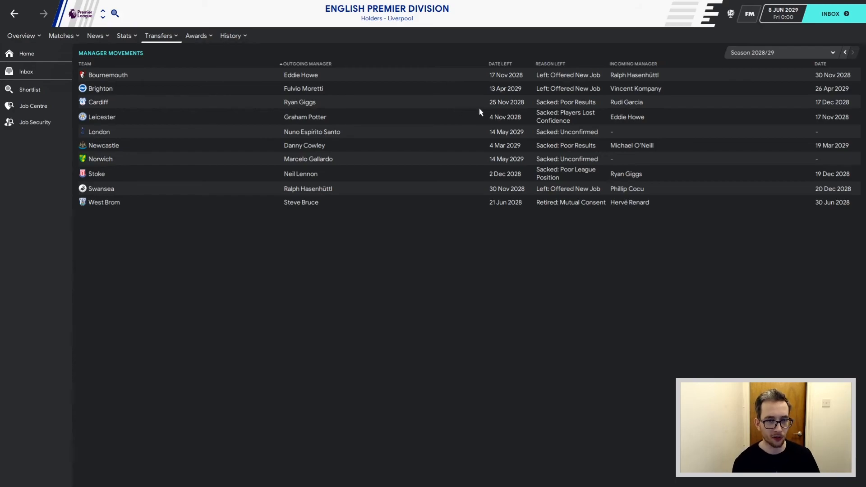
mouse_move(460, 135)
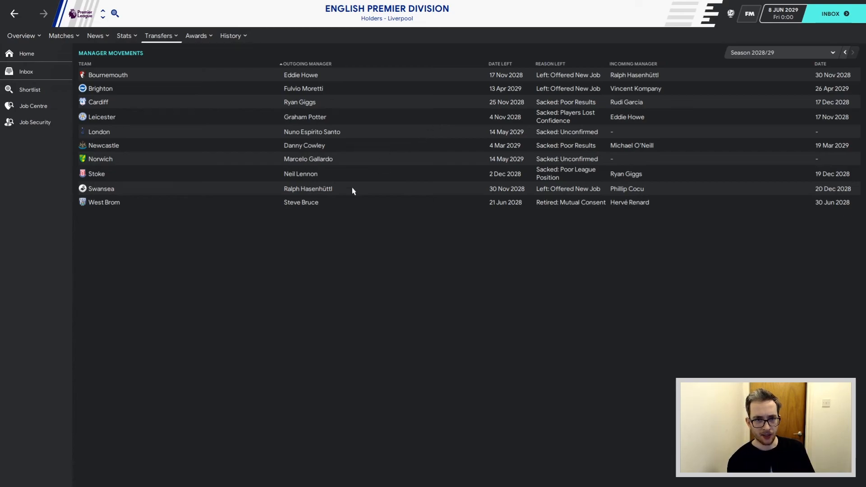
mouse_move(307, 203)
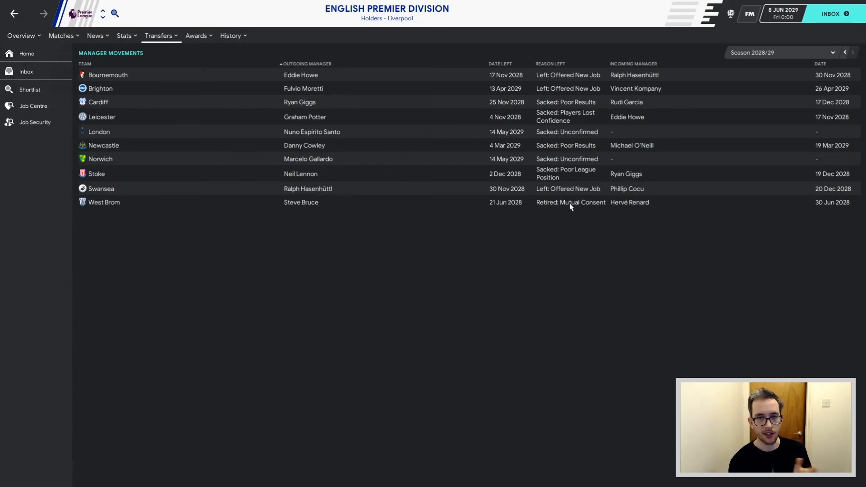
mouse_move(304, 145)
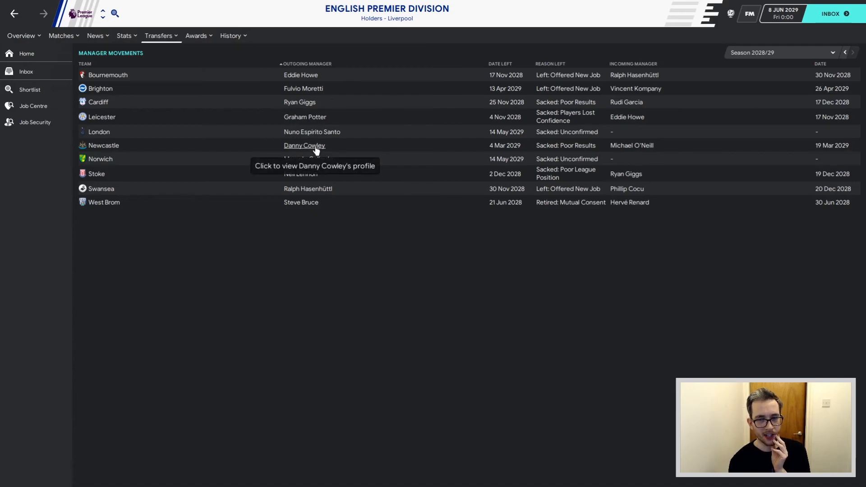
mouse_move(559, 155)
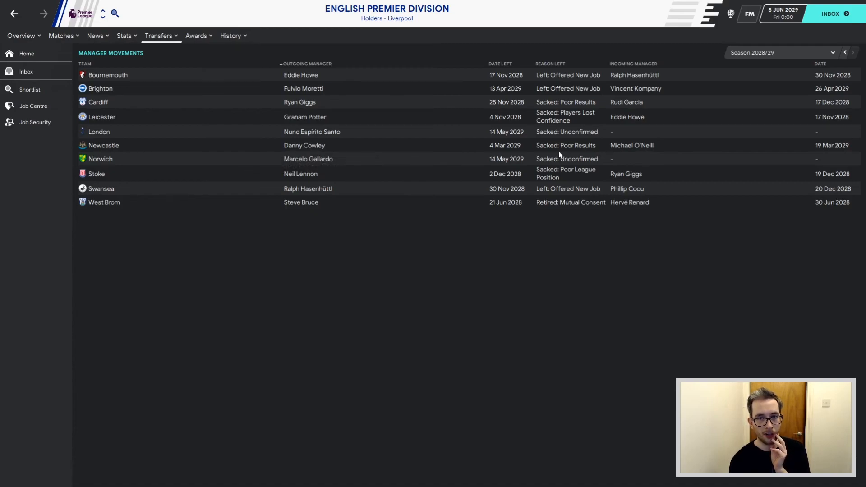
mouse_move(305, 145)
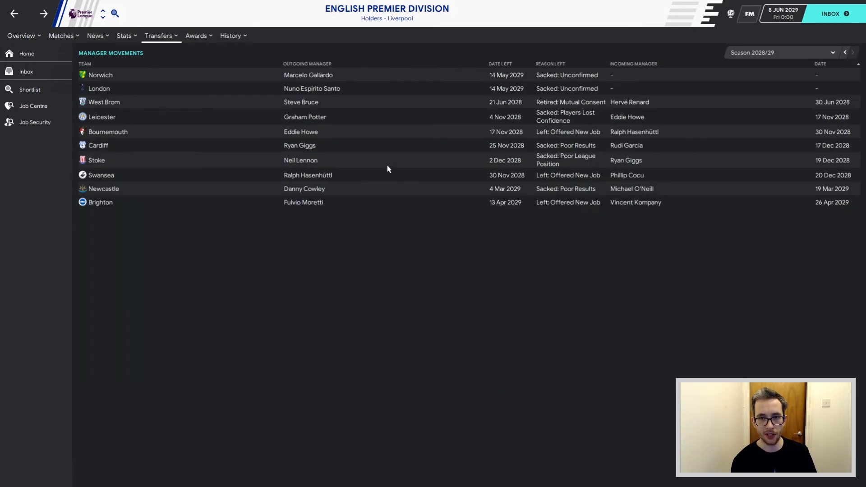
Step the Premier Division manager movements back two seasons to 2026/27.
left_click(844, 53)
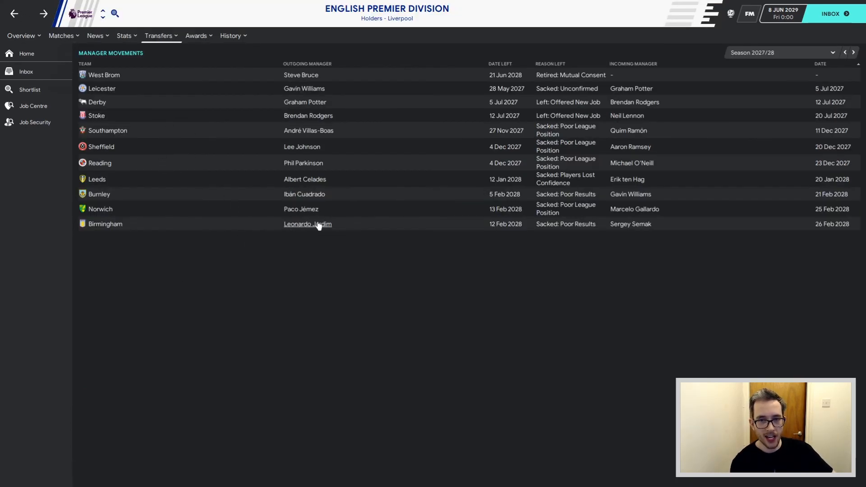
mouse_move(416, 197)
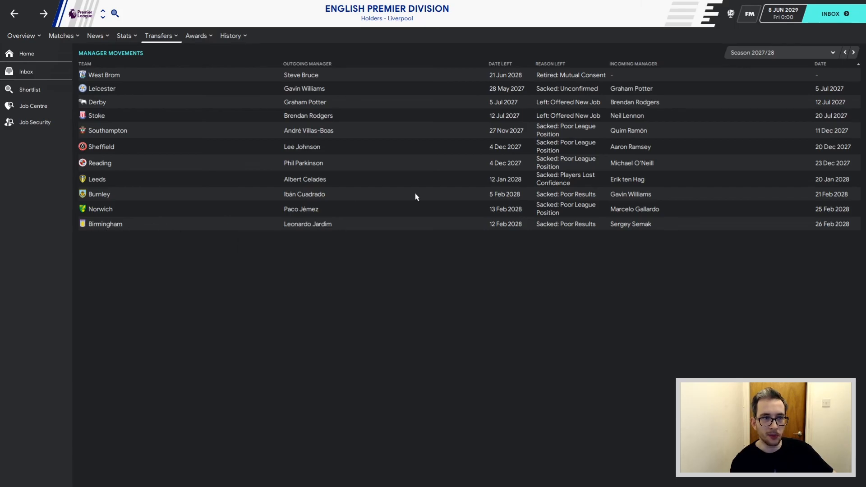
left_click(844, 52)
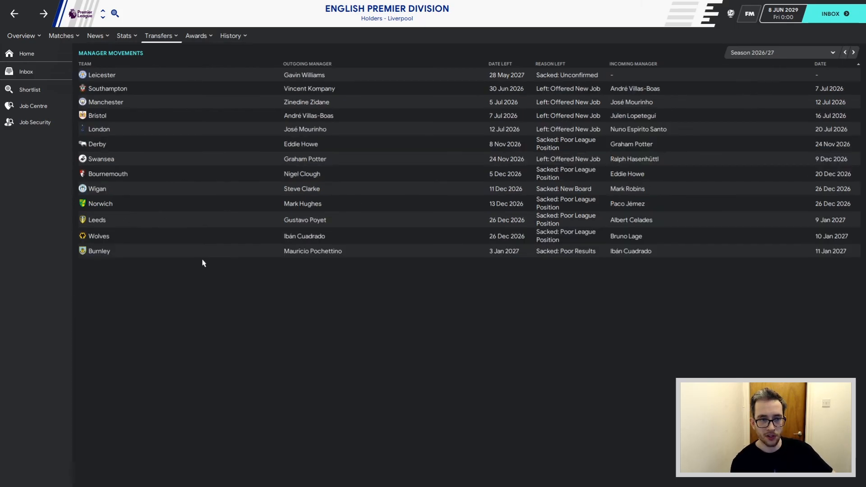
mouse_move(633, 116)
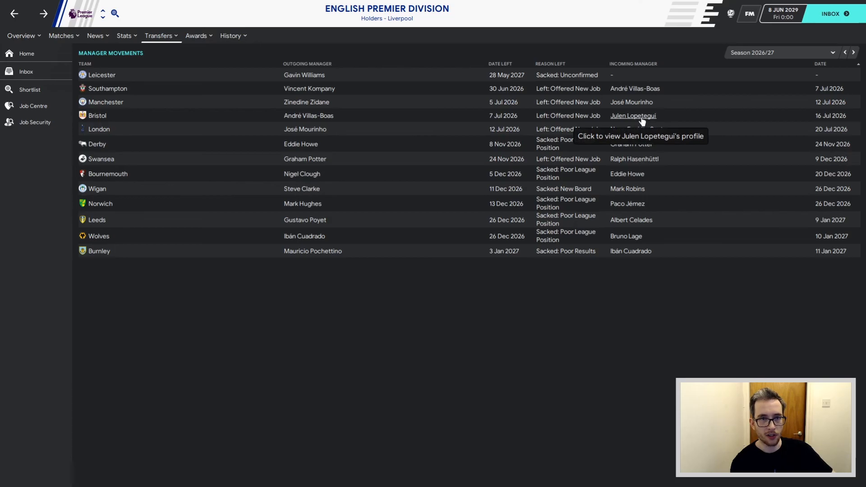
mouse_move(96, 116)
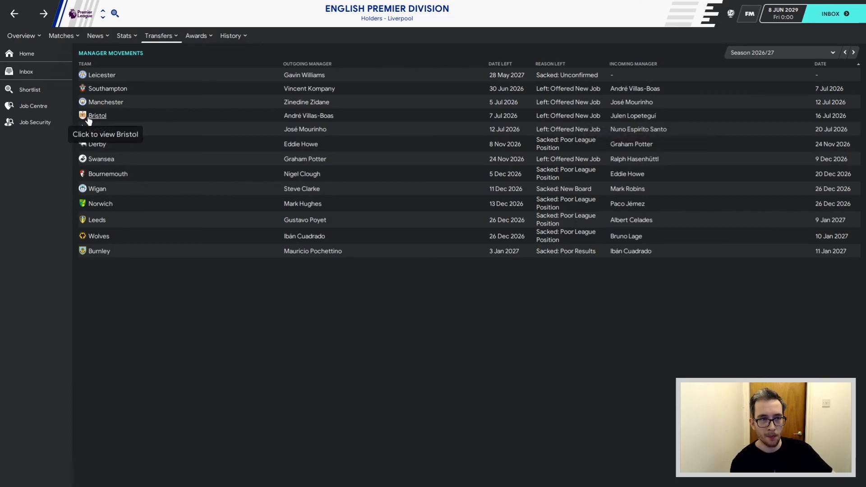
mouse_move(848, 71)
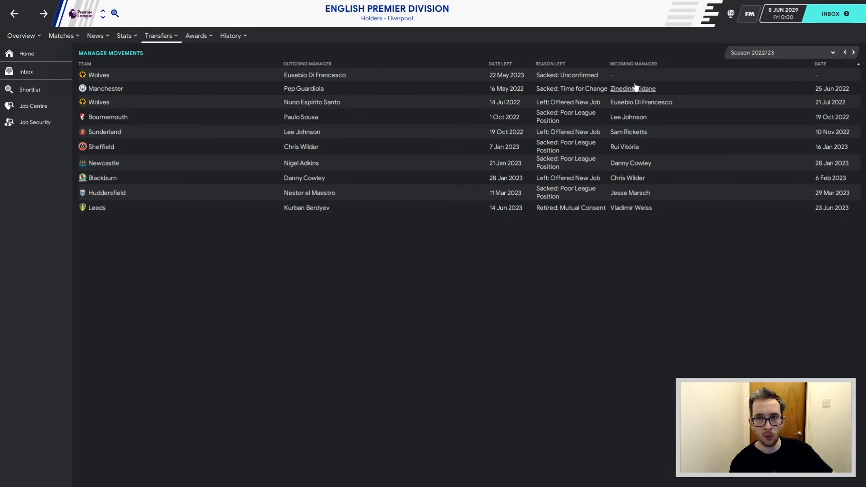
mouse_move(551, 93)
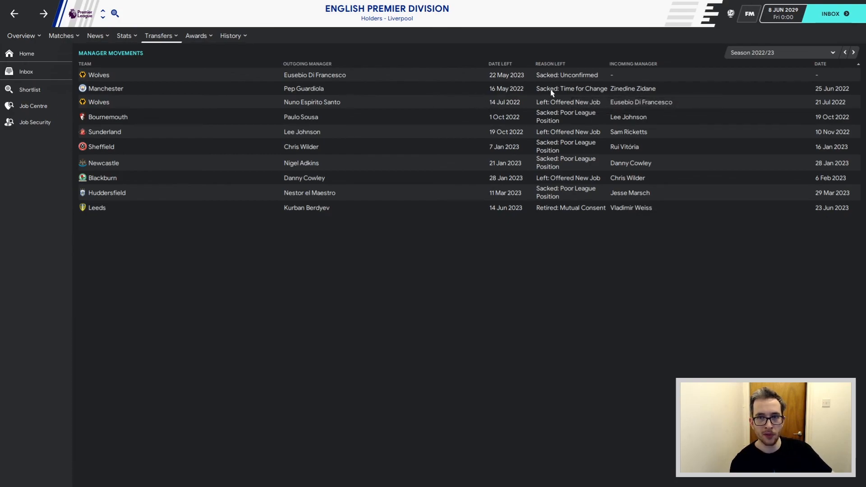
mouse_move(594, 95)
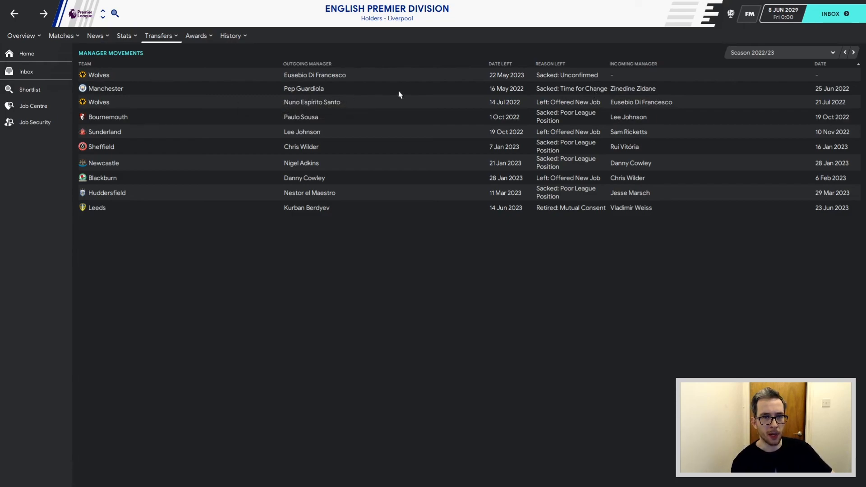
mouse_move(566, 91)
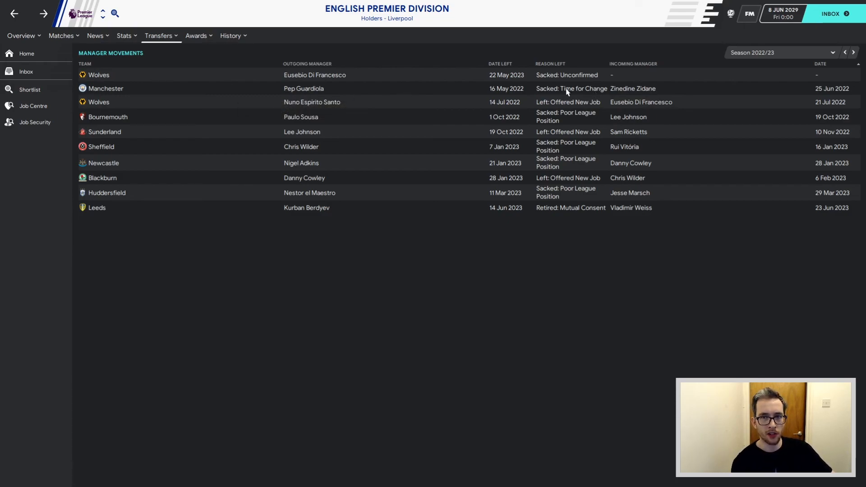
mouse_move(303, 89)
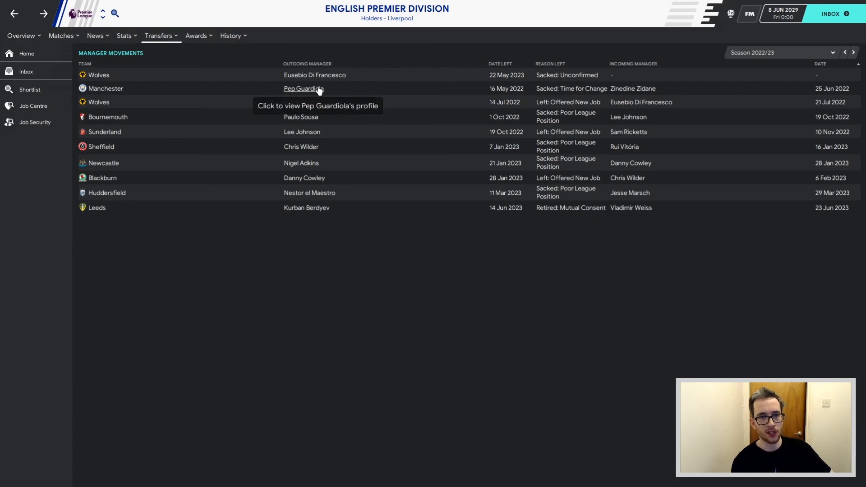
View the 2022/23 manager movements, then switch back to Season 2028/29.
left_click(303, 89)
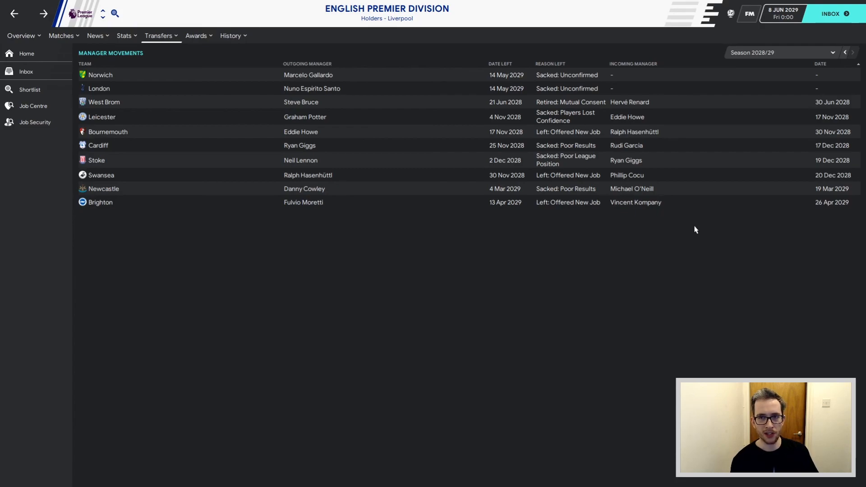
mouse_move(409, 145)
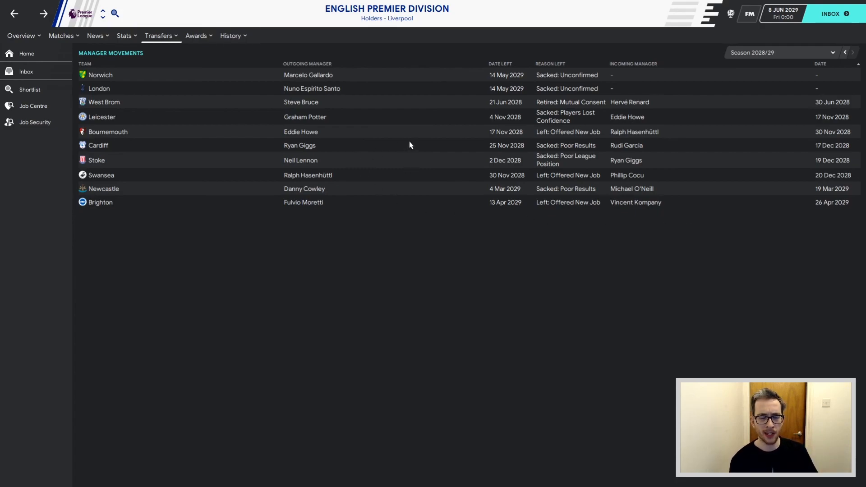